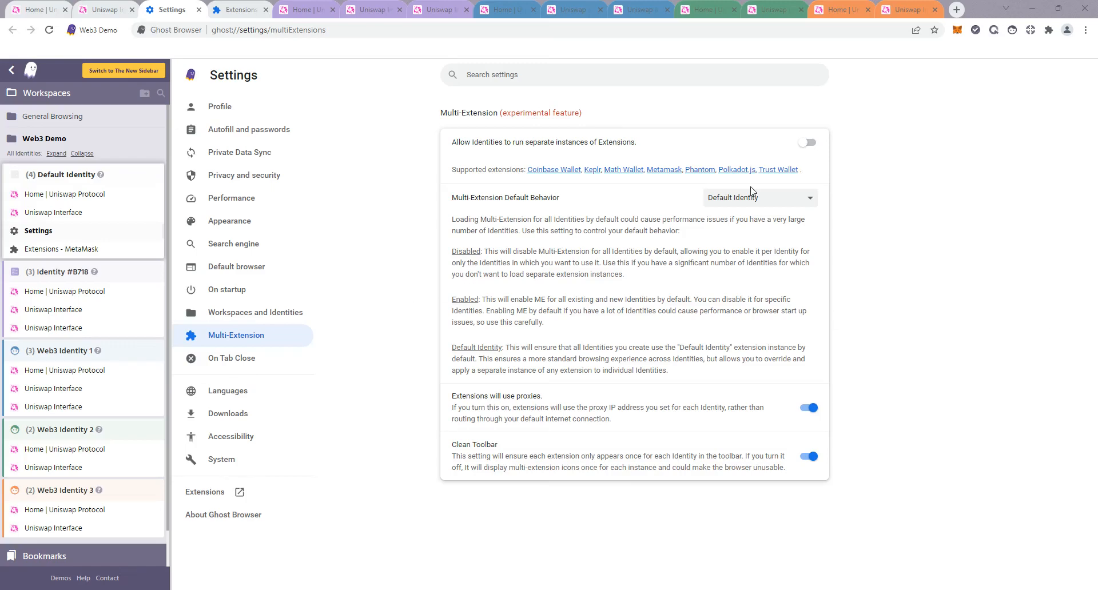
mouse_move(634, 233)
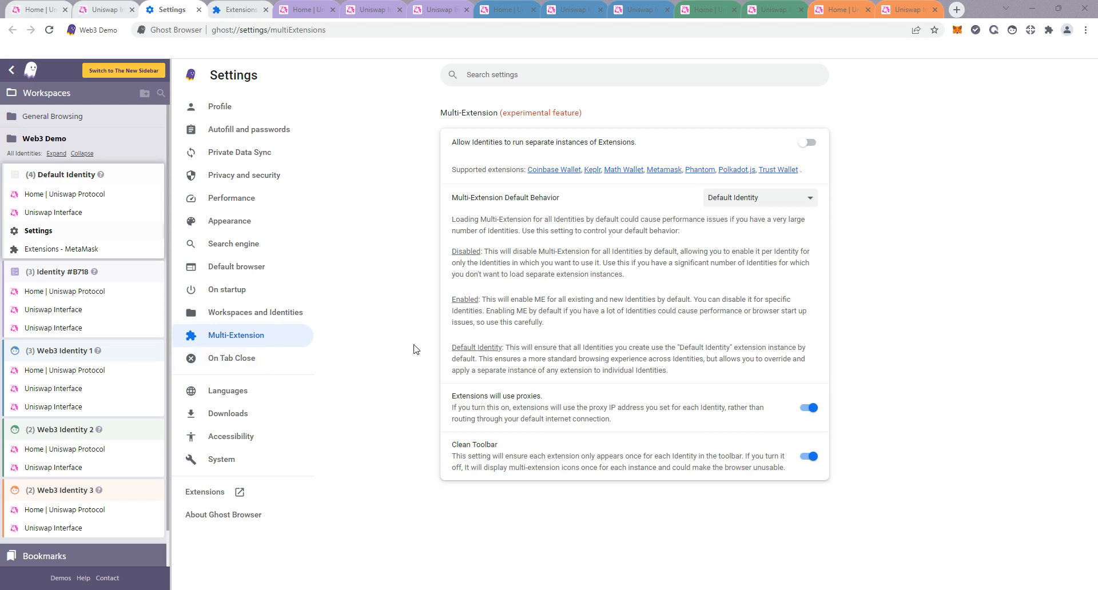
mouse_move(398, 197)
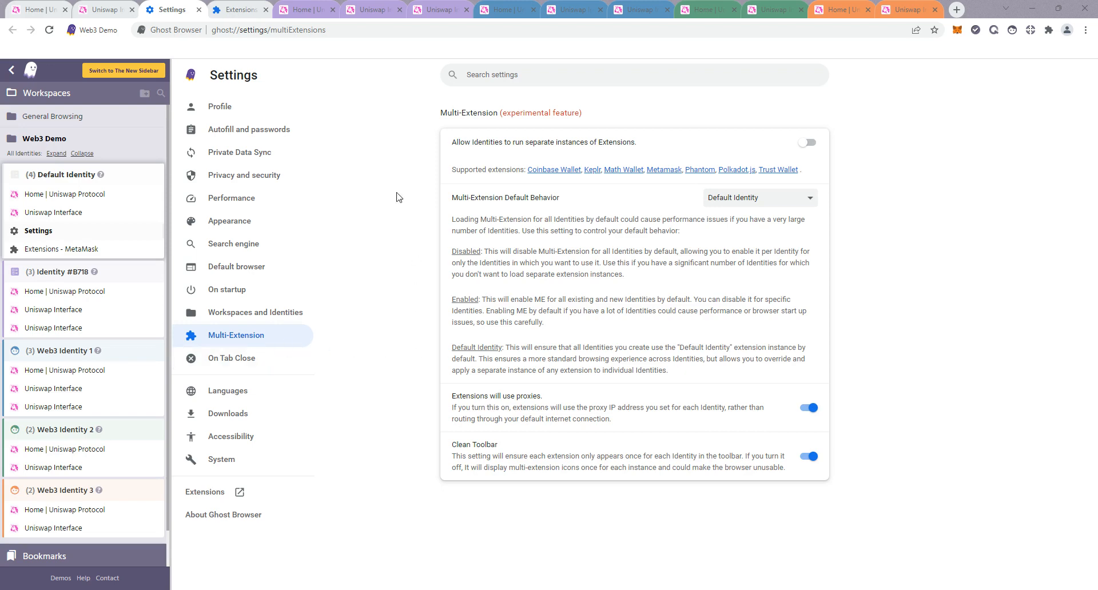
Step: View Identity #8718's Uniswap swap page and Web3 Identity 1's Uniswap home, then return to Multi-Extension settings
left_click(304, 9)
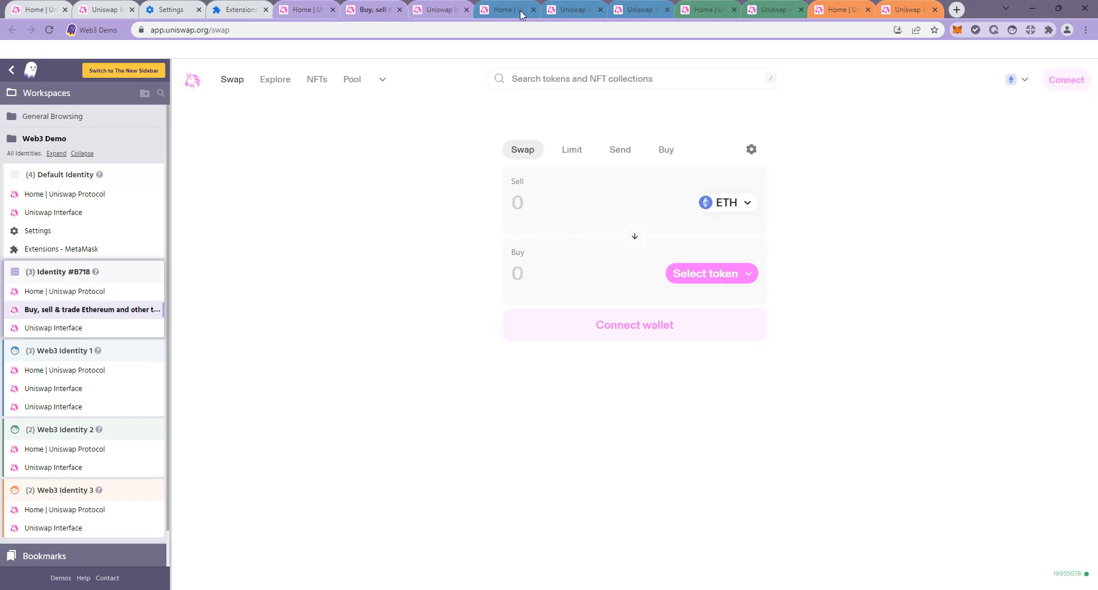
left_click(506, 9)
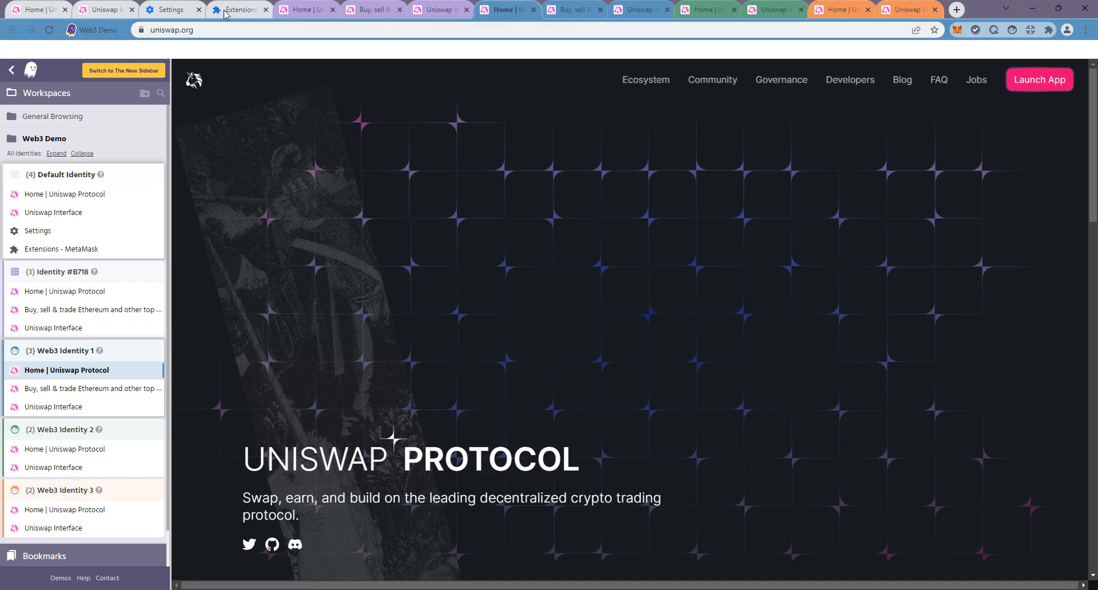
left_click(172, 10)
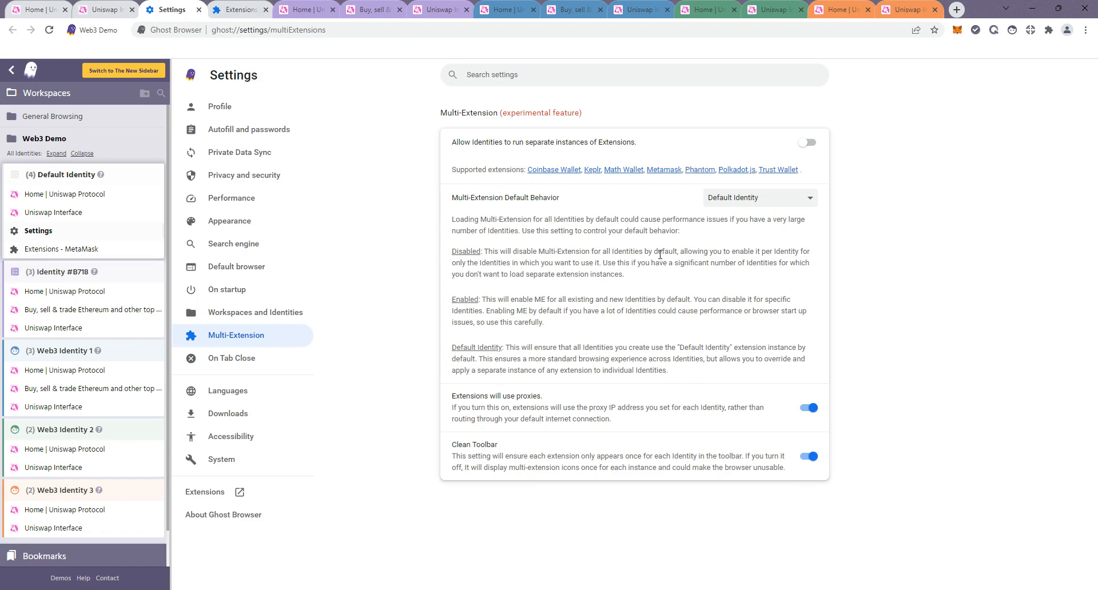
mouse_move(689, 269)
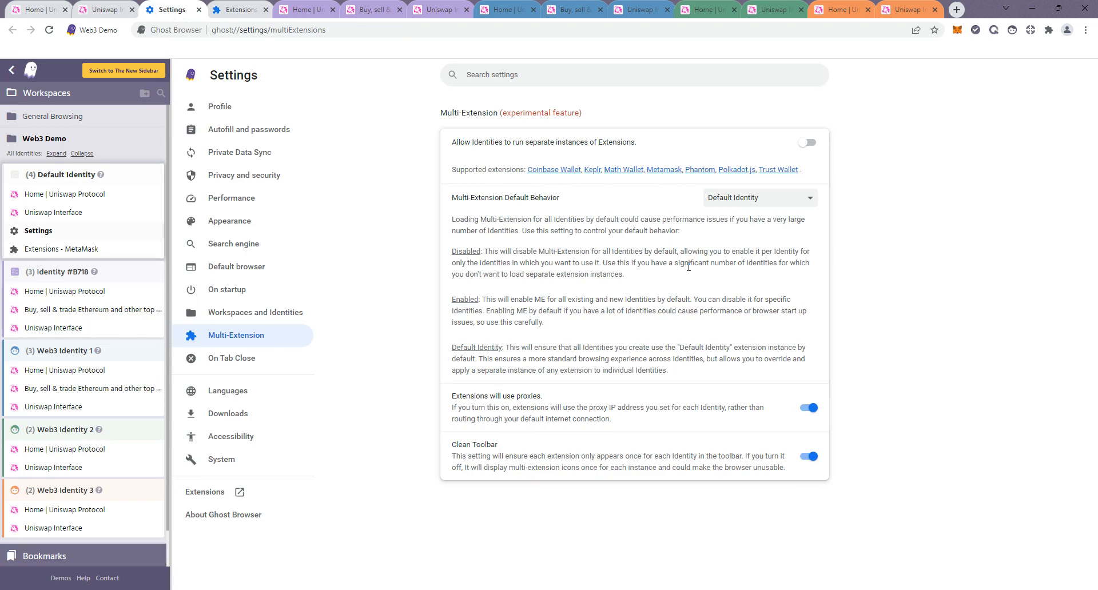
mouse_move(623, 180)
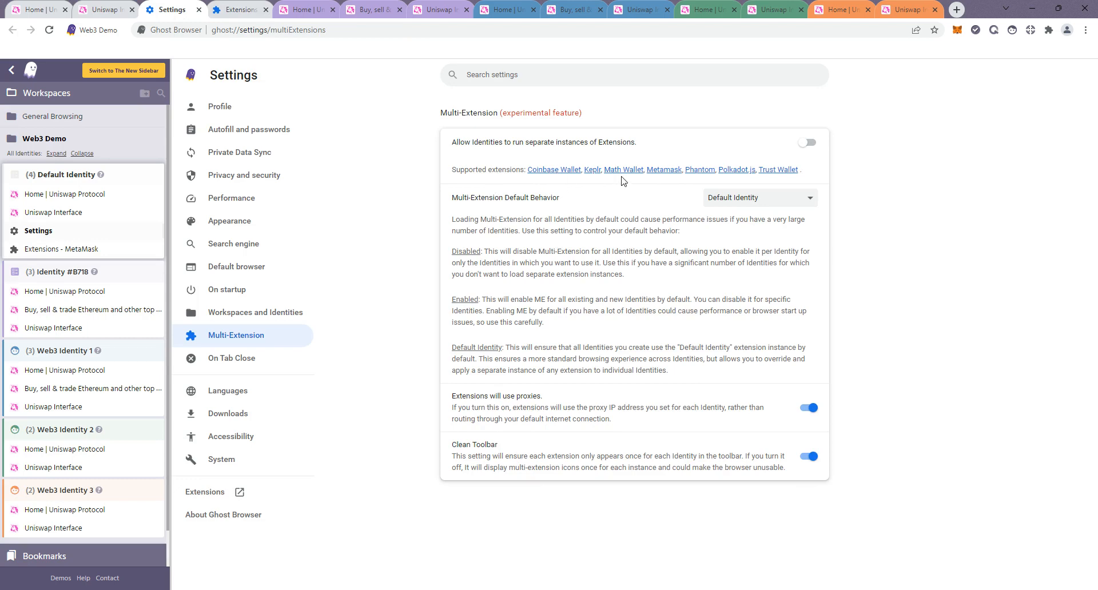
mouse_move(732, 182)
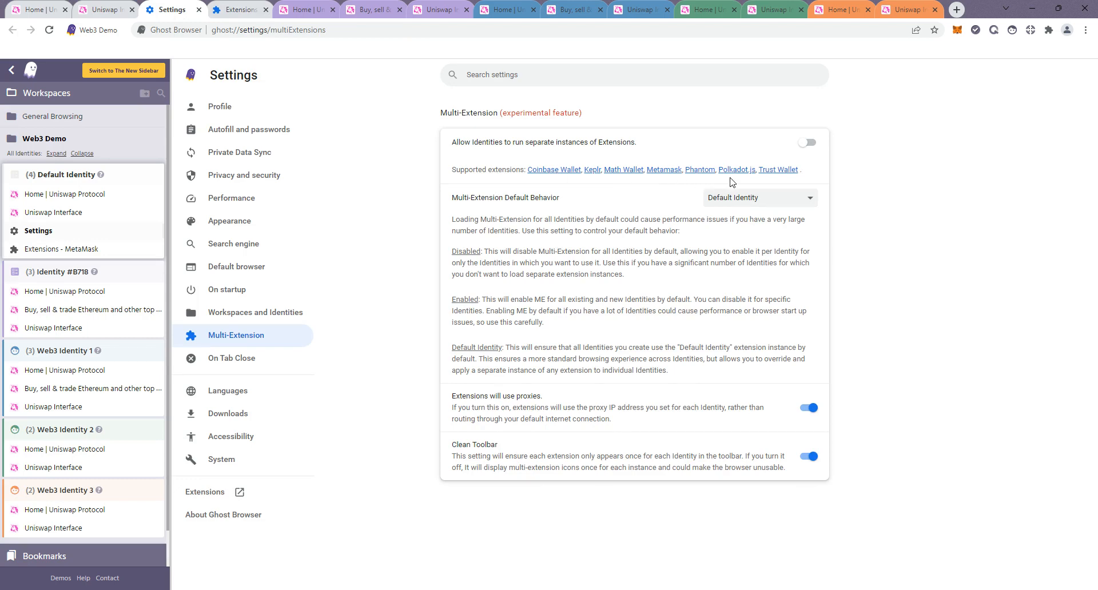
mouse_move(764, 180)
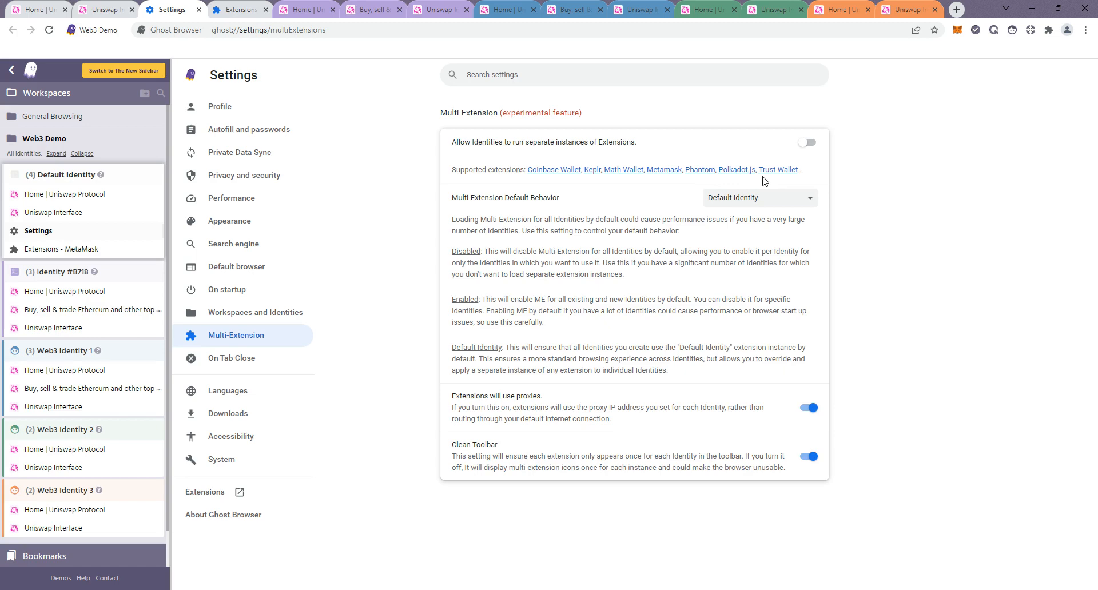
mouse_move(711, 218)
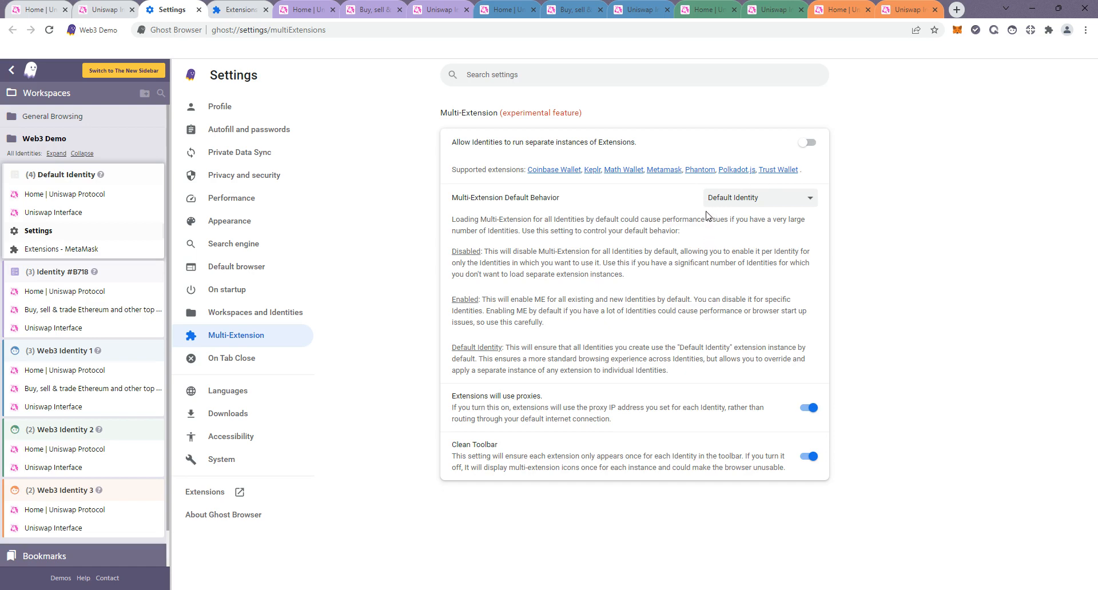
mouse_move(744, 245)
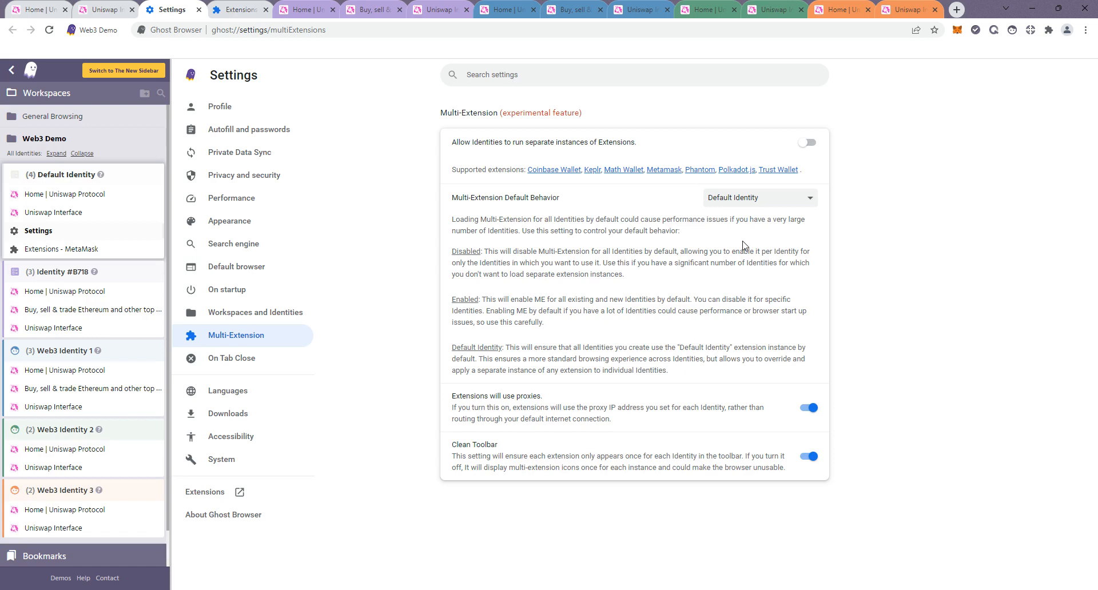
mouse_move(767, 185)
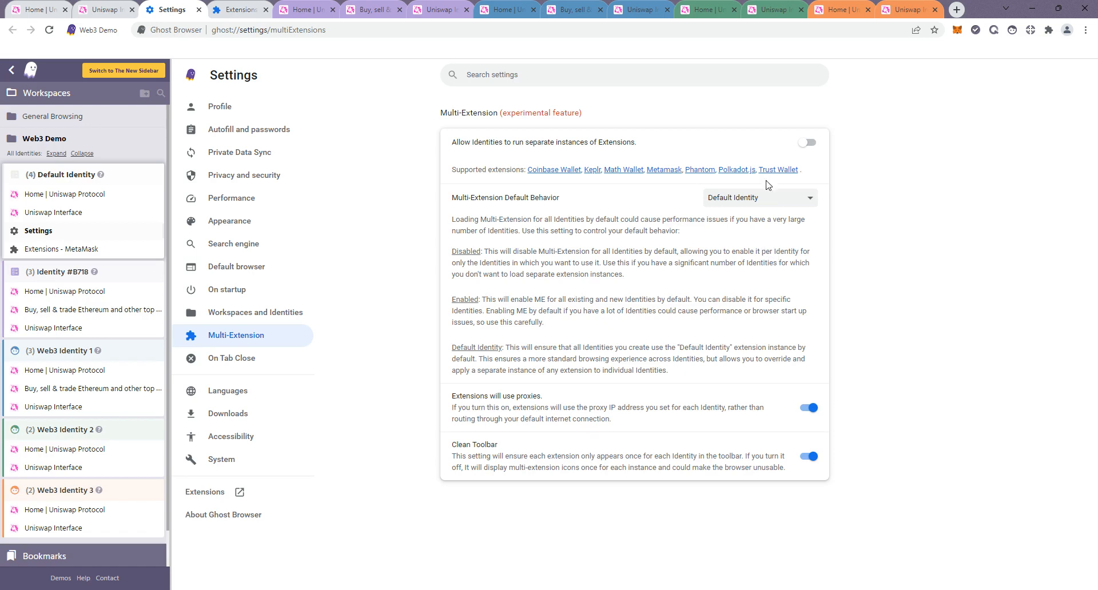
mouse_move(1013, 30)
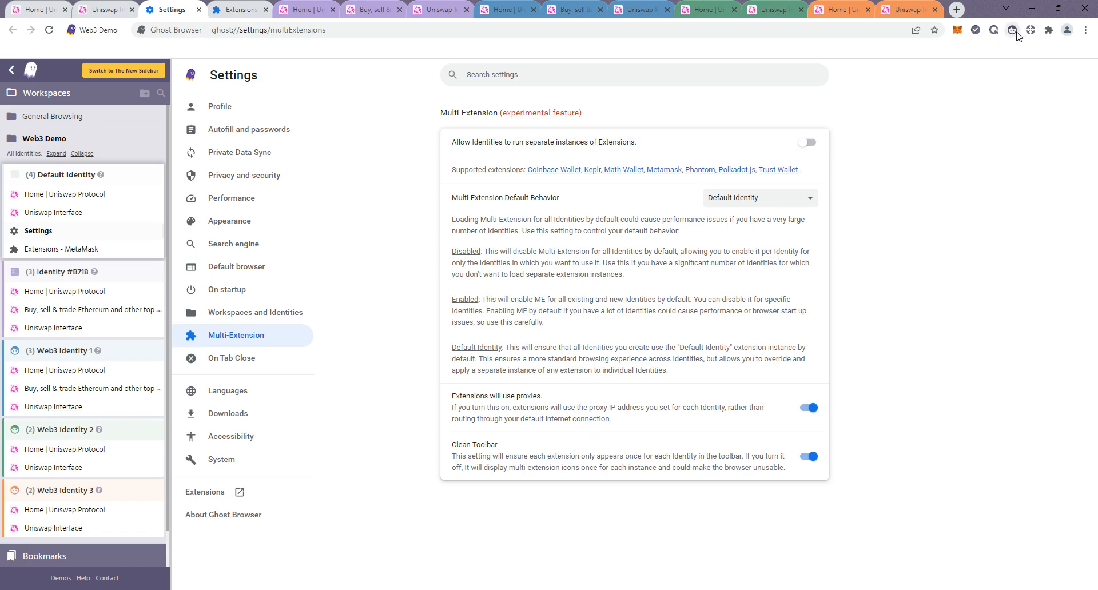
mouse_move(876, 179)
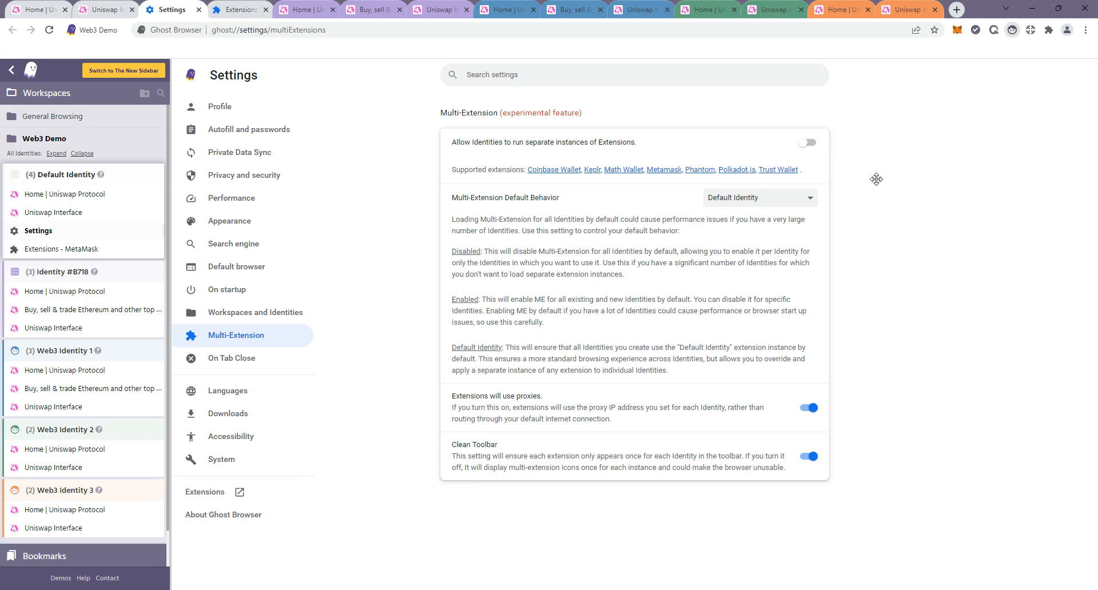
mouse_move(833, 232)
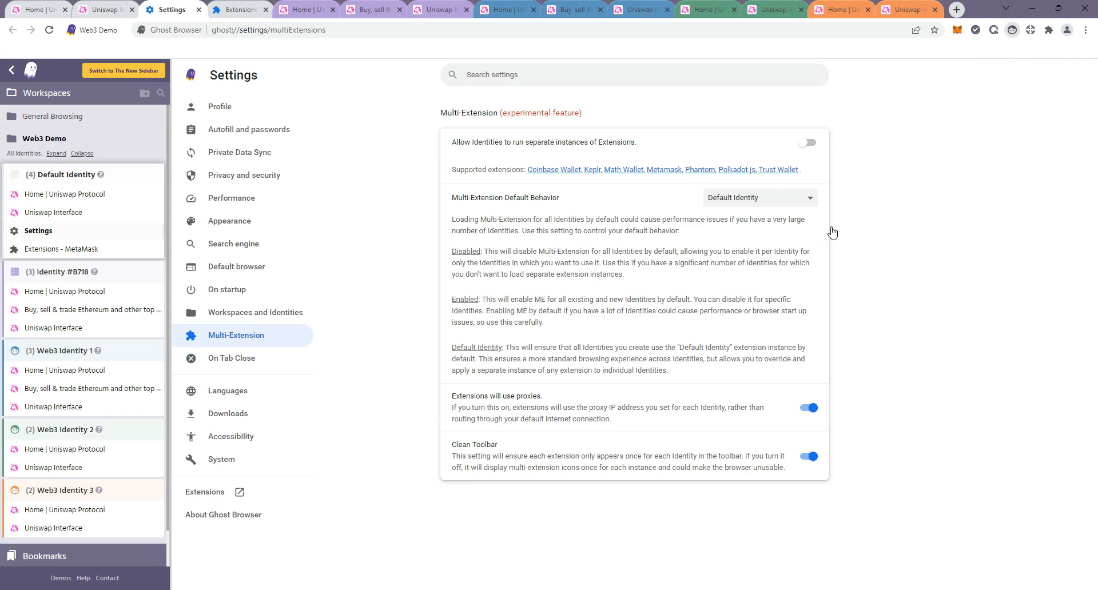
mouse_move(992, 91)
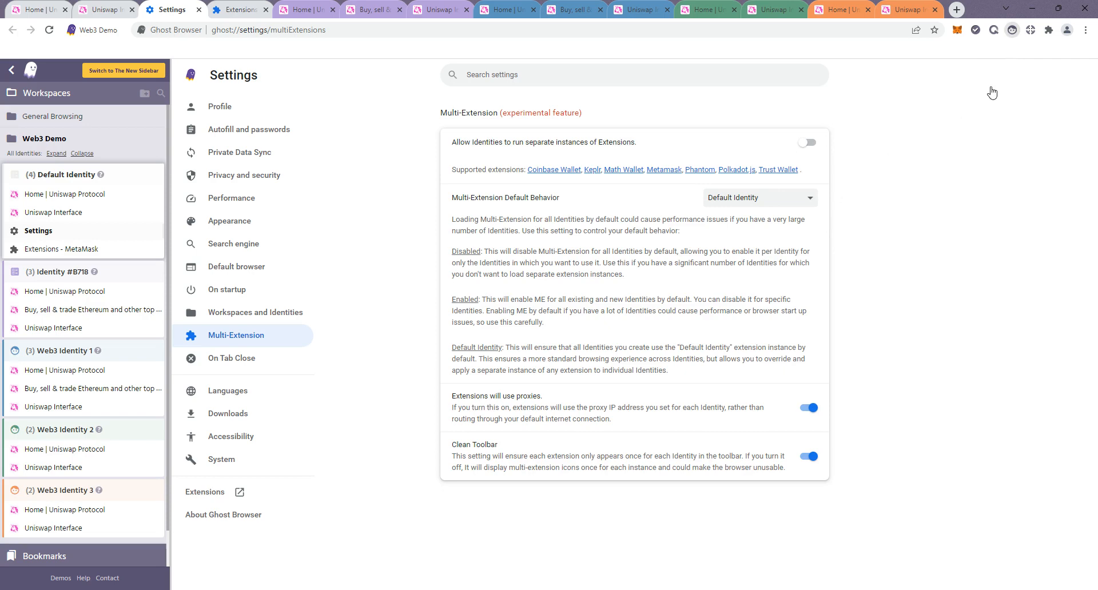
mouse_move(954, 98)
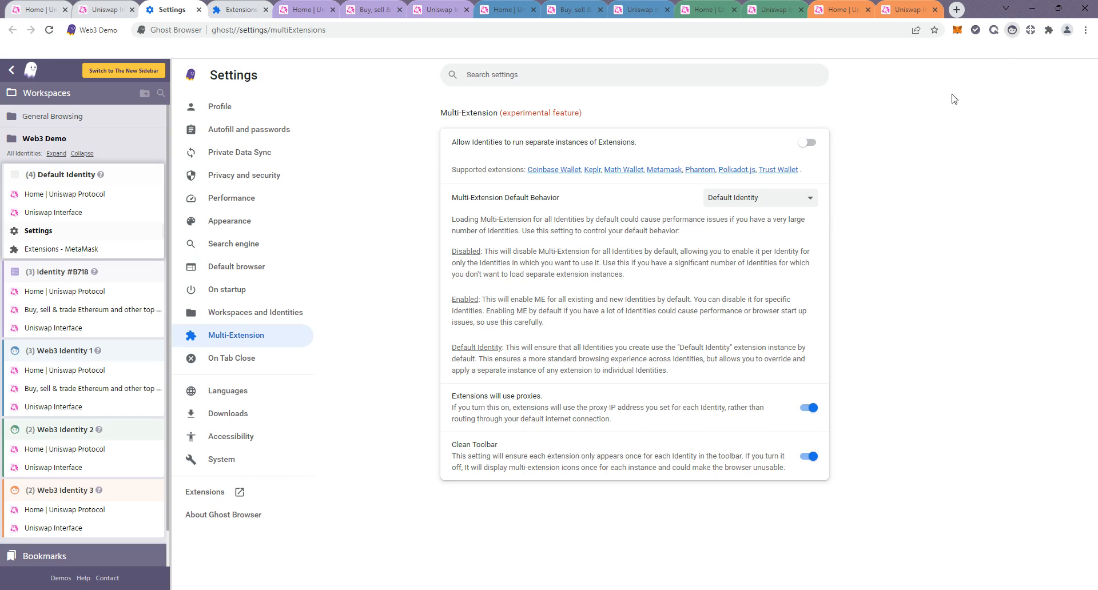
mouse_move(824, 107)
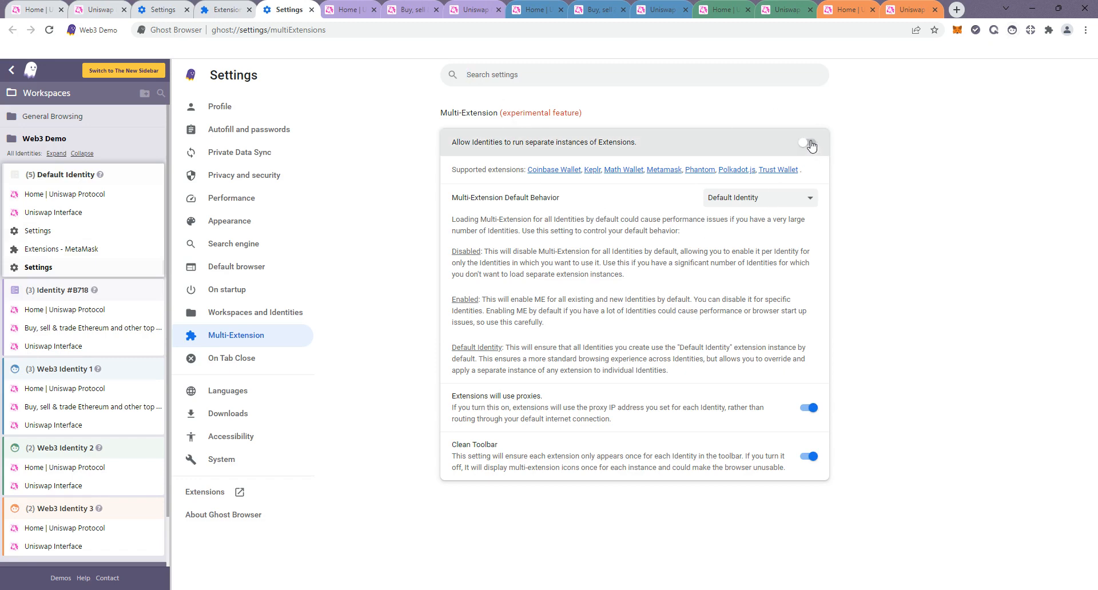
Step: Turn on 'Allow Identities to run separate instances of Extensions' in Multi-Extension settings
left_click(806, 143)
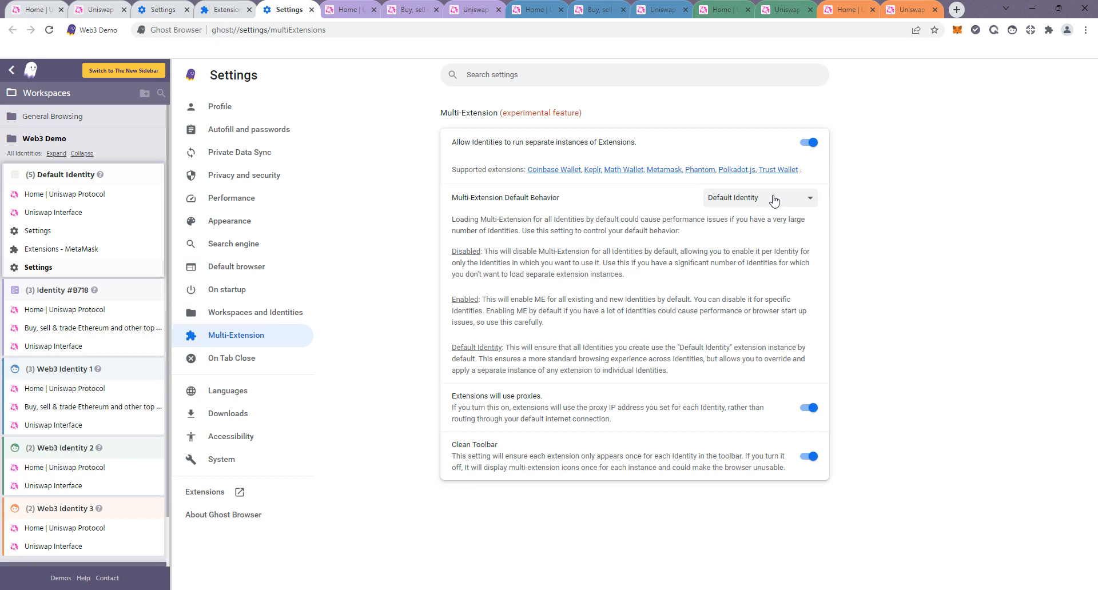
mouse_move(643, 208)
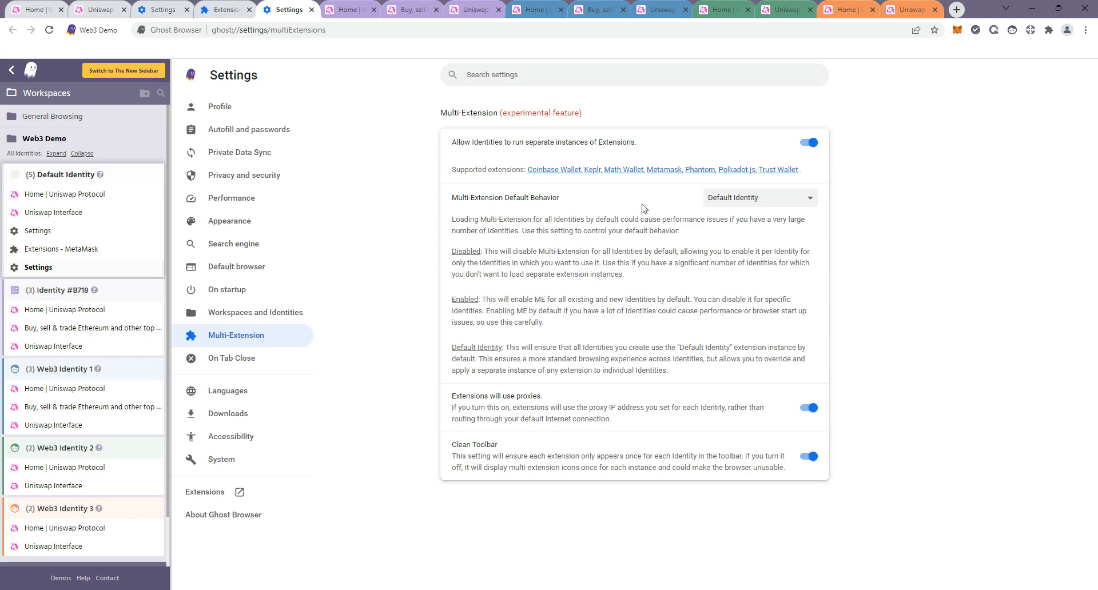
mouse_move(742, 202)
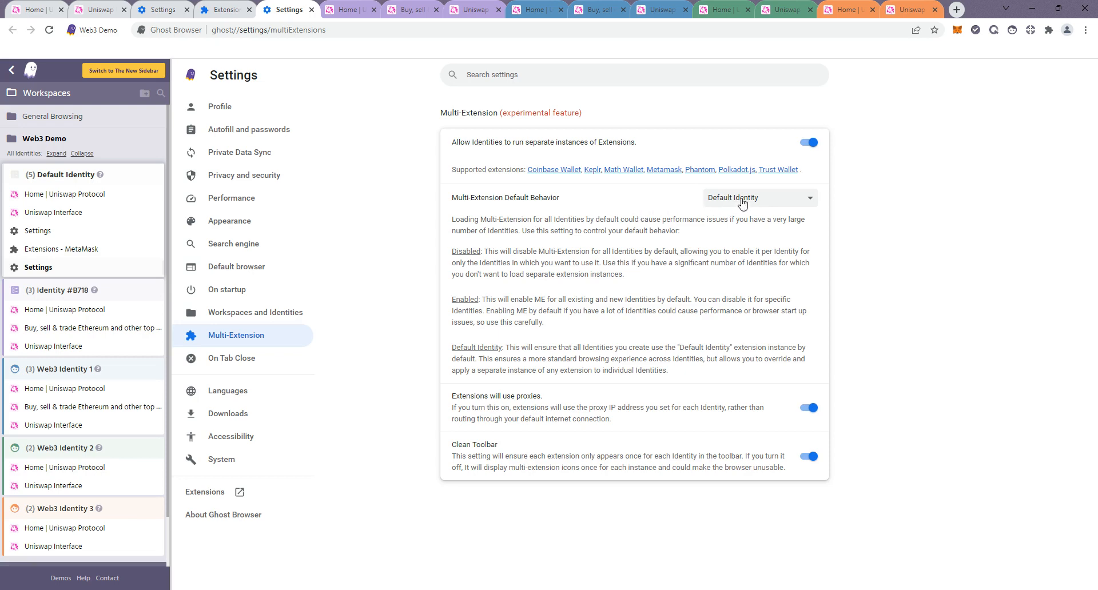
mouse_move(574, 7)
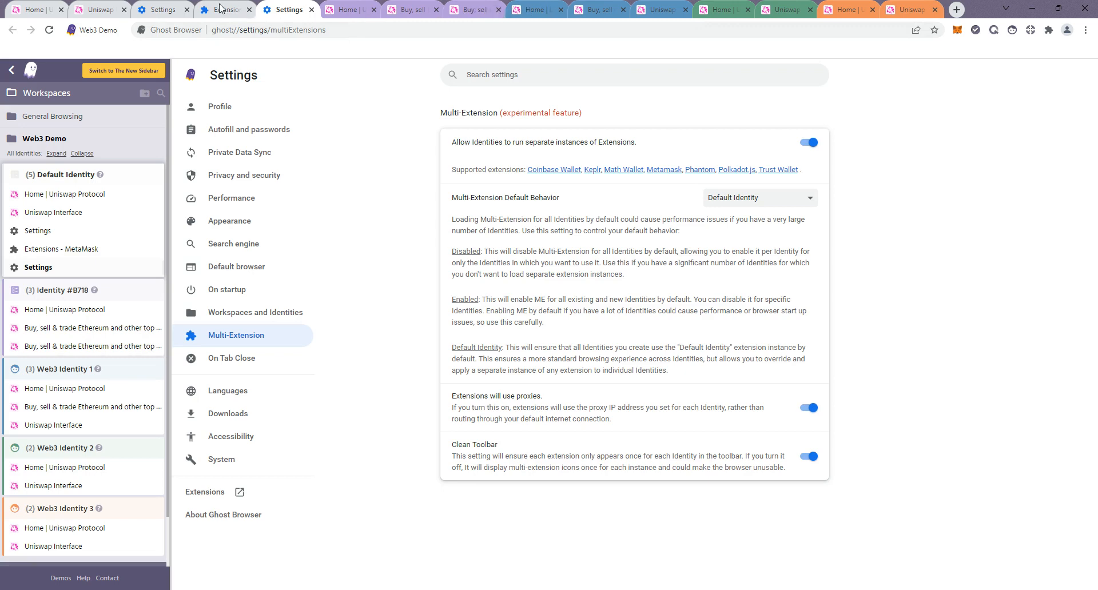
mouse_move(592, 296)
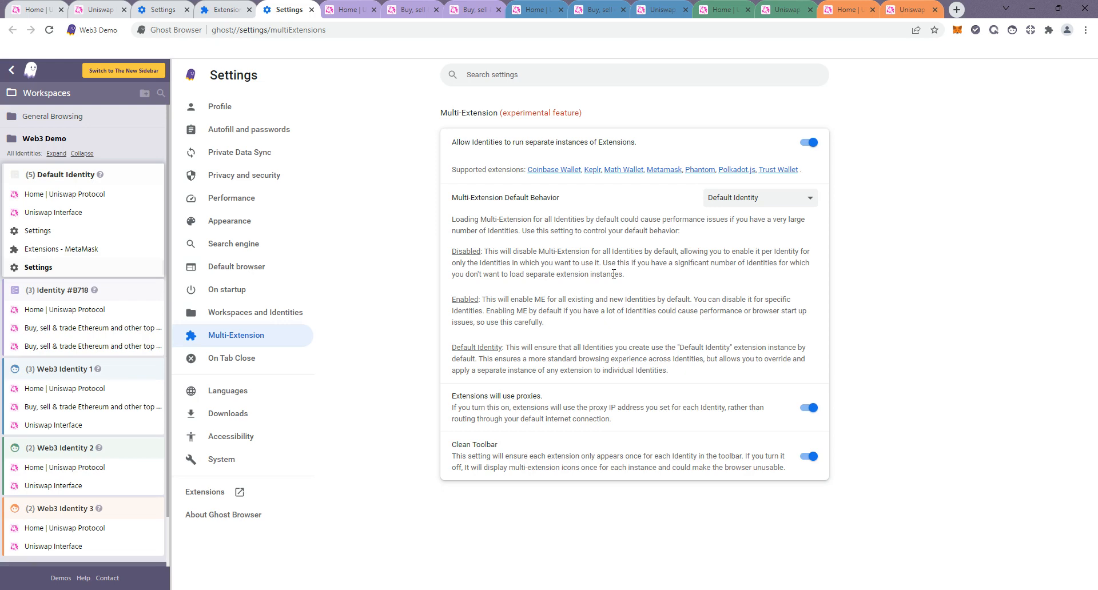
mouse_move(619, 271)
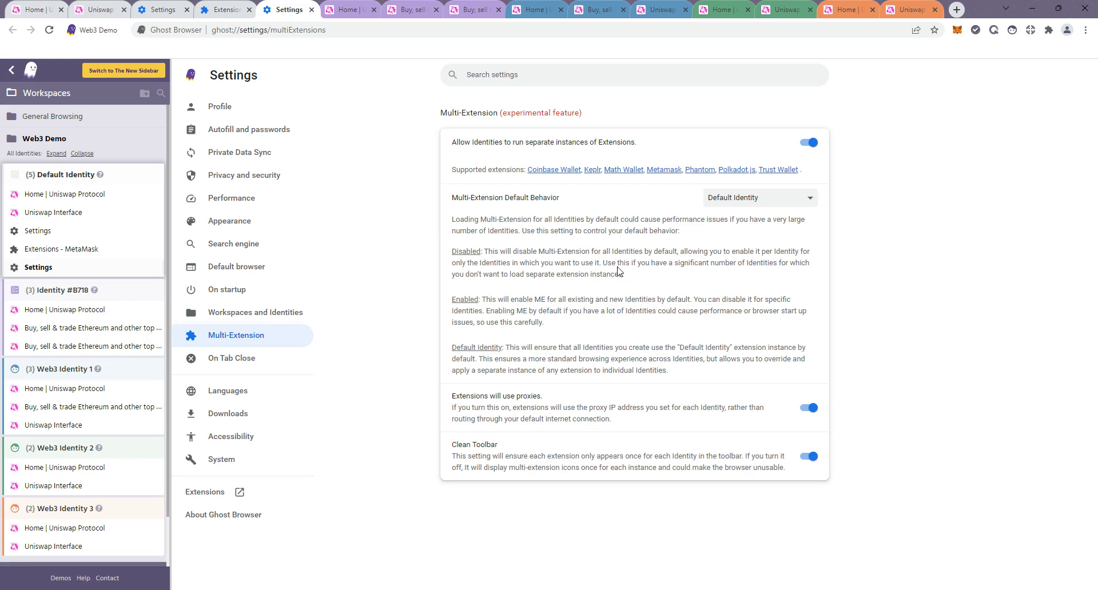
mouse_move(627, 256)
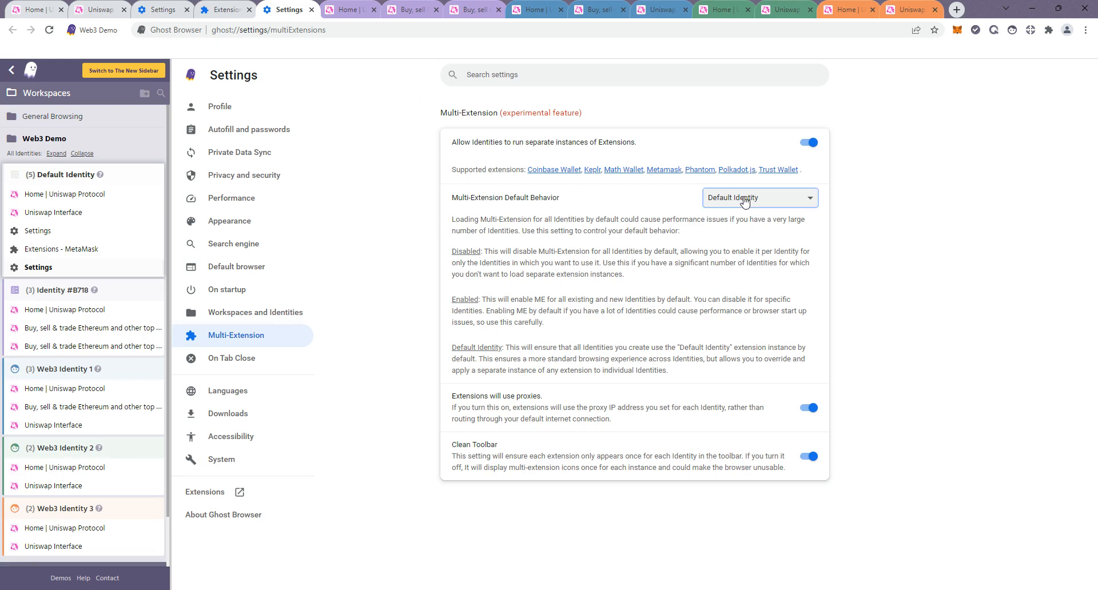
mouse_move(745, 228)
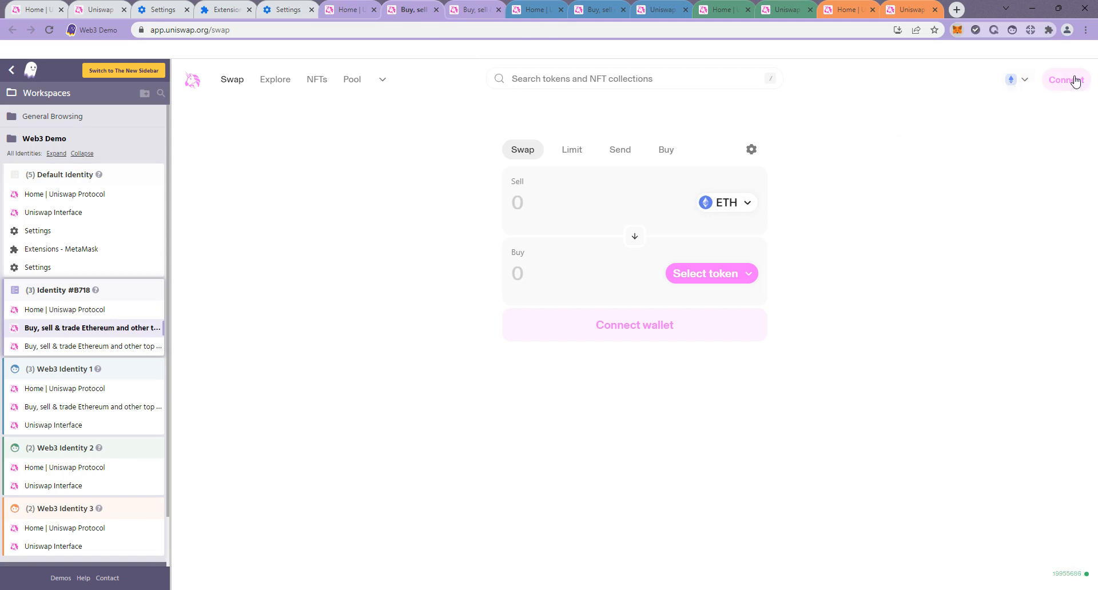
Step: Choose MetaMask for Identity #B718, then switch to Web3 Identity 1's Uniswap tab
left_click(1066, 79)
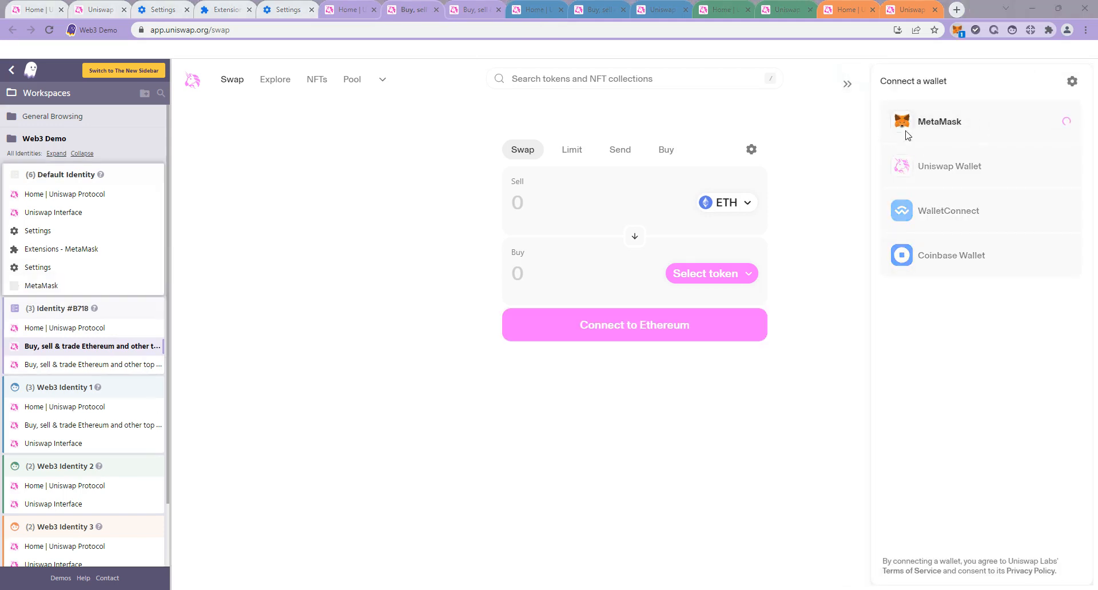
mouse_move(989, 203)
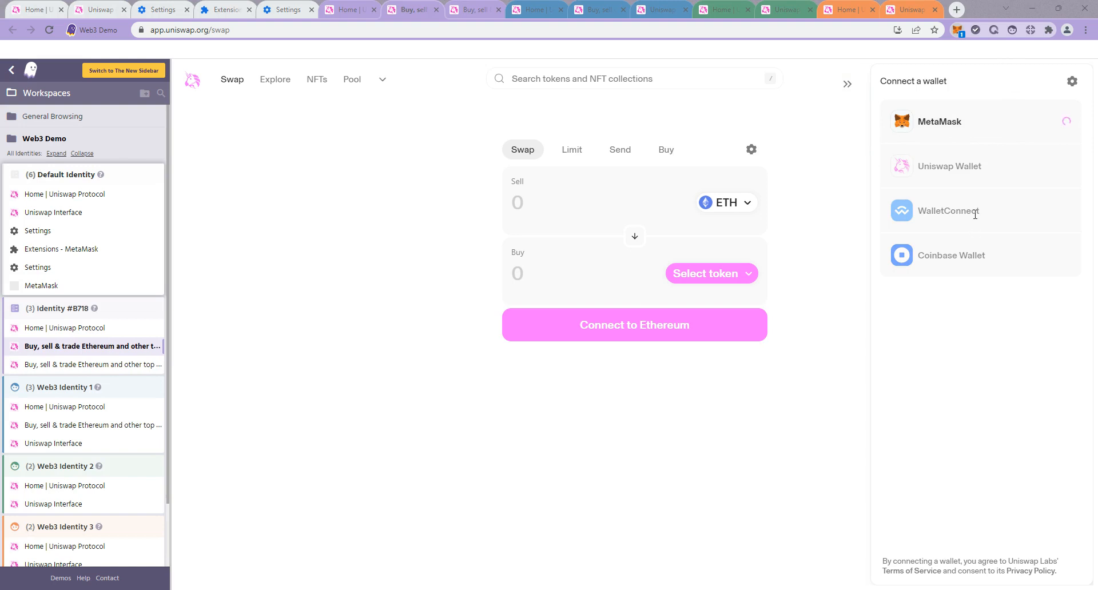
mouse_move(1051, 121)
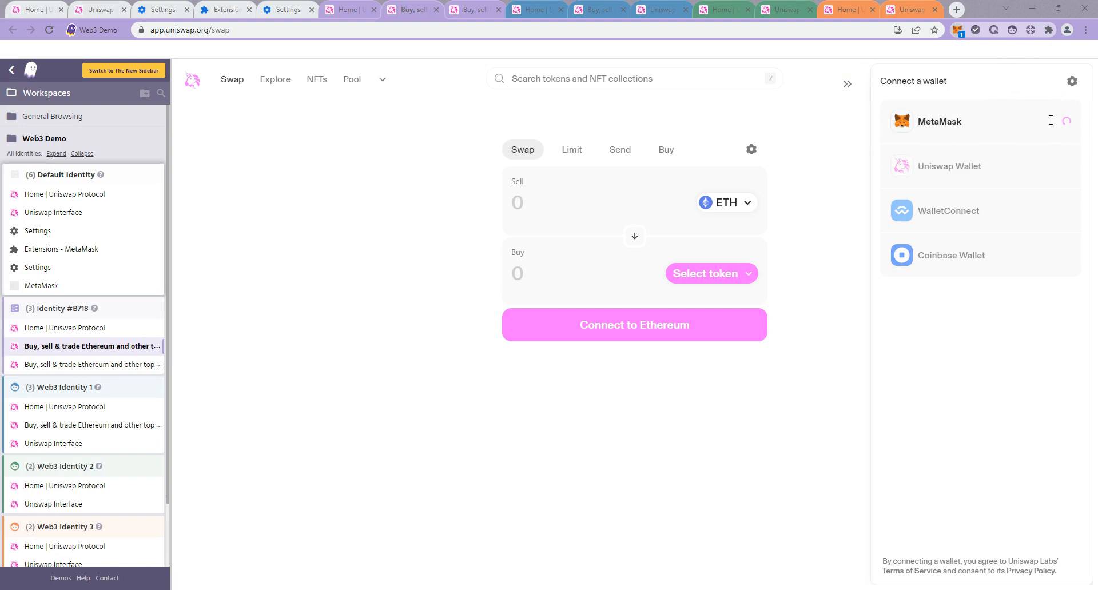
mouse_move(1039, 334)
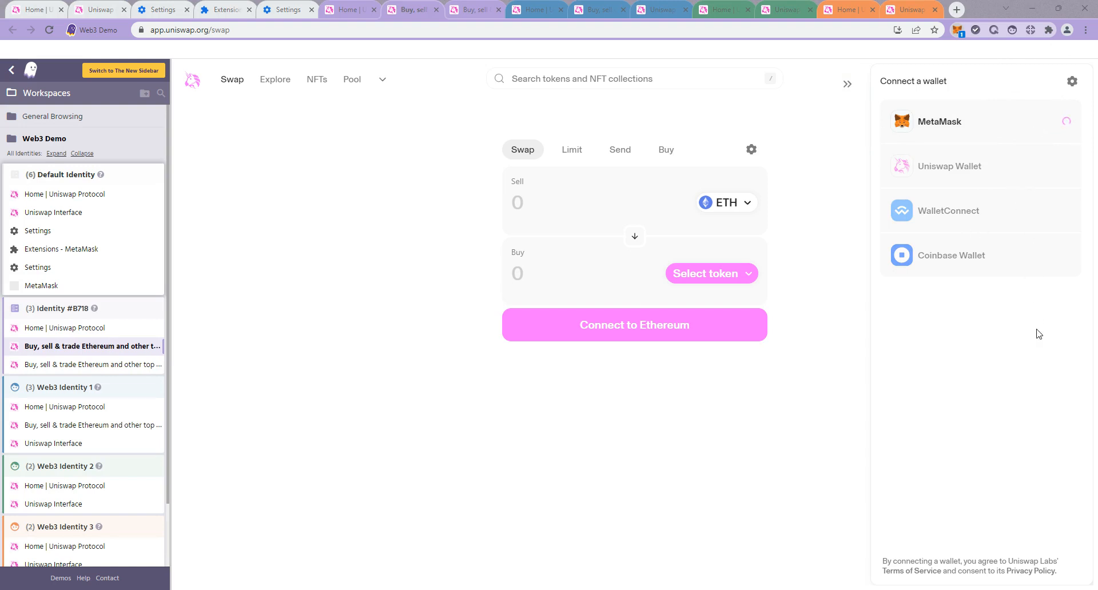
mouse_move(1035, 316)
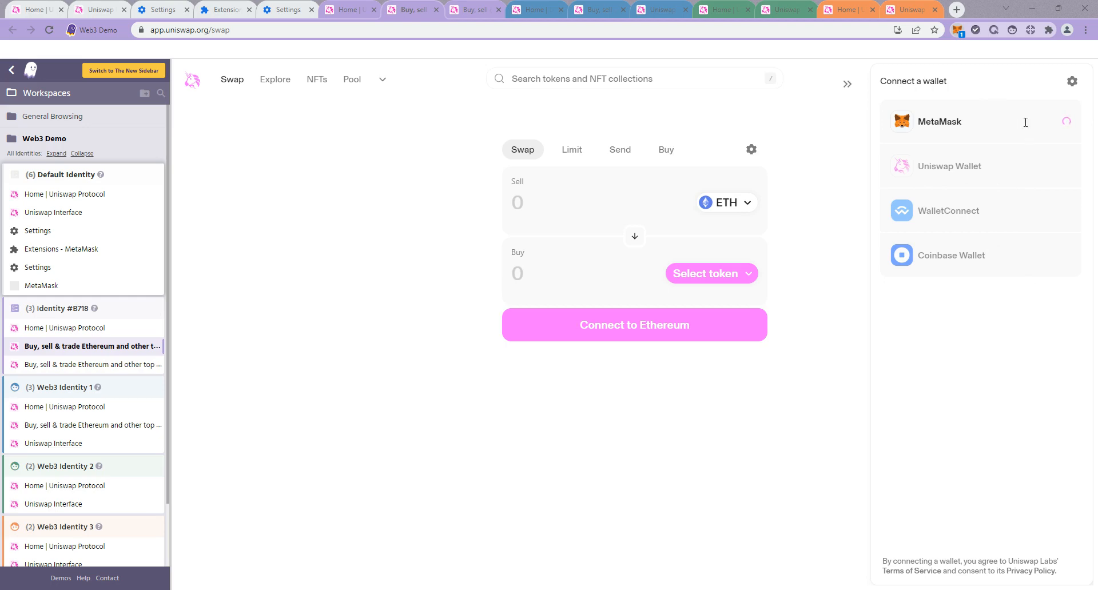
mouse_move(1048, 311)
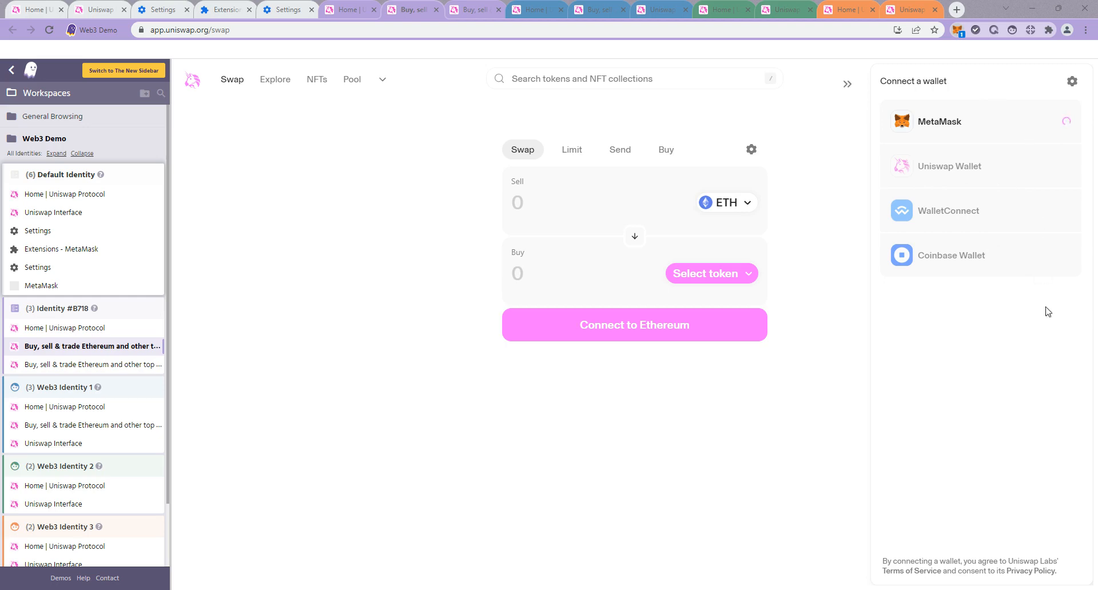
left_click(939, 121)
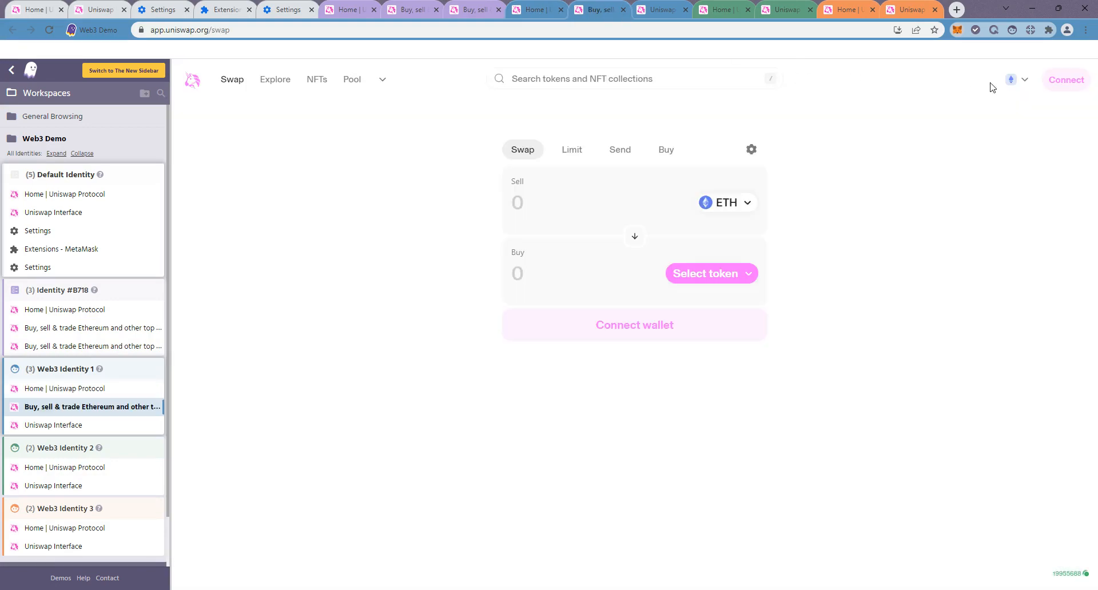
Step: Connect MetaMask on Web3 Identity 2's swap page and return to the Multi-Extension settings
left_click(1066, 79)
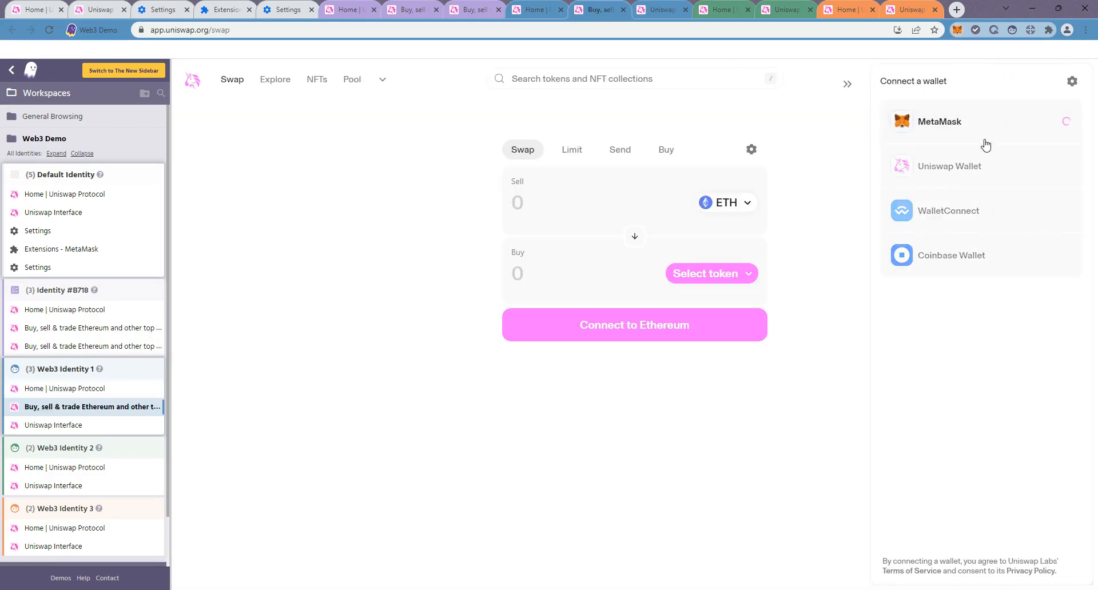
mouse_move(952, 129)
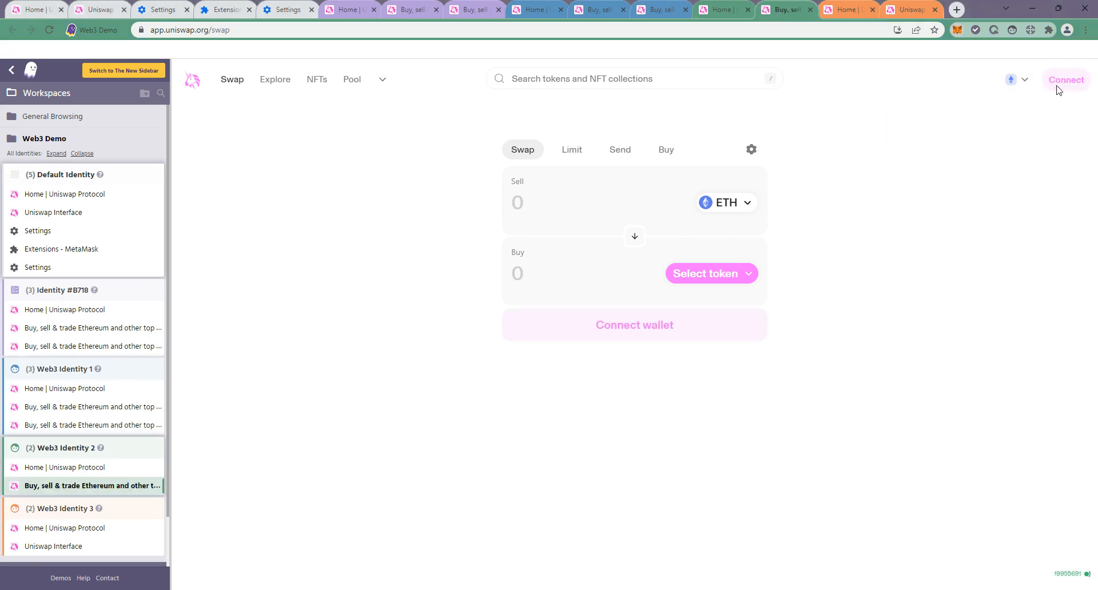
left_click(1066, 80)
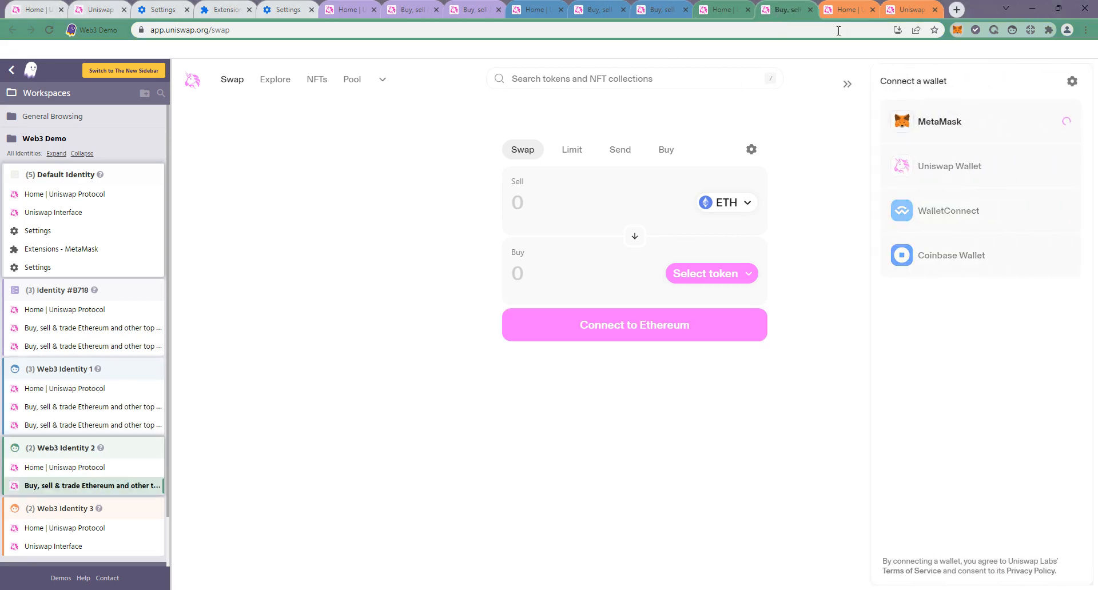
mouse_move(931, 133)
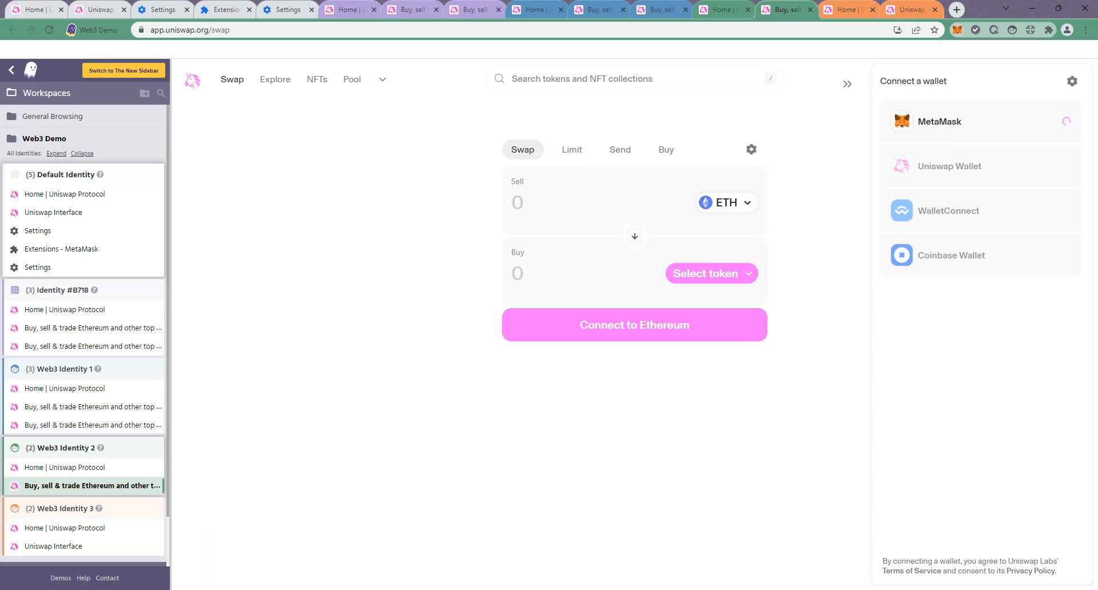
left_click(939, 121)
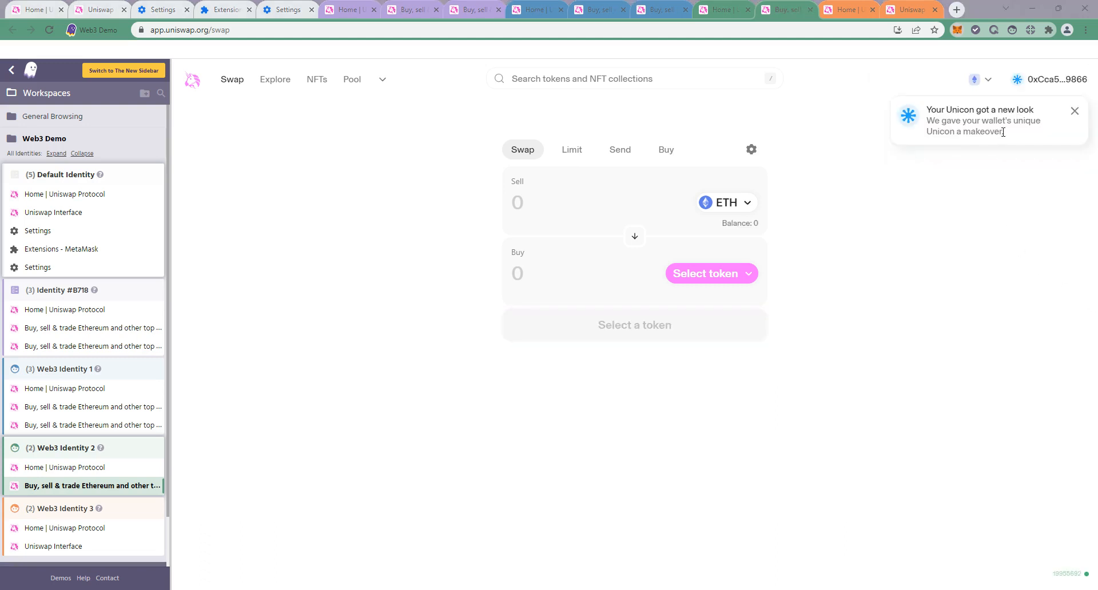
left_click(162, 10)
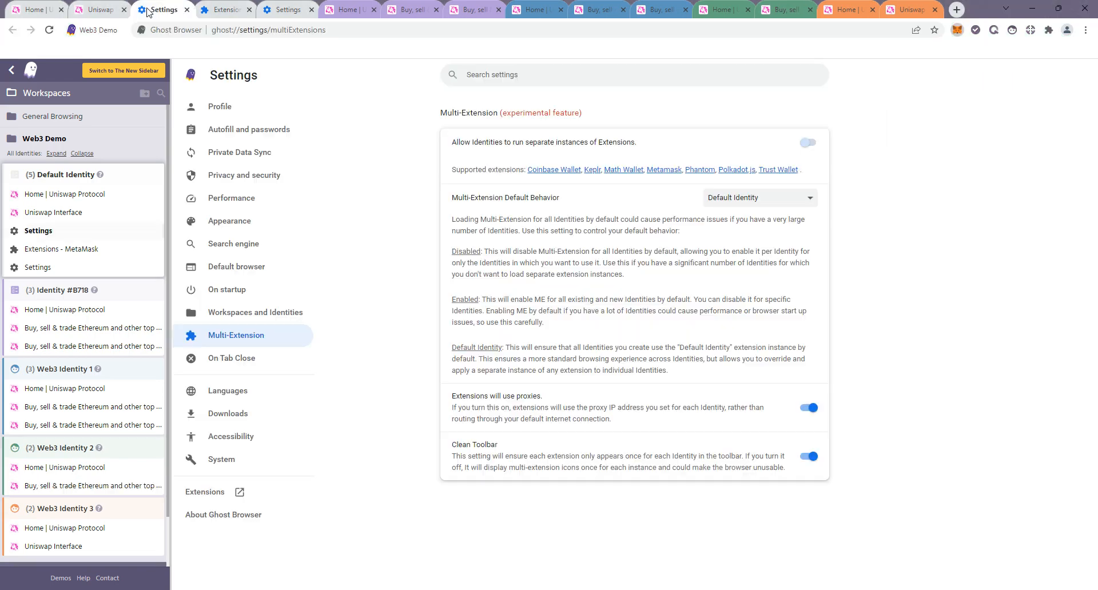
Step: Set the Multi-Extension Default Behavior dropdown to Enabled, then go to Web3 Identity 1's Uniswap tab
left_click(807, 143)
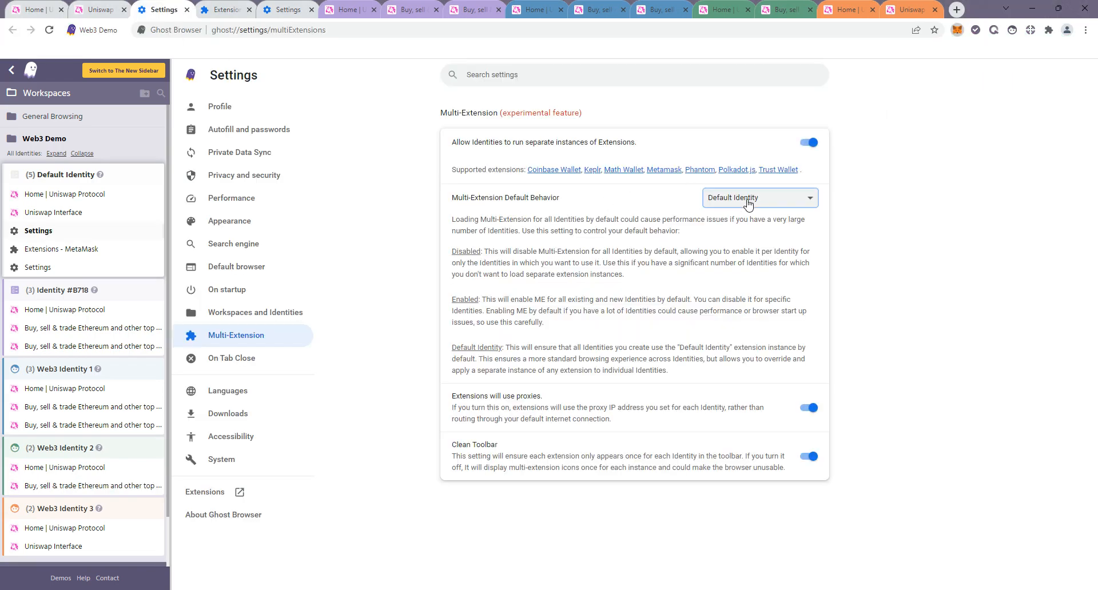
mouse_move(751, 223)
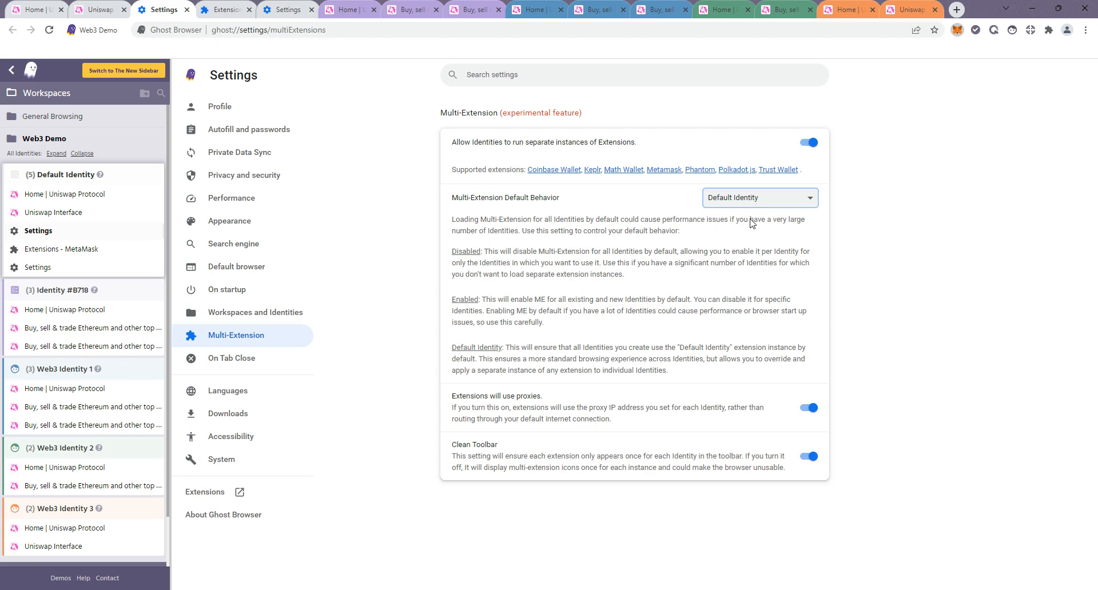
left_click(760, 198)
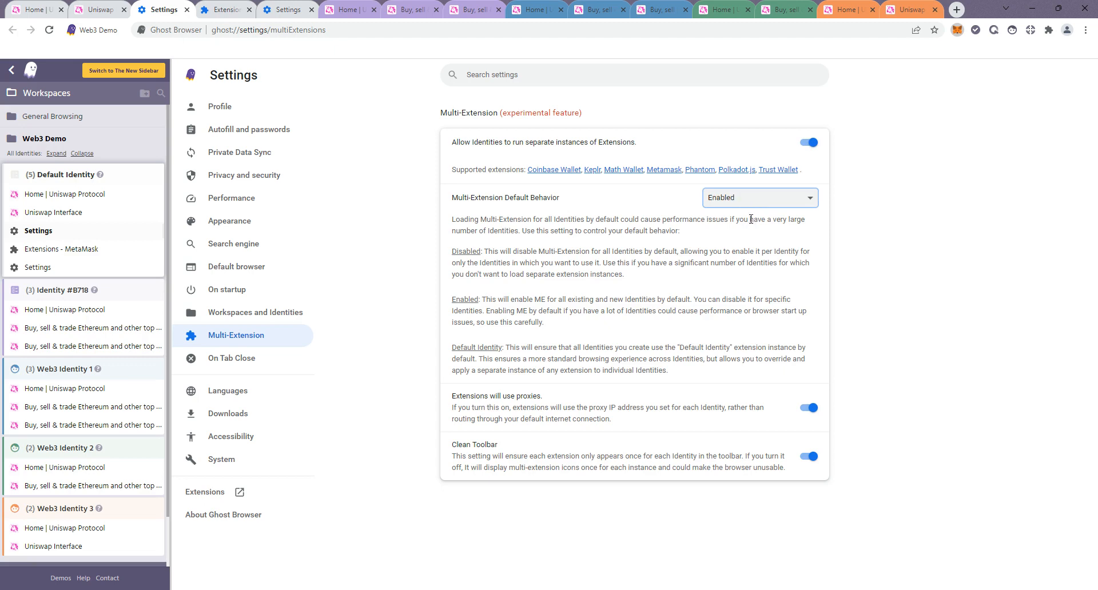
mouse_move(374, 8)
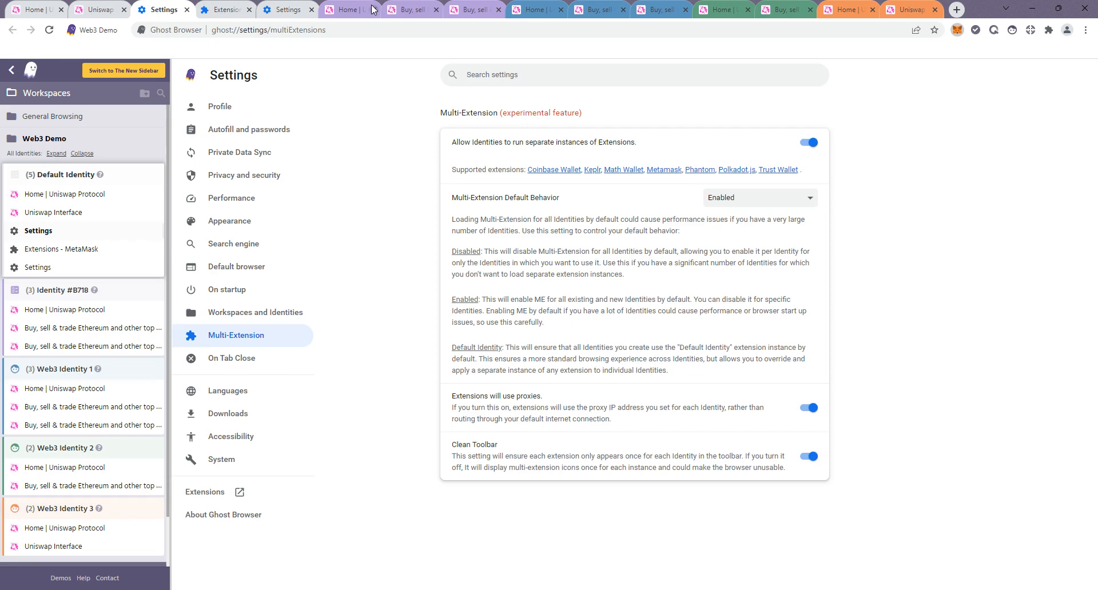
left_click(466, 10)
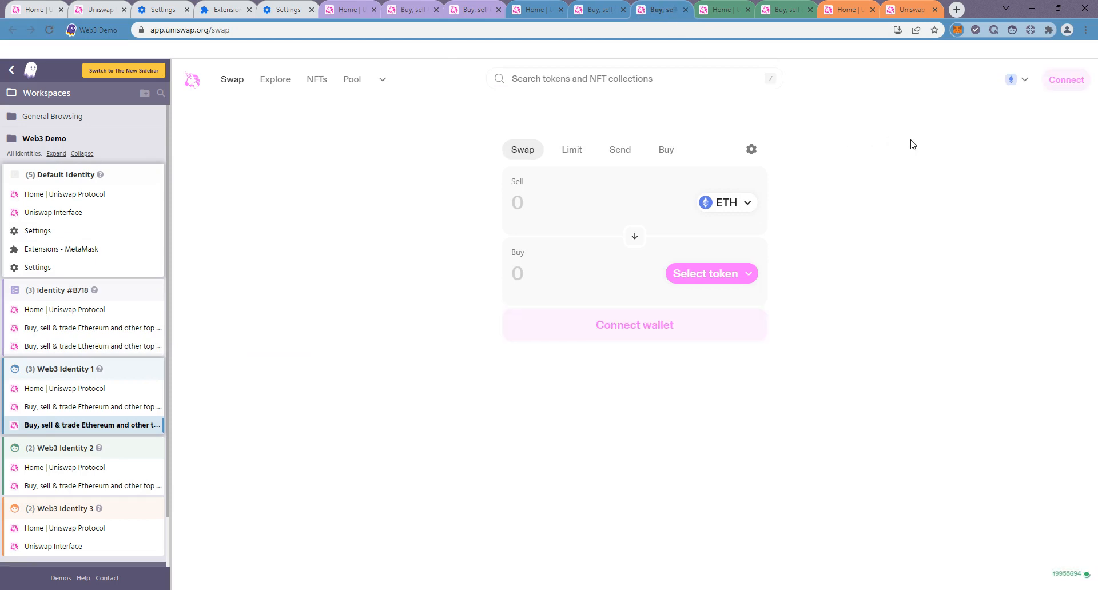
mouse_move(1067, 90)
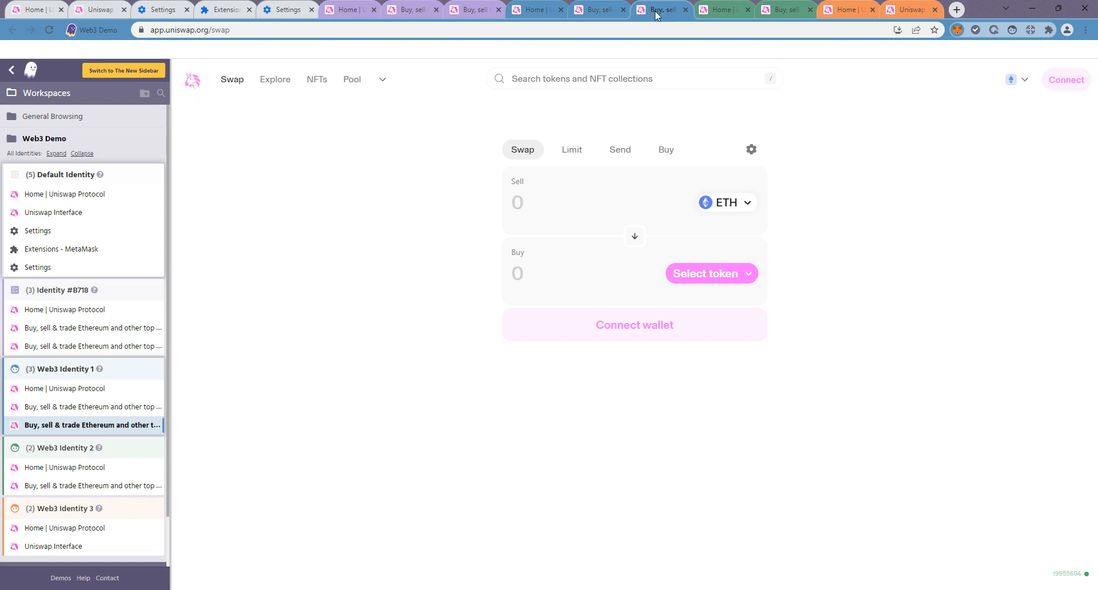
mouse_move(1065, 80)
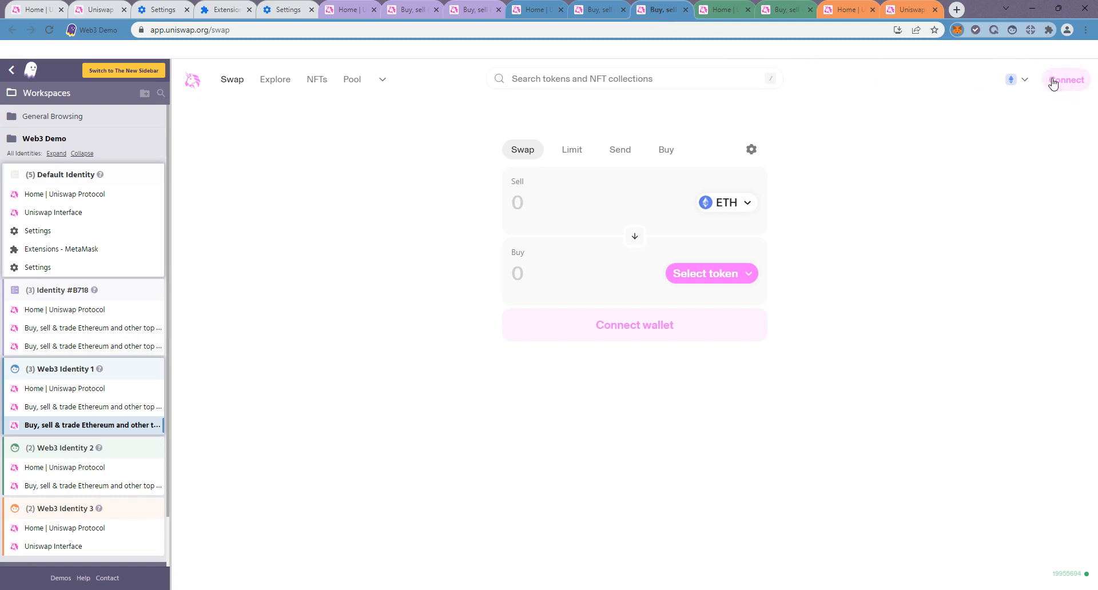
Step: Pick MetaMask in Web3 Identity 1's wallet panel, then view Identity #B718's connected swap page
left_click(1067, 80)
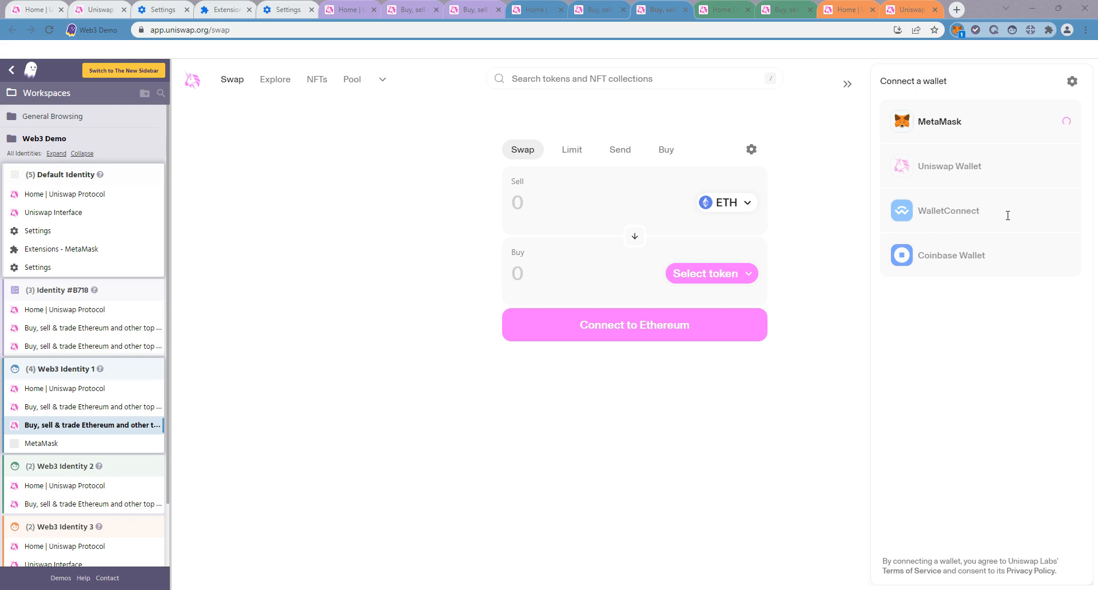
mouse_move(1010, 220)
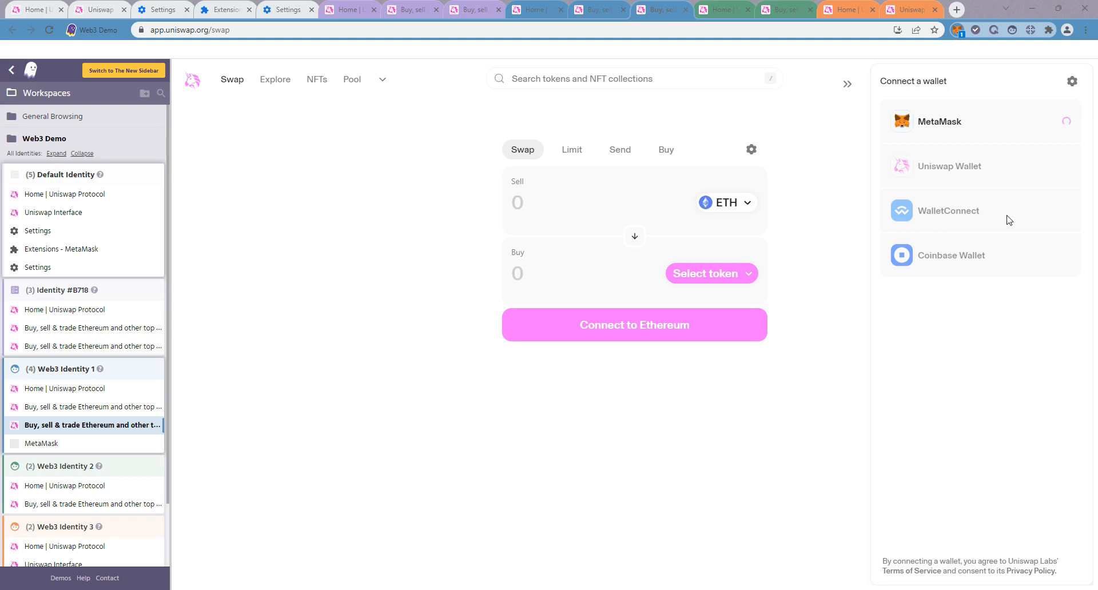
mouse_move(1009, 137)
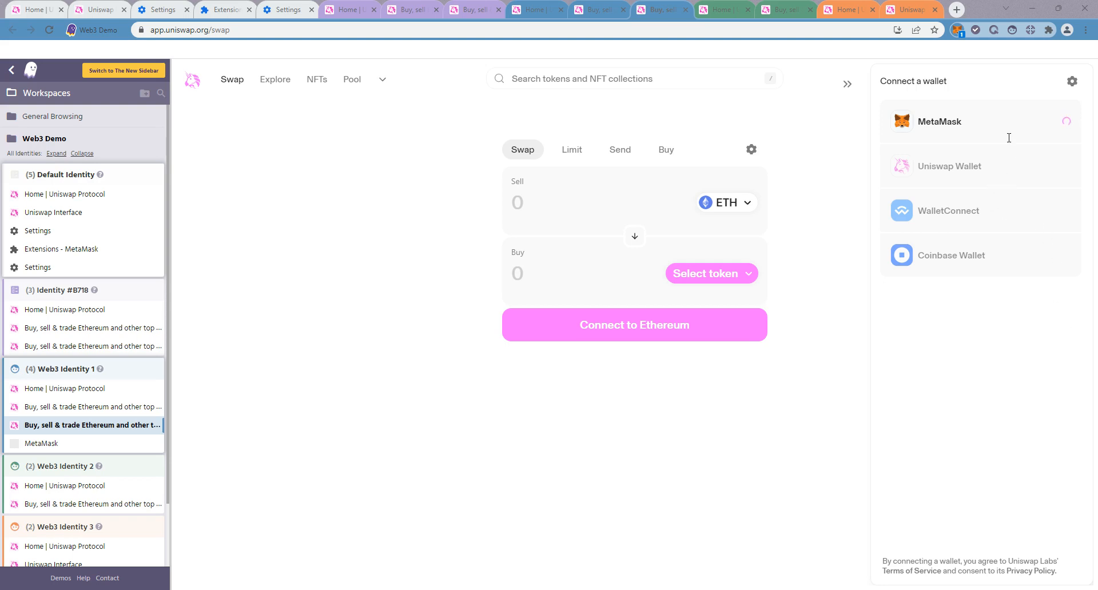
mouse_move(1033, 121)
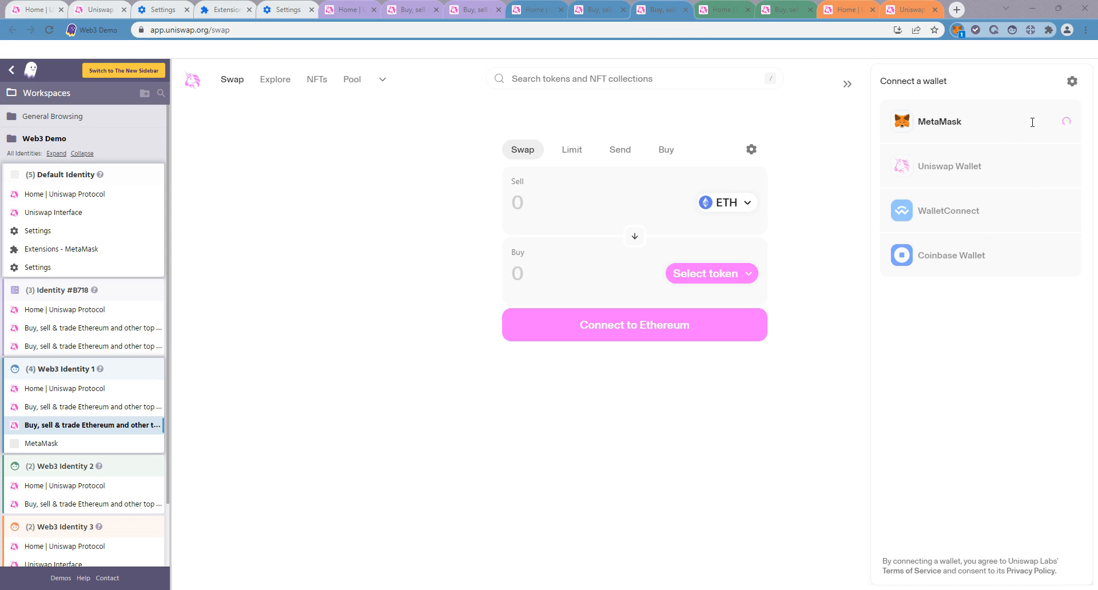
mouse_move(1050, 122)
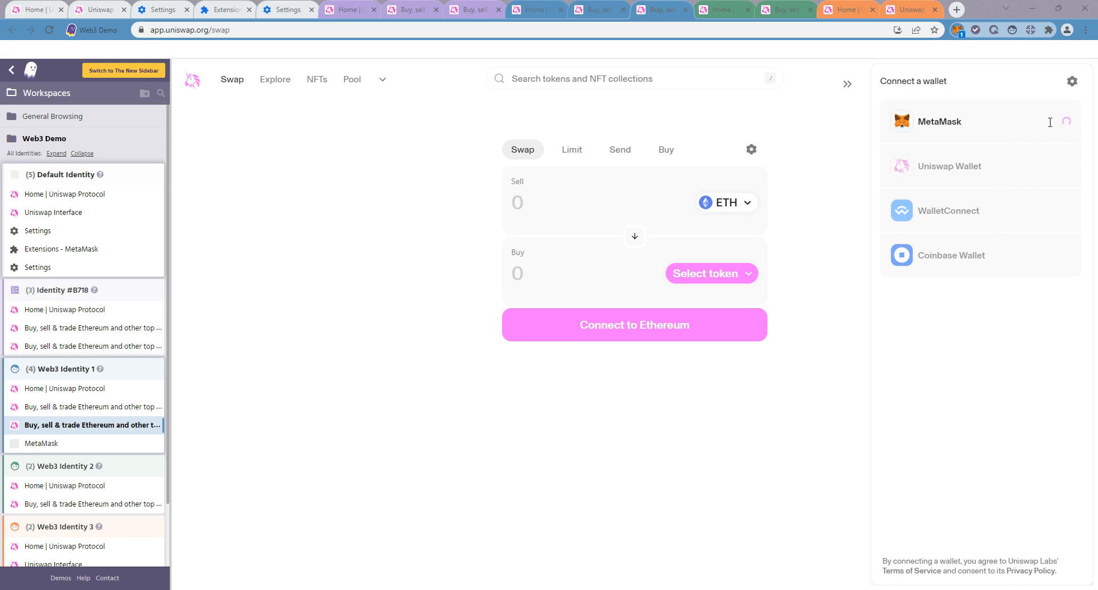
left_click(940, 122)
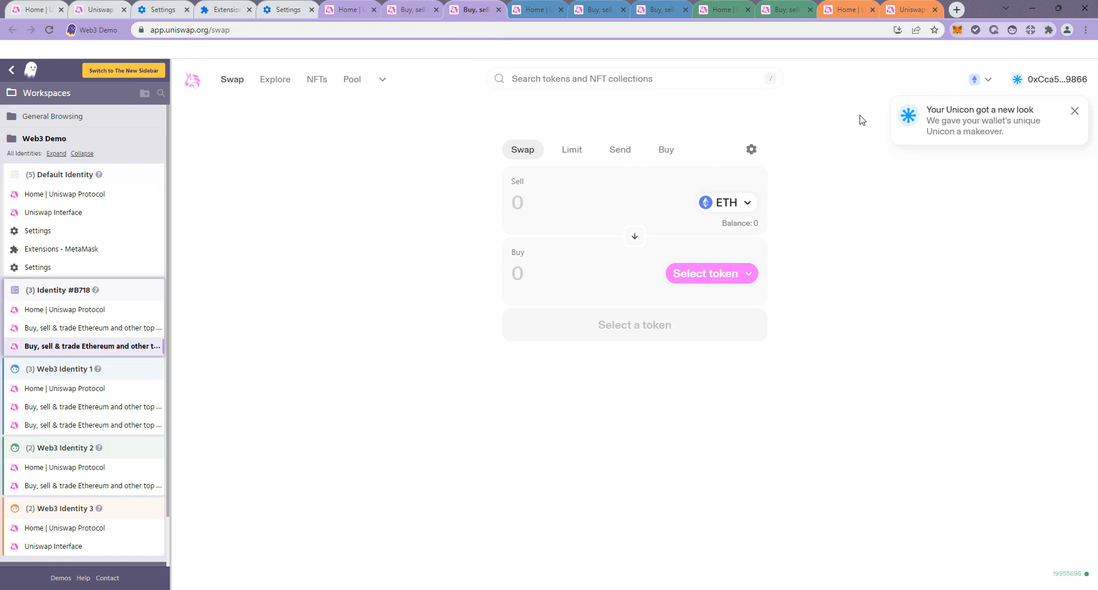
Step: On Web3 Identity 2's Uniswap page, connect MetaMask and approve it in the popup
left_click(1075, 111)
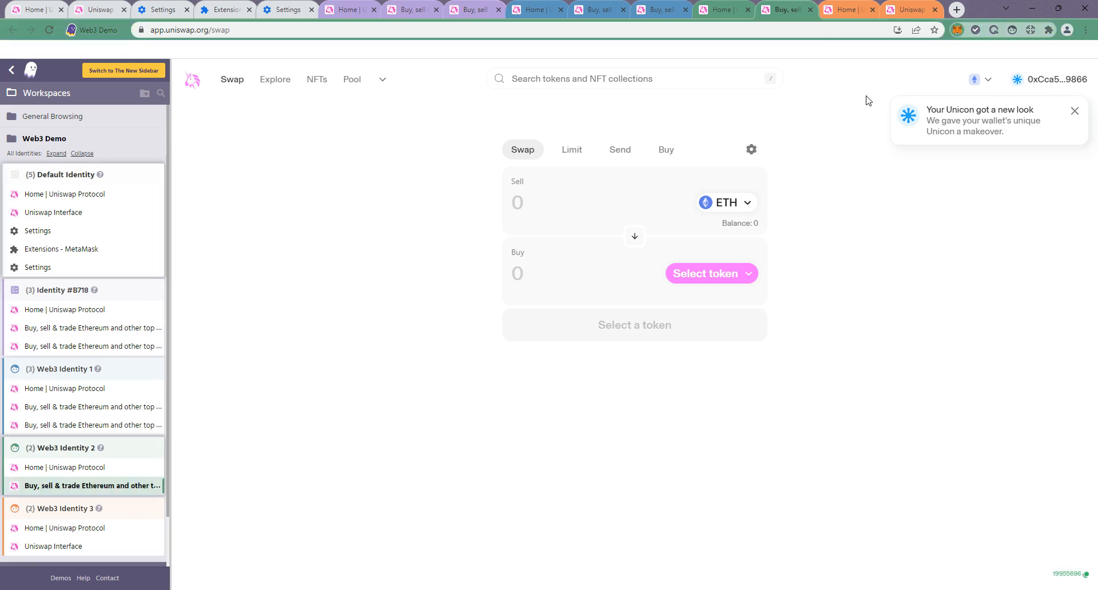
left_click(83, 485)
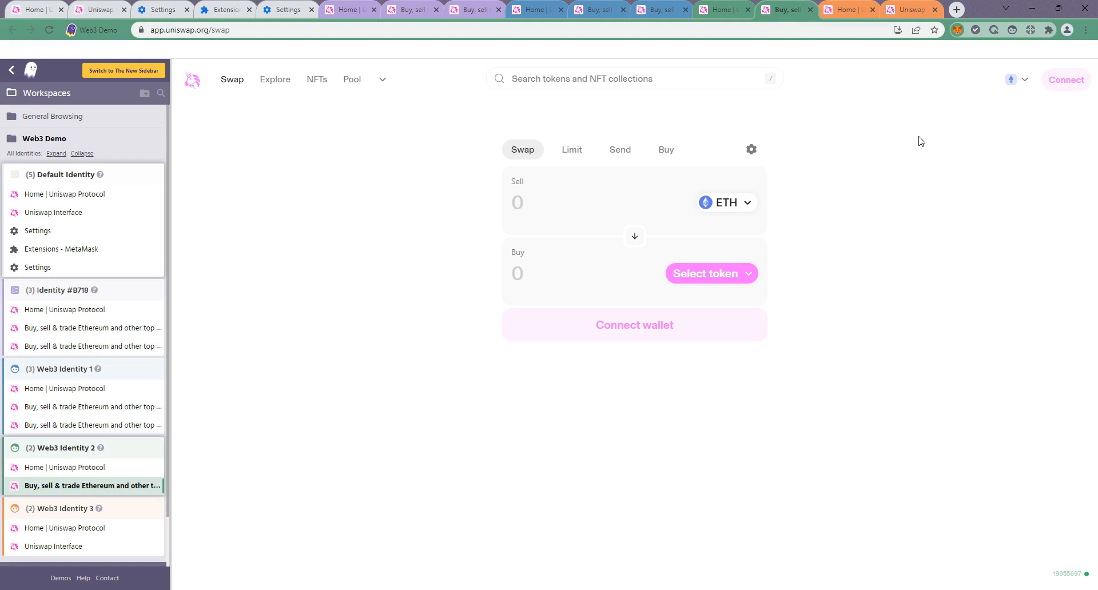
mouse_move(955, 135)
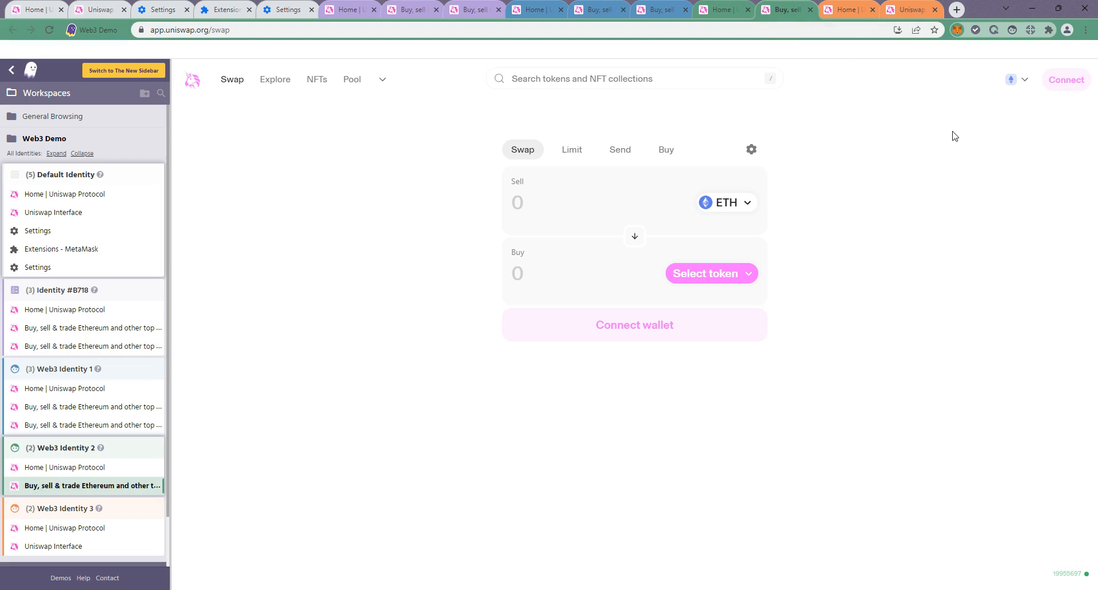
left_click(1066, 79)
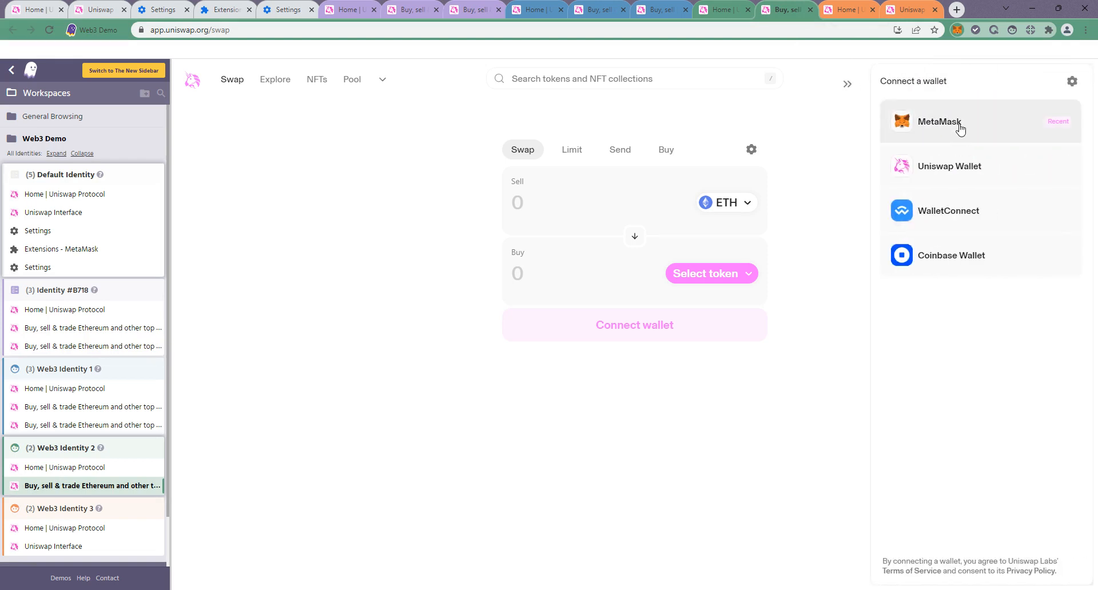
left_click(961, 121)
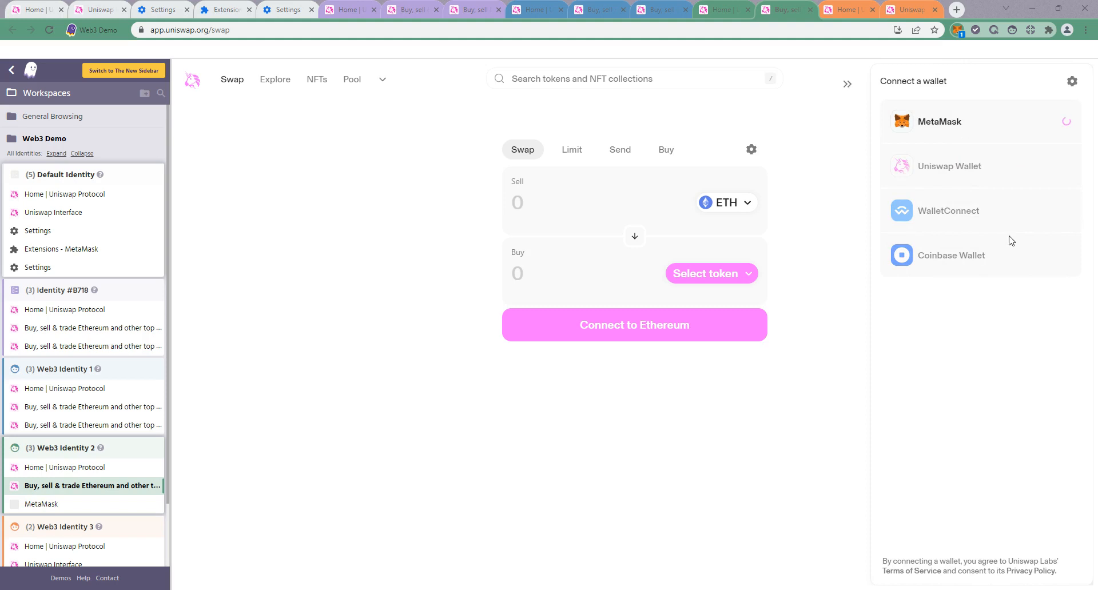
mouse_move(1028, 220)
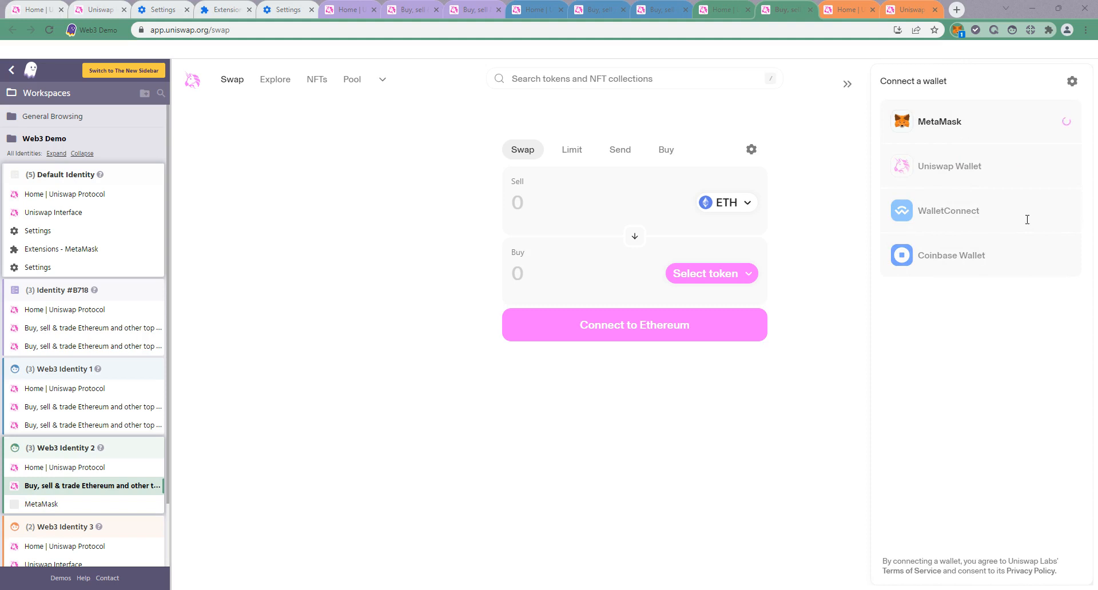
mouse_move(1031, 179)
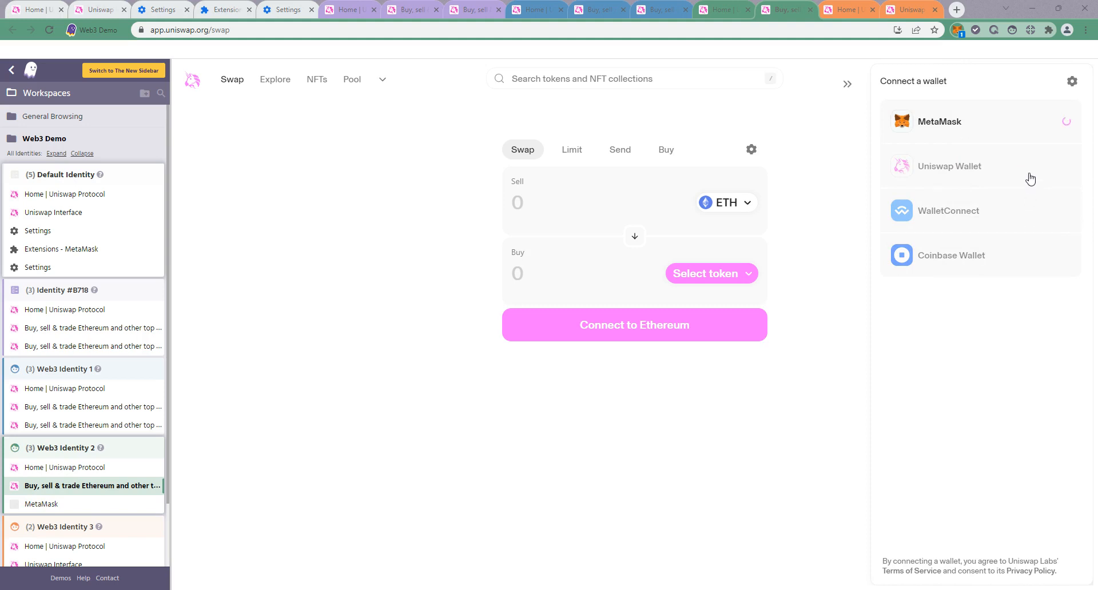
mouse_move(1001, 115)
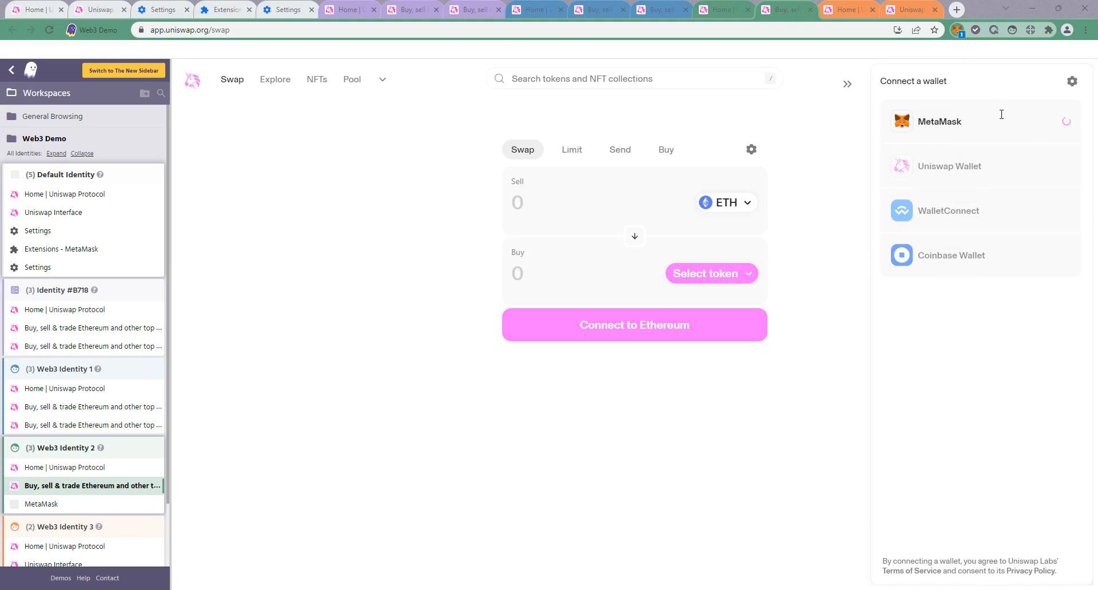
mouse_move(1033, 292)
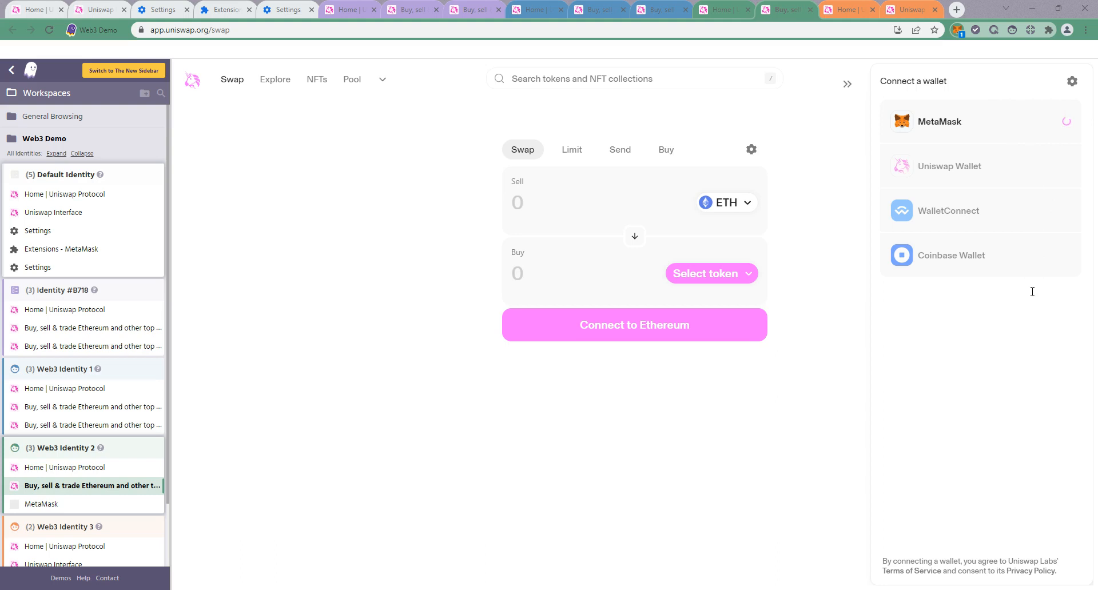
left_click(939, 121)
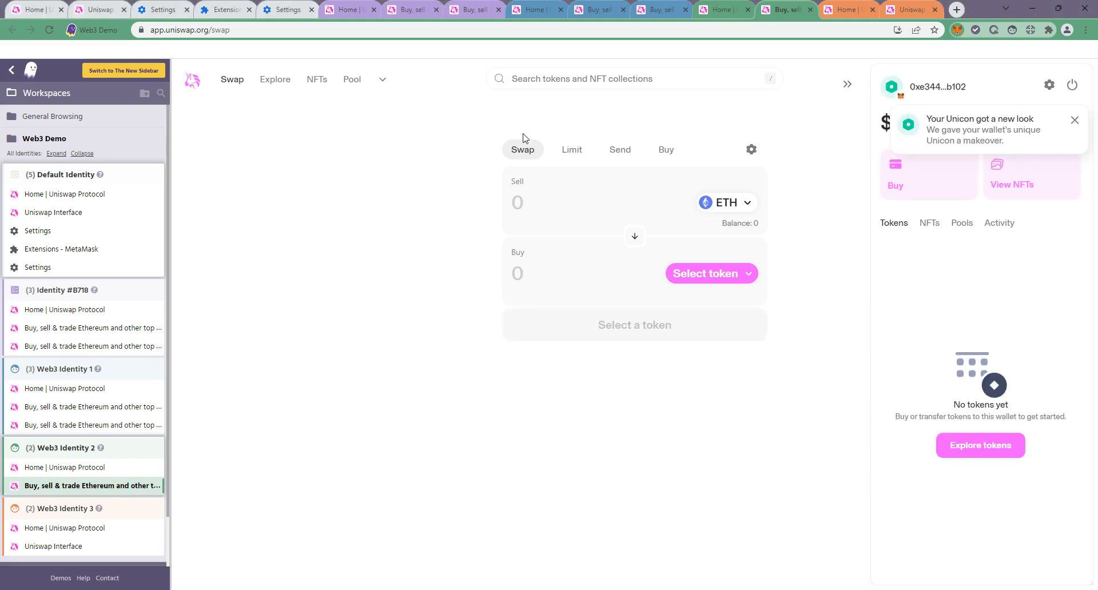
mouse_move(356, 246)
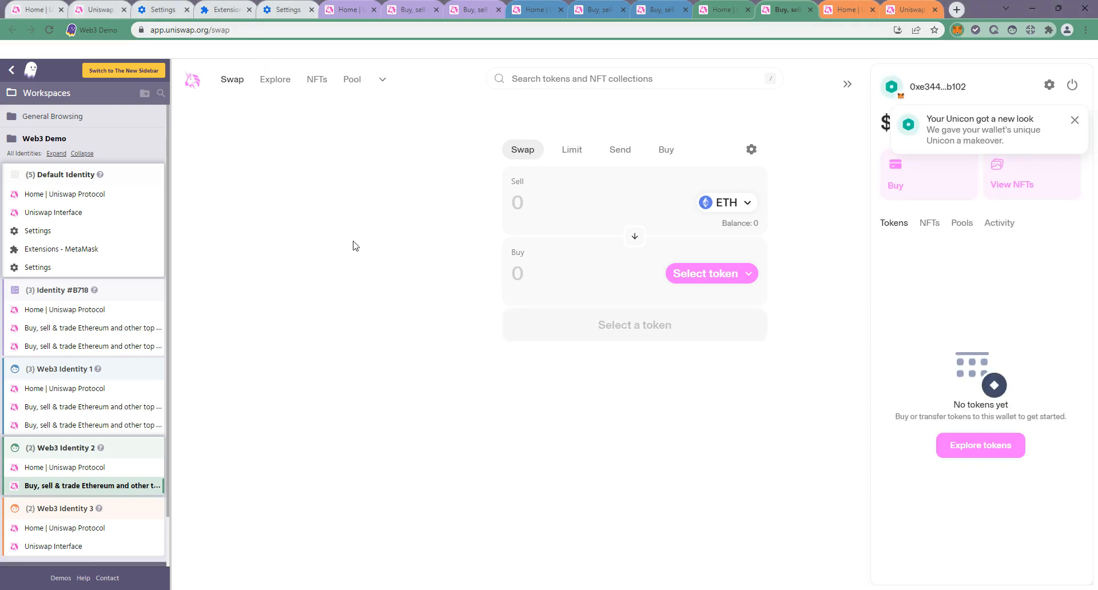
mouse_move(341, 230)
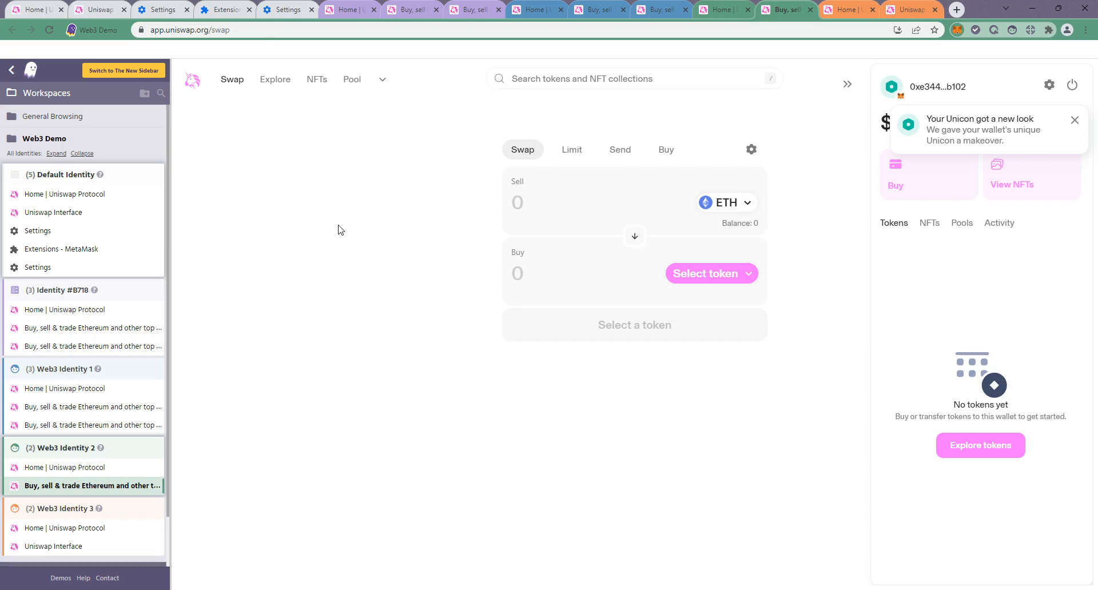
Step: Switch the Multi-Extension Default Behavior dropdown from Enabled to Default Identity
left_click(289, 10)
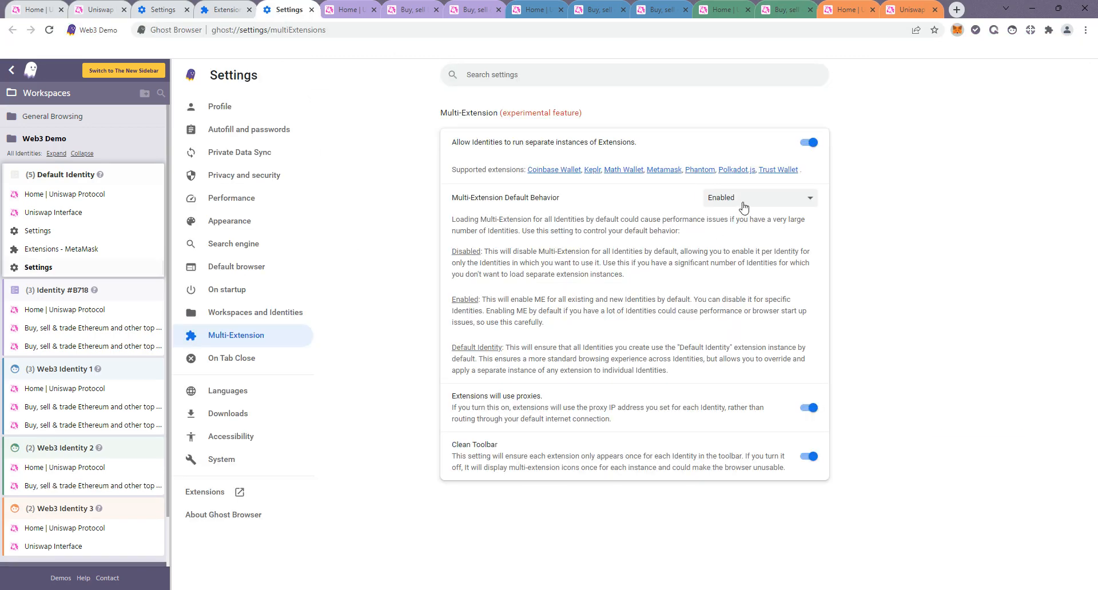
left_click(759, 198)
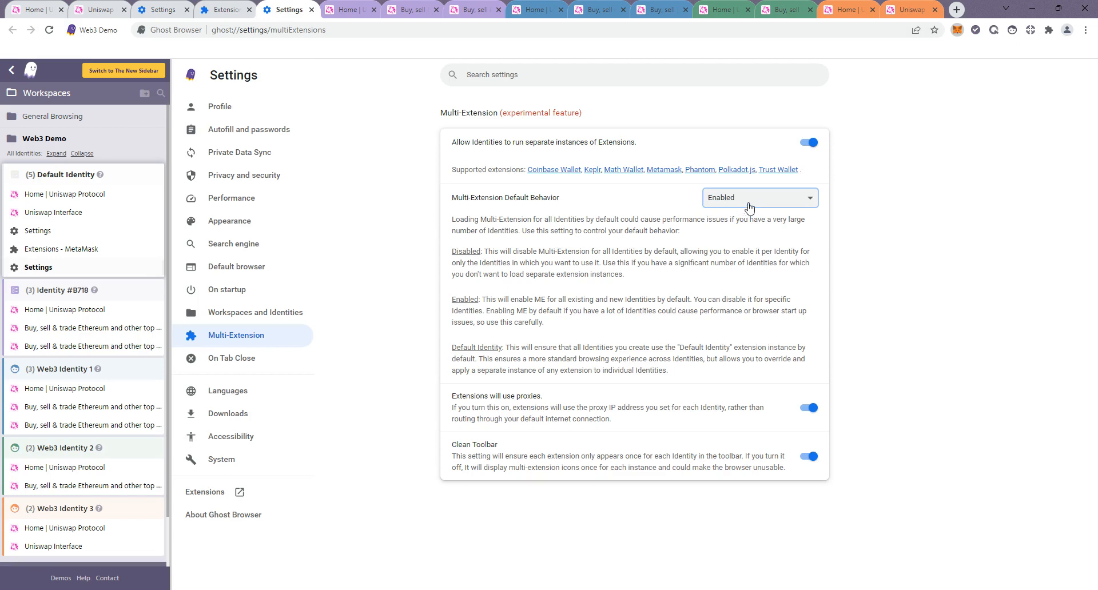
mouse_move(734, 217)
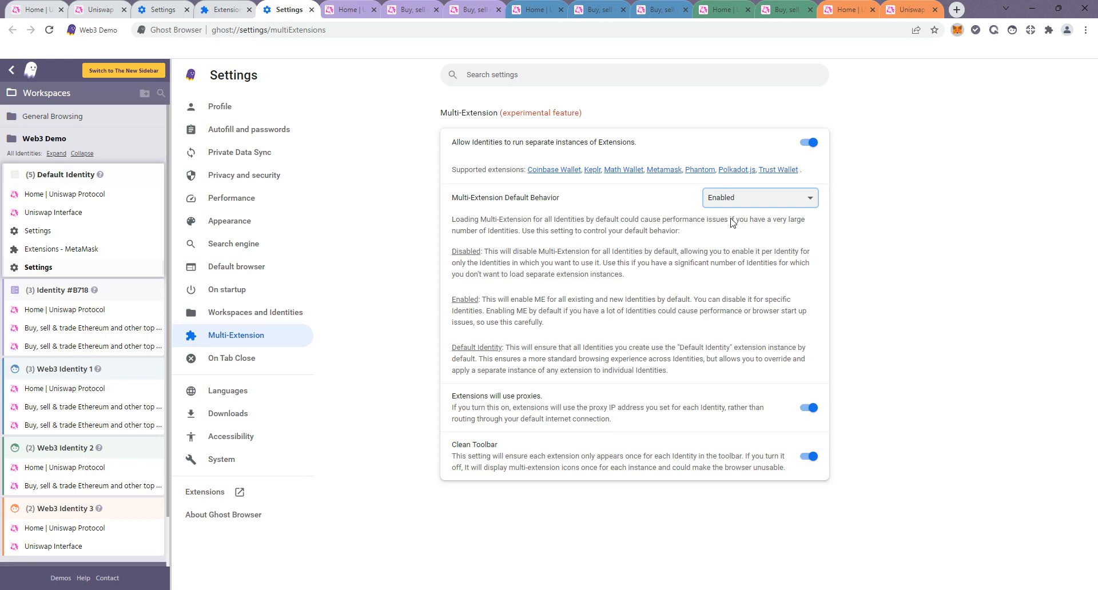
mouse_move(735, 238)
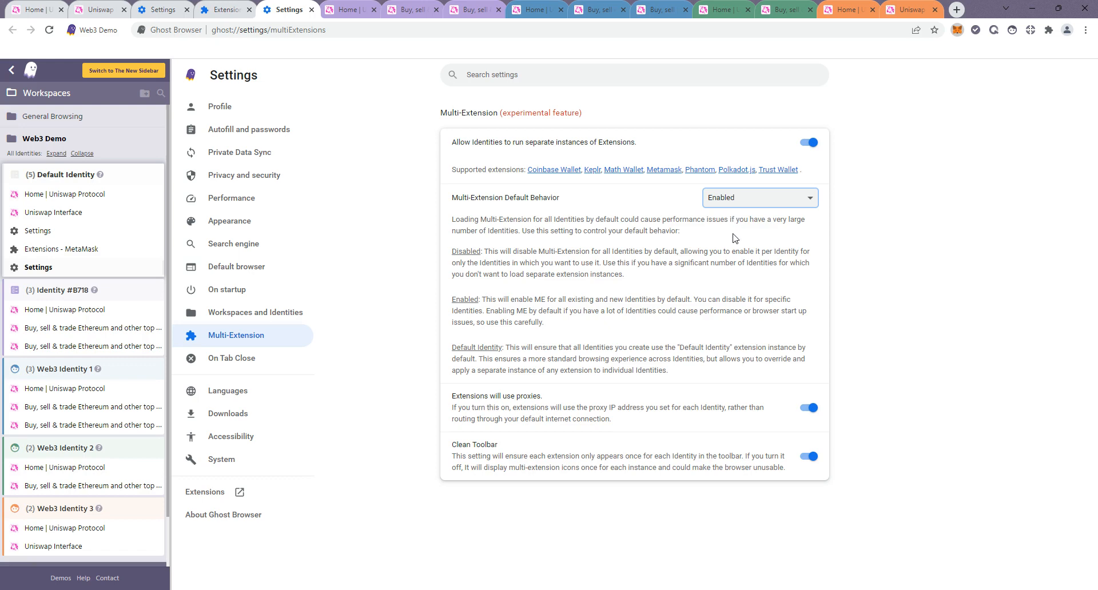
left_click(760, 198)
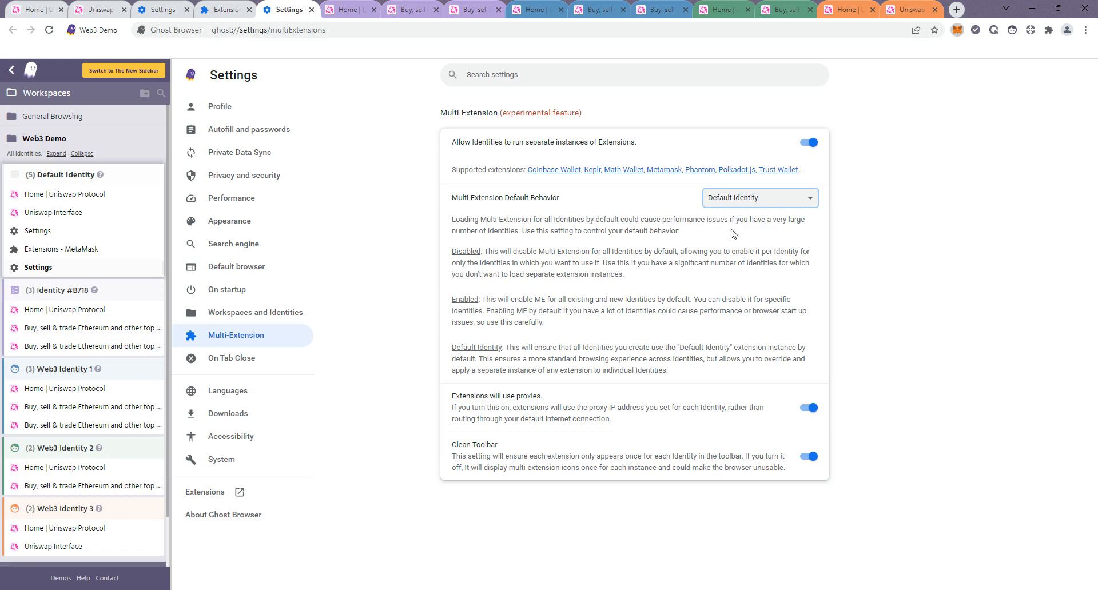
mouse_move(689, 273)
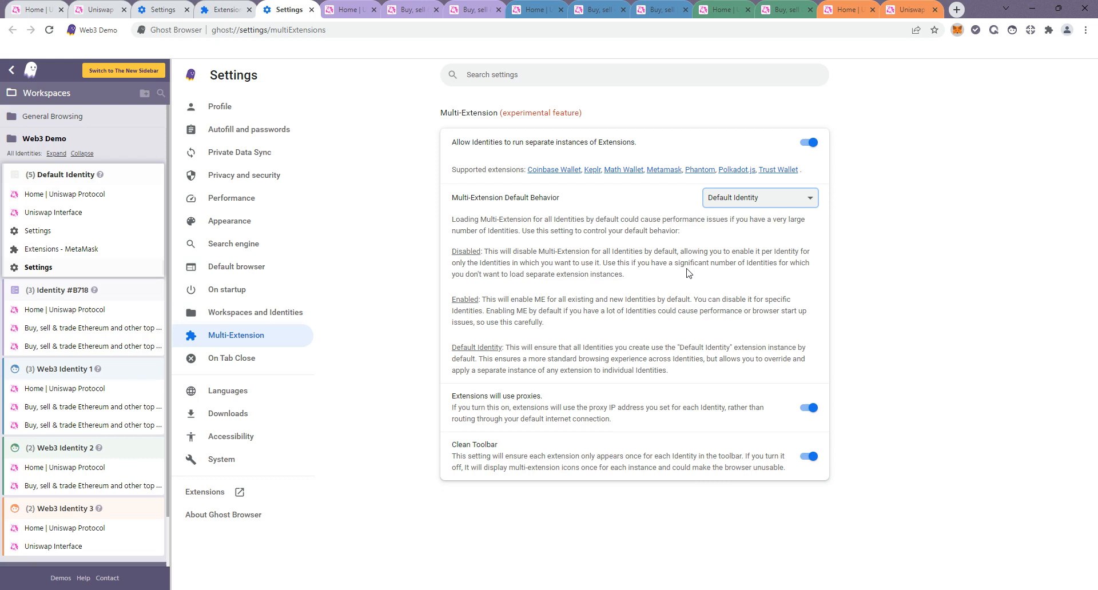
mouse_move(717, 220)
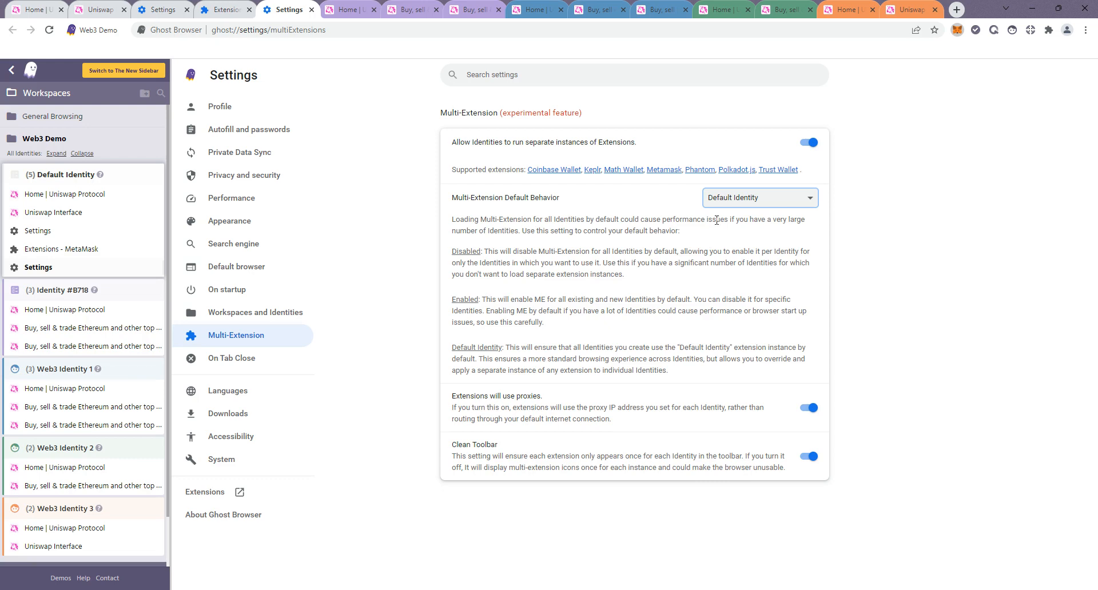
mouse_move(737, 201)
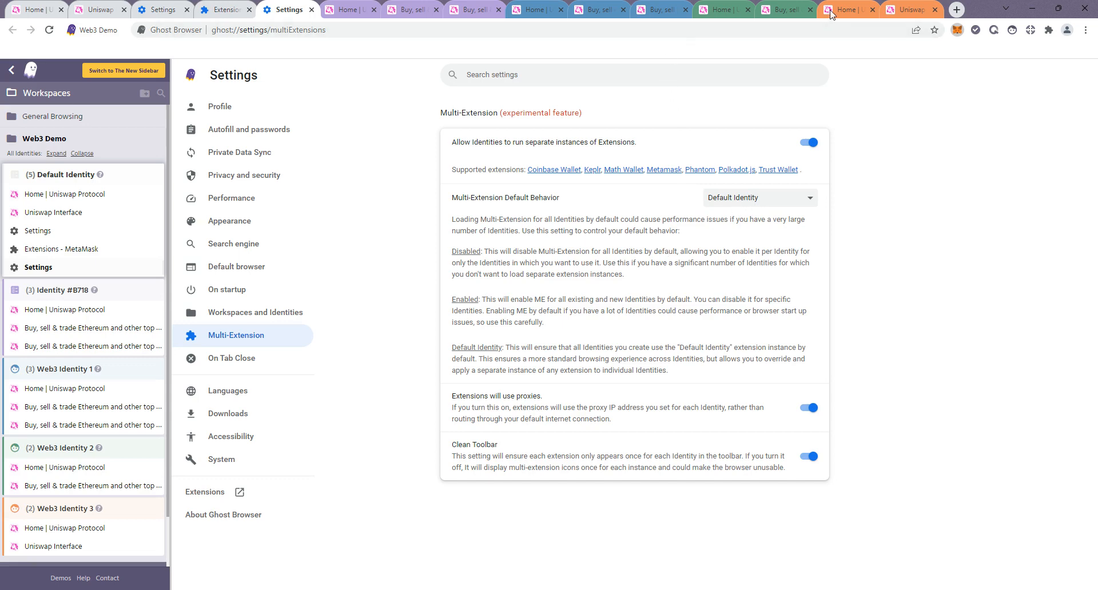
Step: On Web3 Identity 3's PEPE token page, approve the MetaMask connection in the popup
left_click(915, 9)
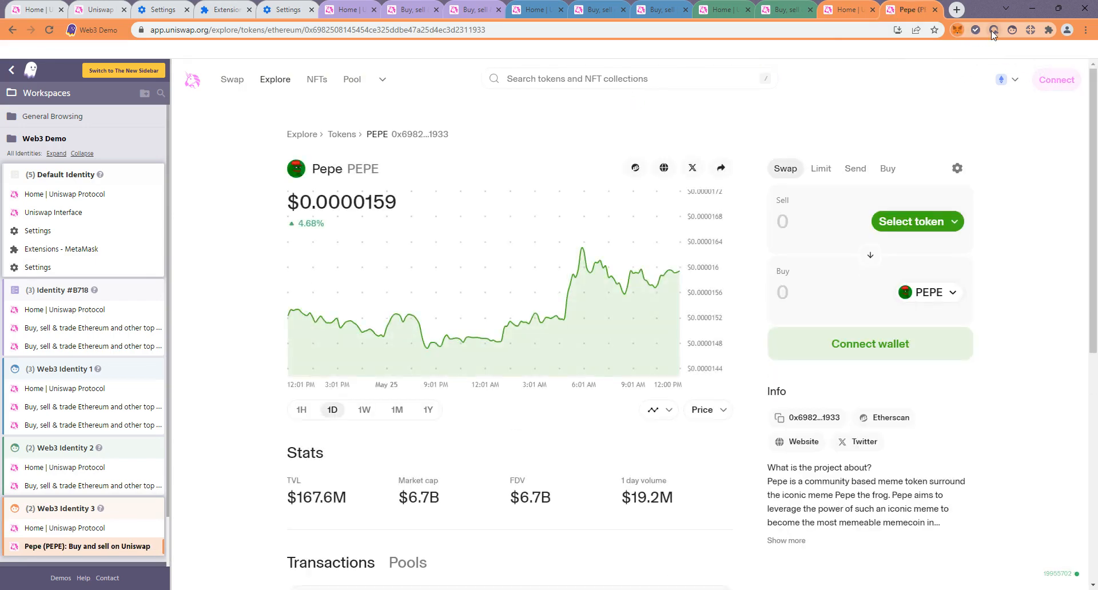
mouse_move(1018, 39)
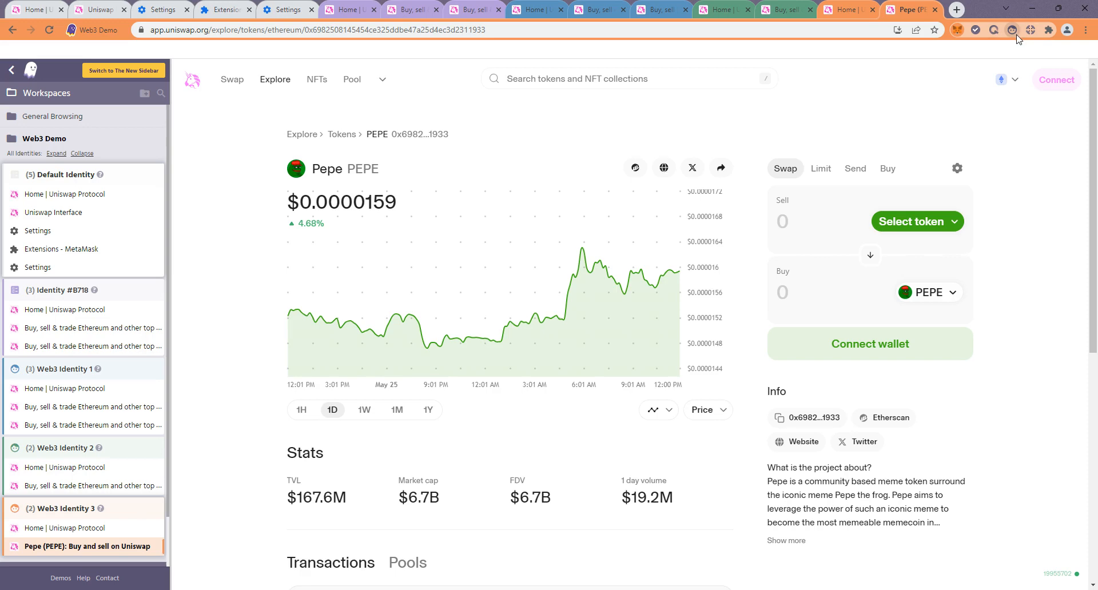
mouse_move(822, 166)
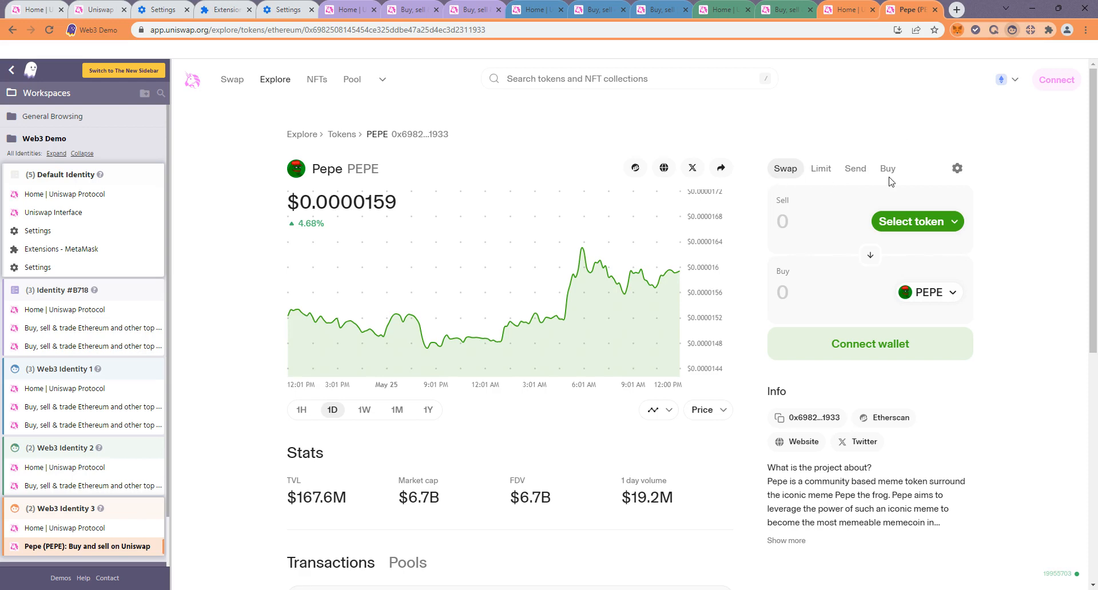
mouse_move(957, 167)
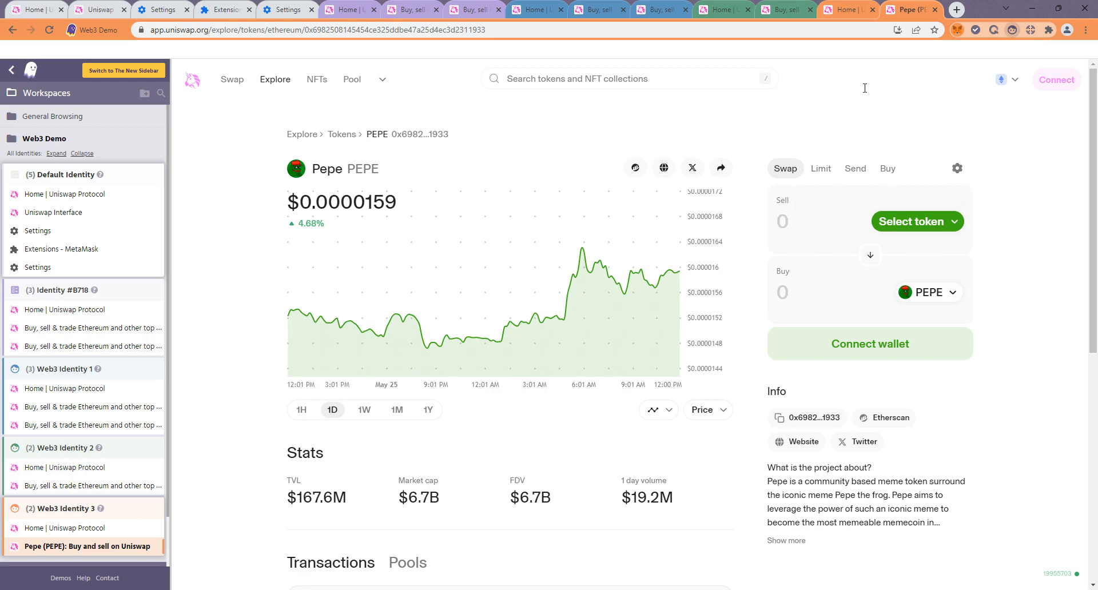
mouse_move(903, 153)
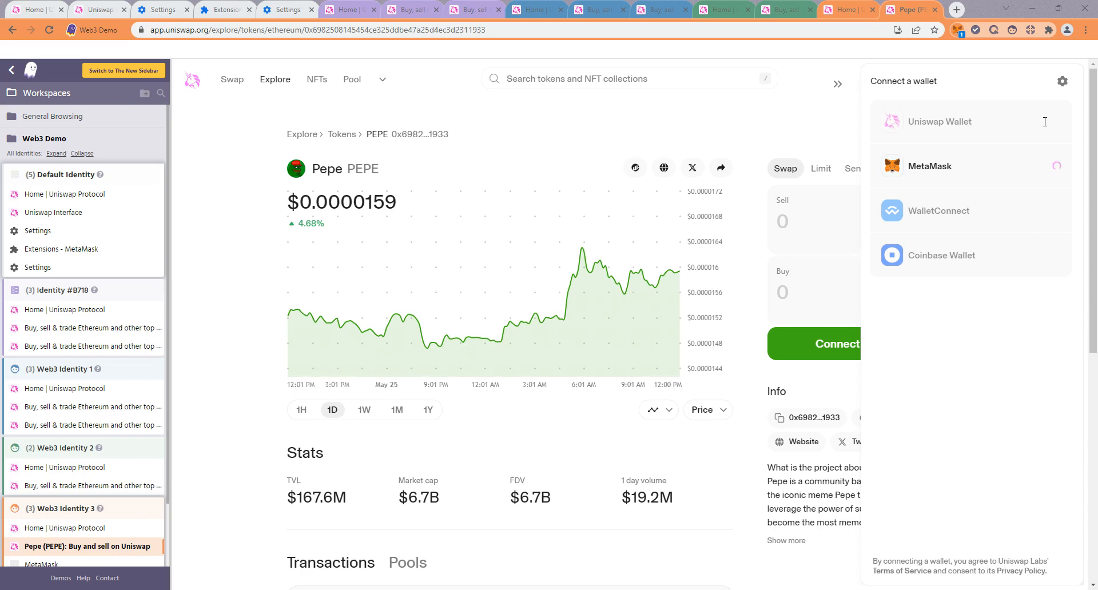
mouse_move(1057, 332)
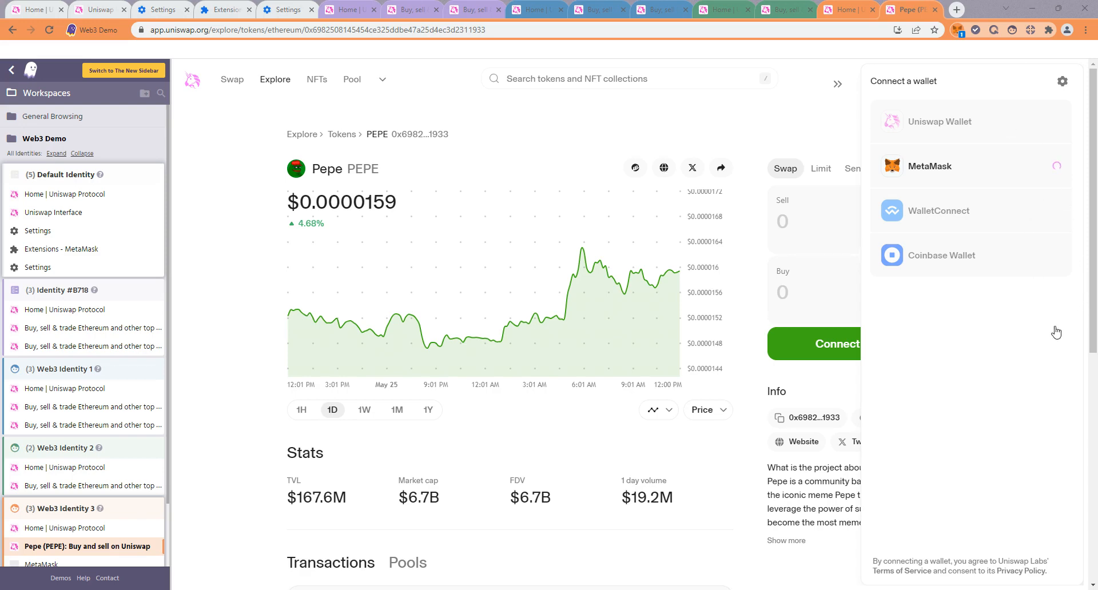
left_click(930, 166)
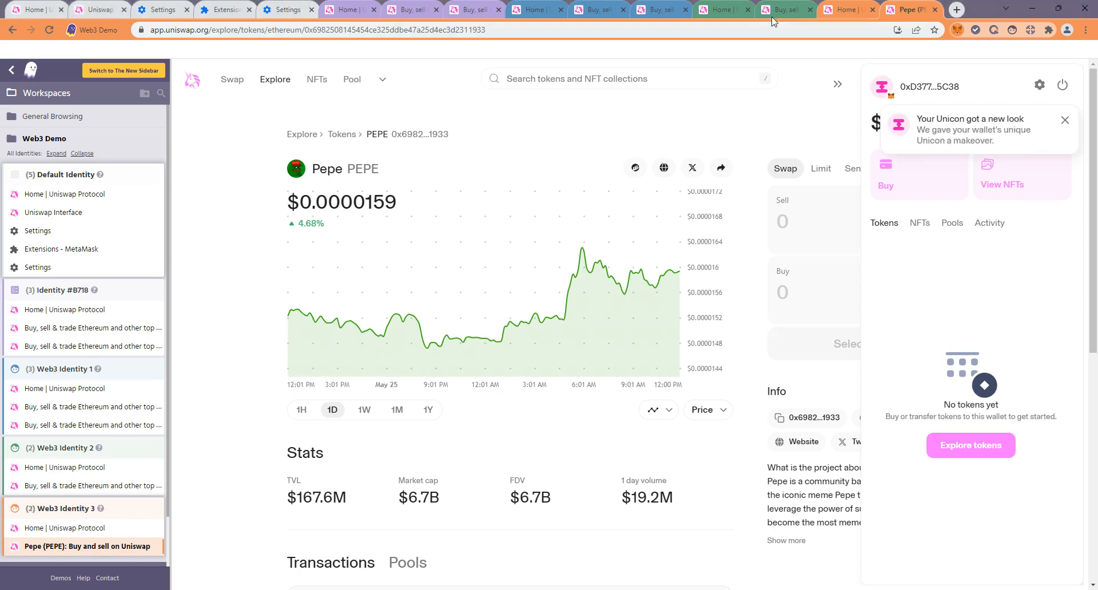
Step: Open Identity #B718's wallet details to confirm a $0.00 balance, then return to Multi-Extension settings
left_click(785, 10)
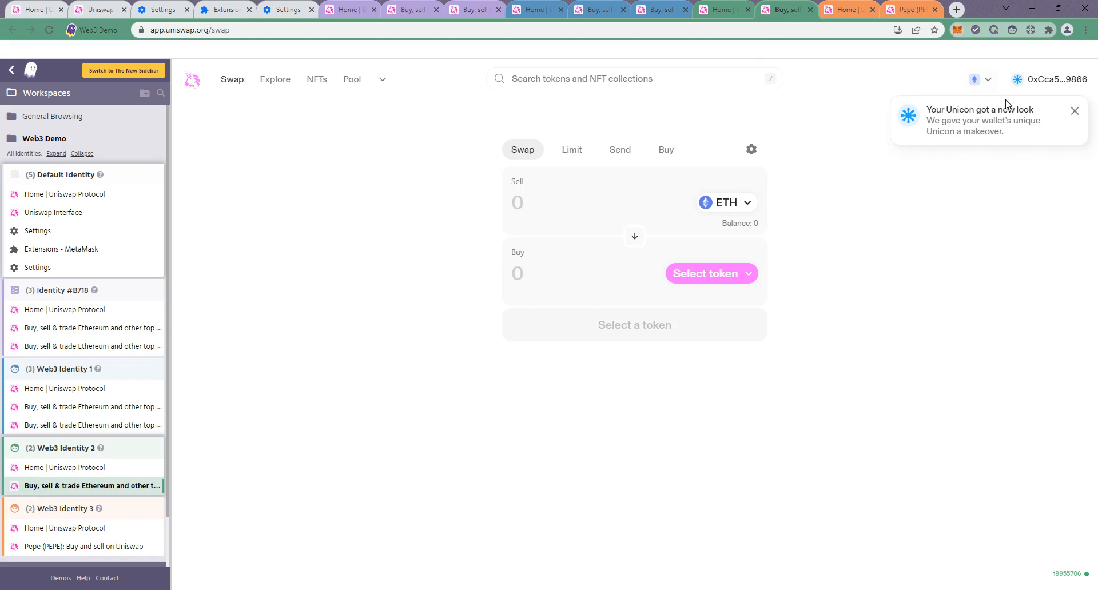
mouse_move(1067, 85)
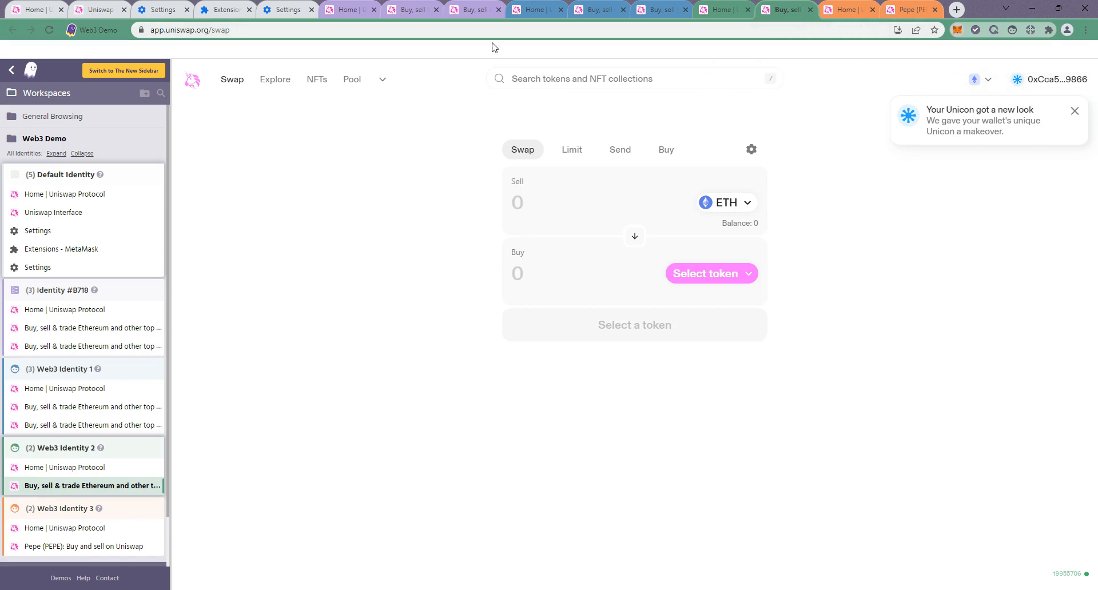
left_click(91, 346)
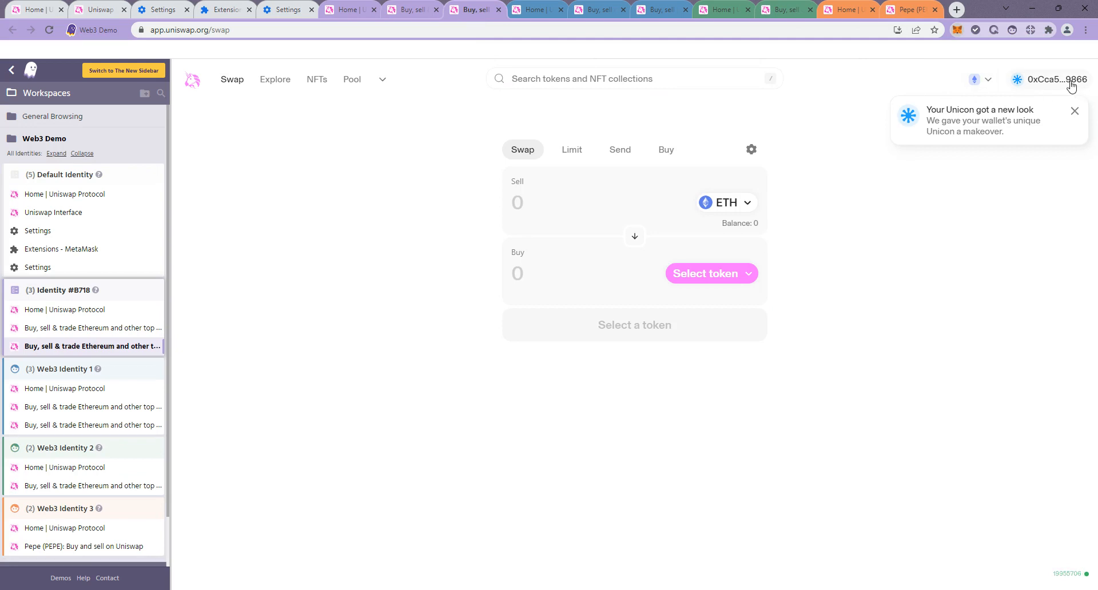
left_click(1055, 79)
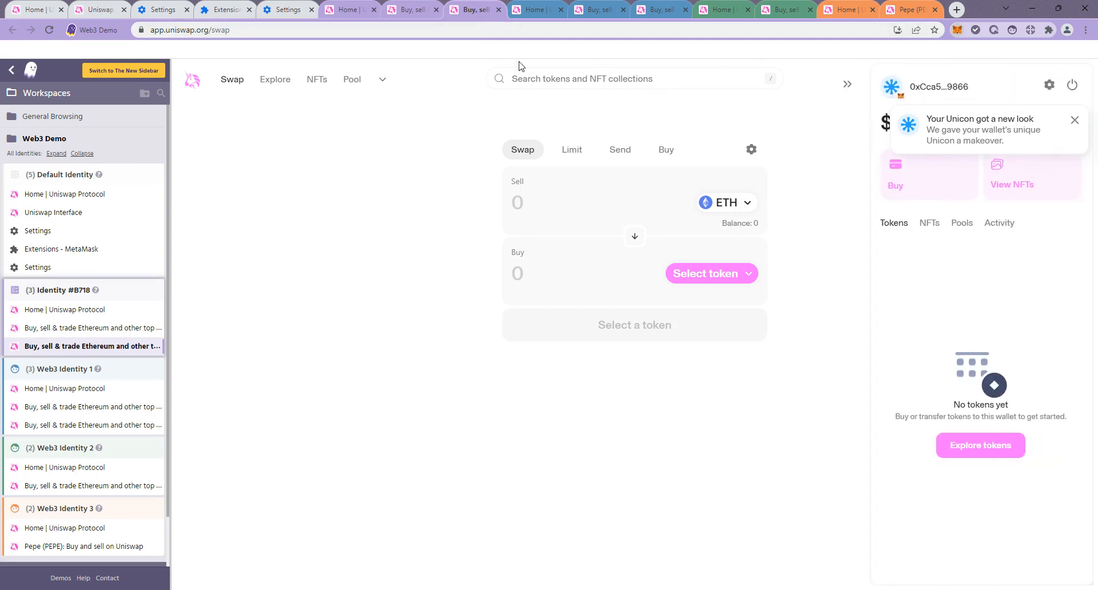
left_click(1074, 119)
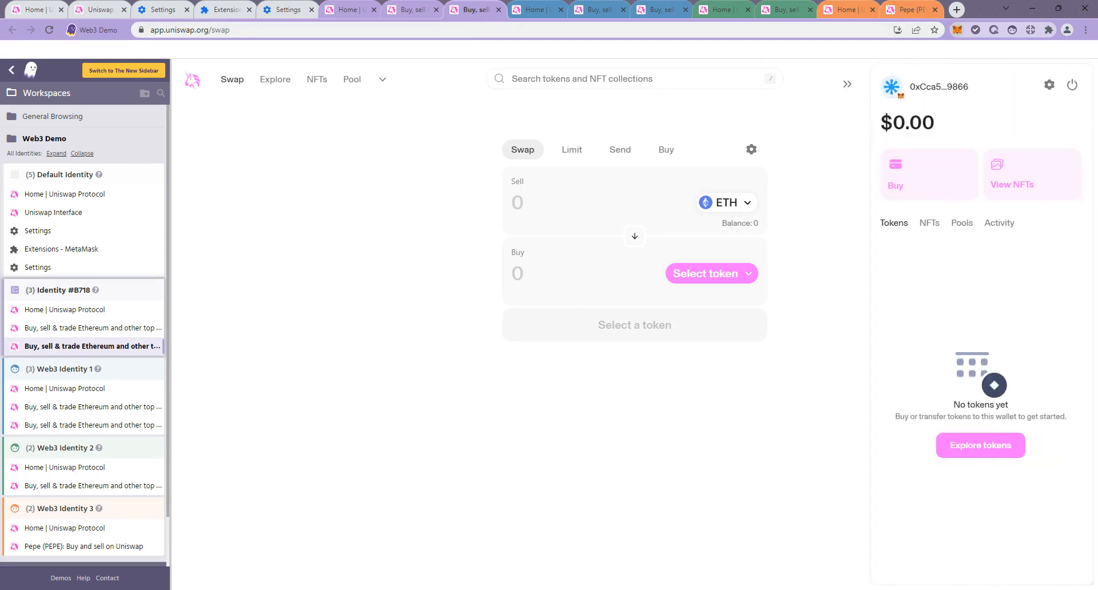
left_click(166, 10)
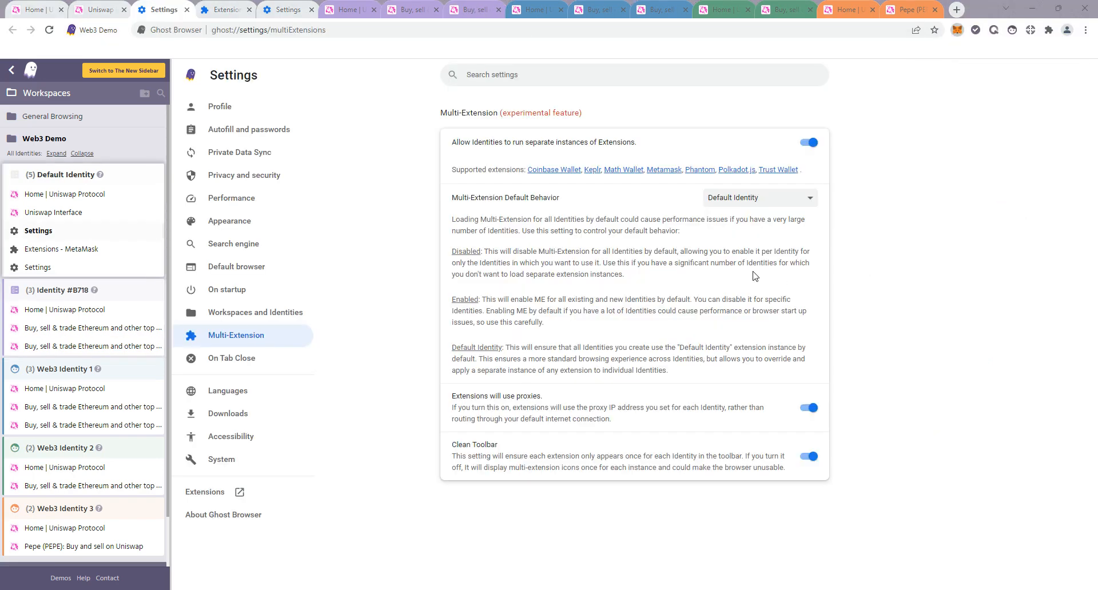
mouse_move(748, 279)
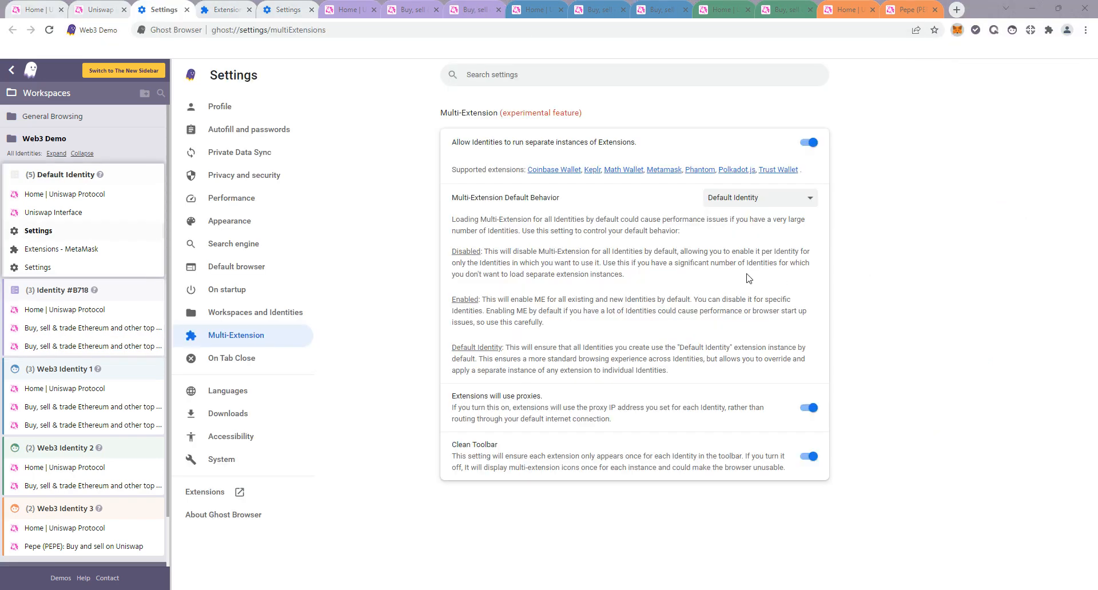
mouse_move(753, 201)
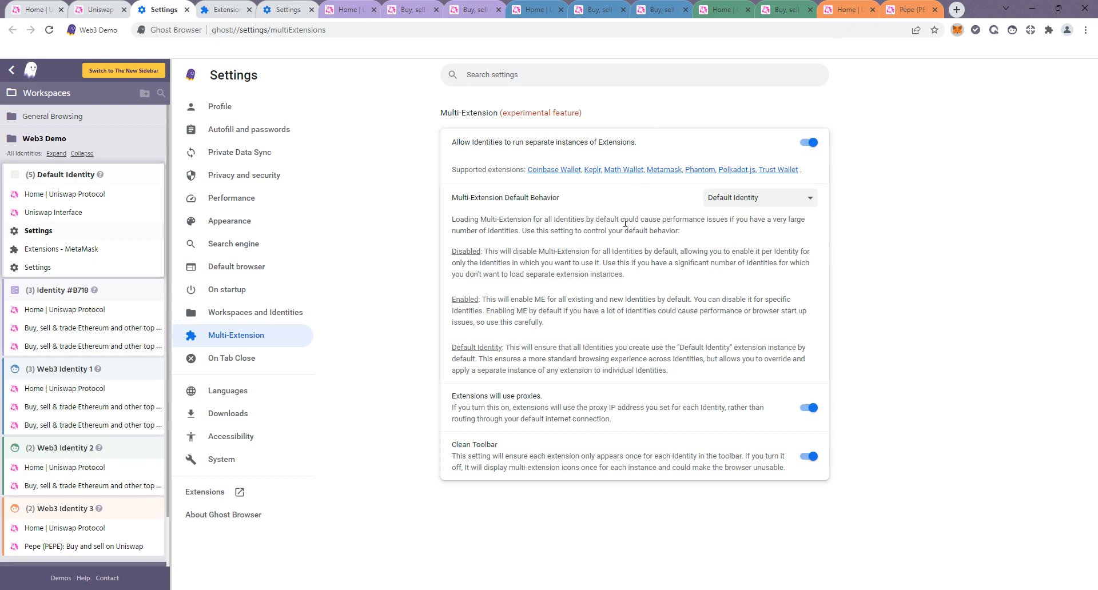
mouse_move(820, 91)
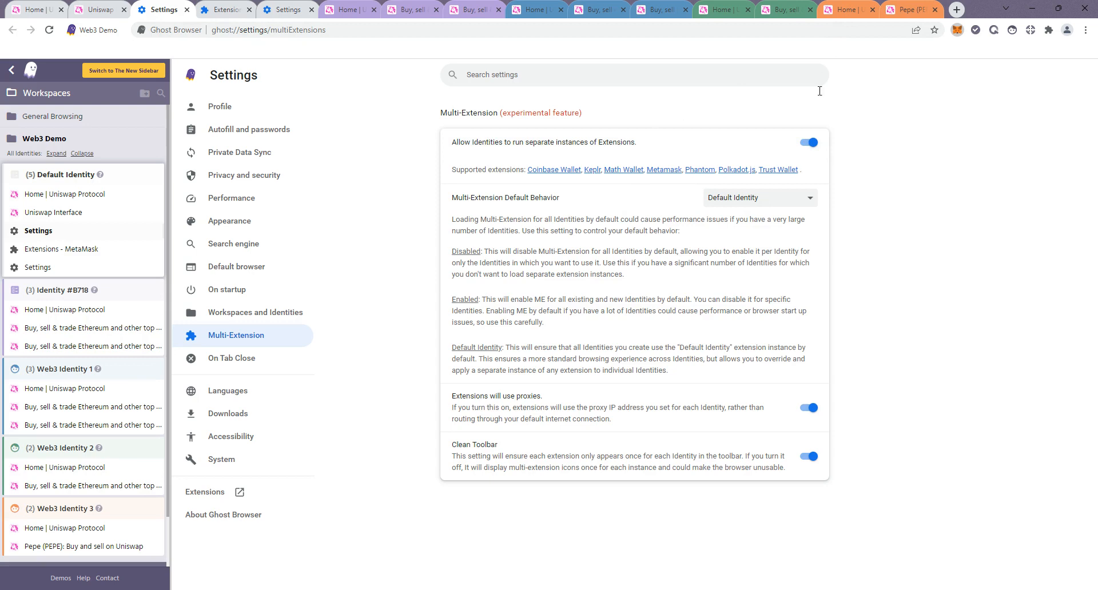
mouse_move(641, 308)
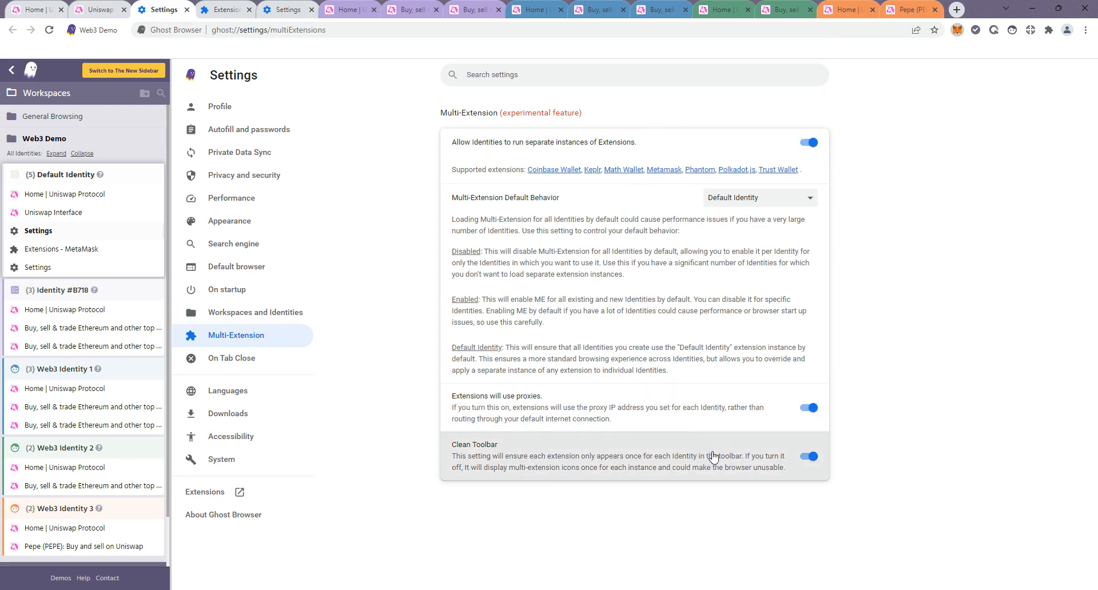
mouse_move(736, 373)
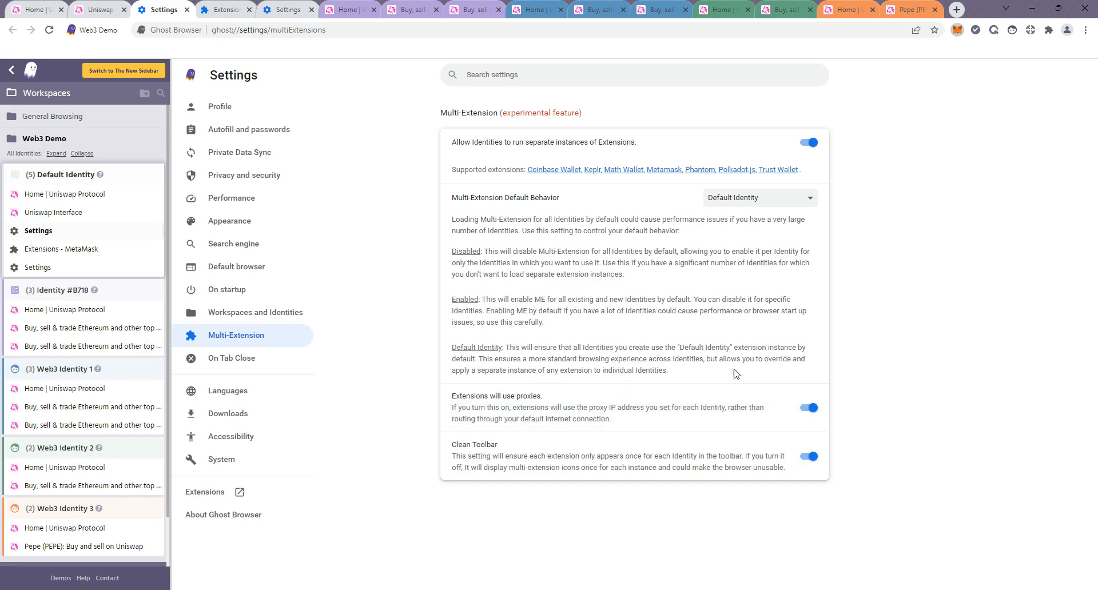
Step: Switch to Web3 Identity 3's Uniswap Pepe (PEPE) token page in the sidebar
left_click(759, 197)
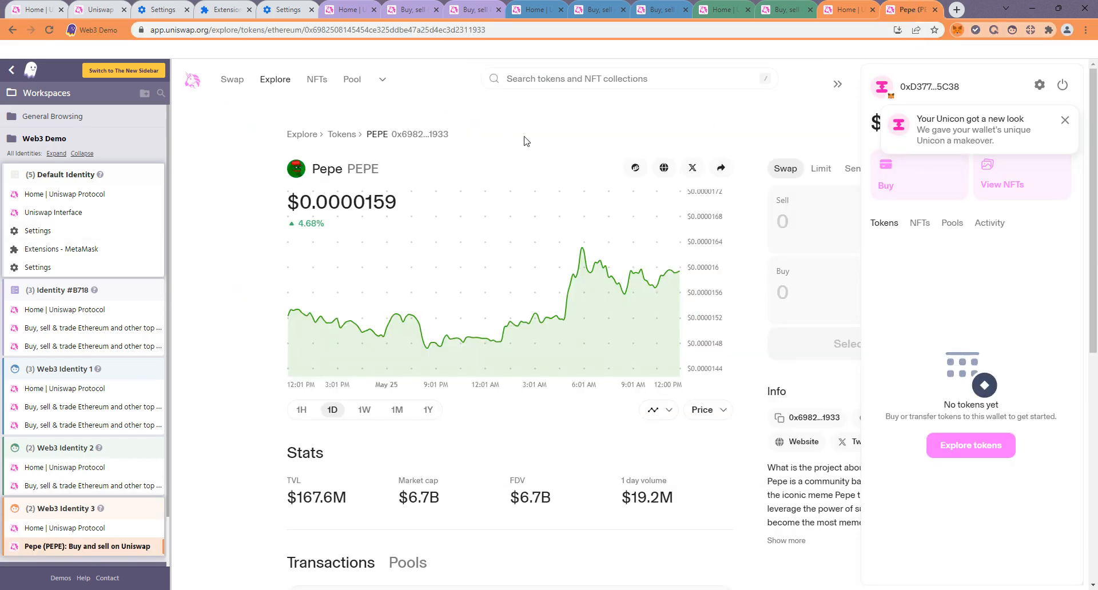
mouse_move(1030, 30)
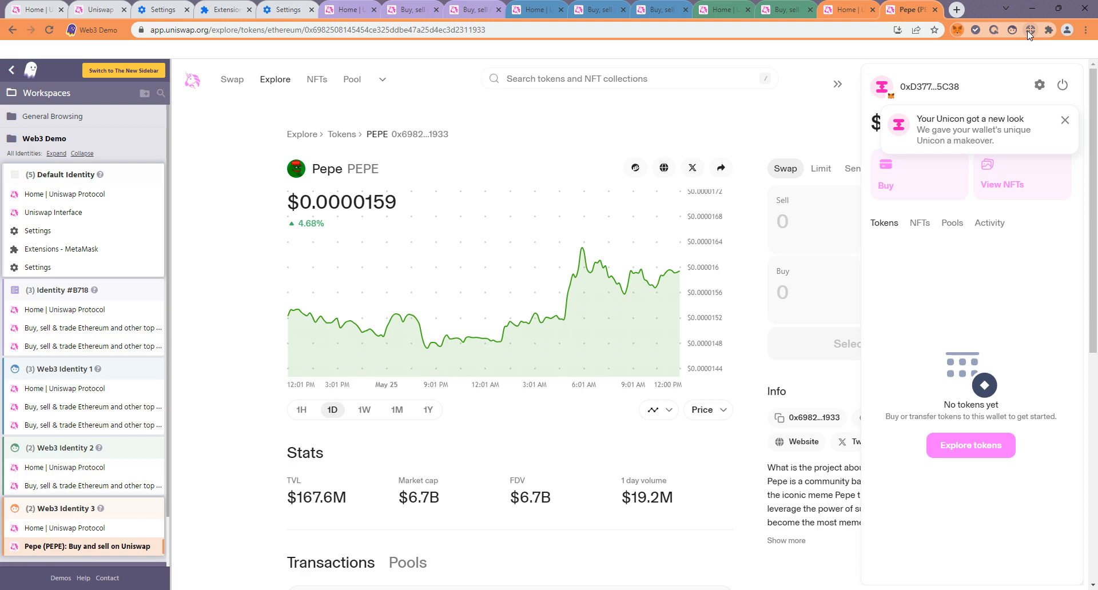
mouse_move(943, 88)
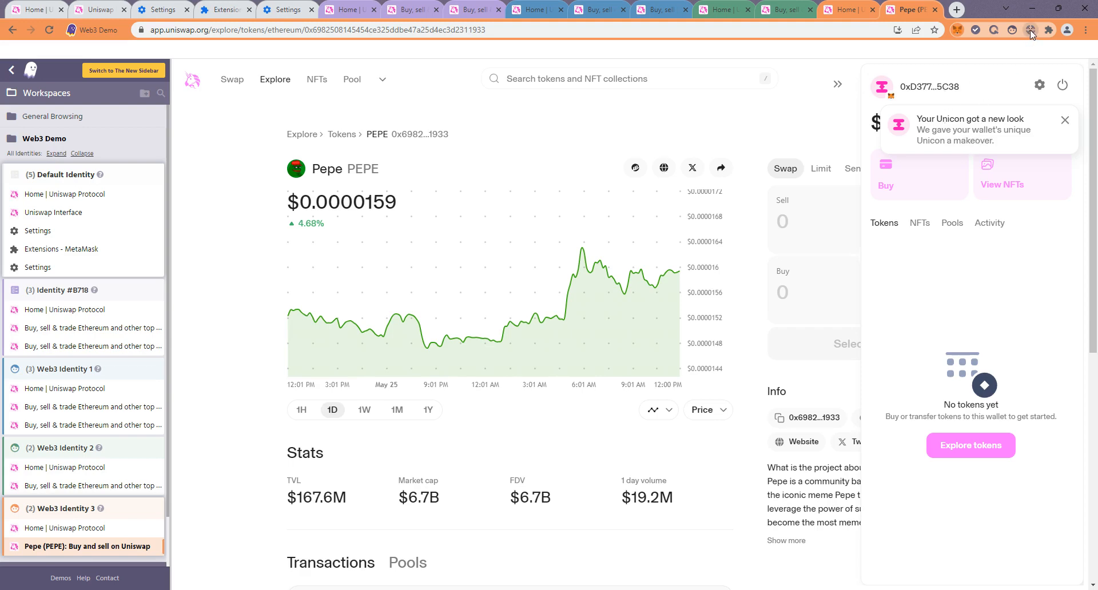
mouse_move(1015, 35)
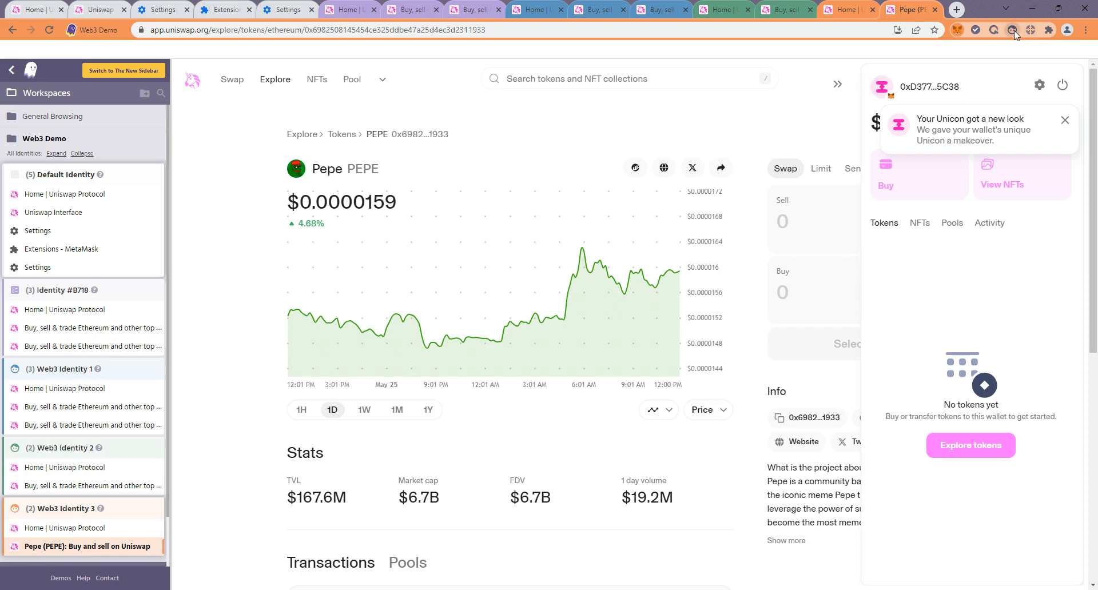
mouse_move(929, 133)
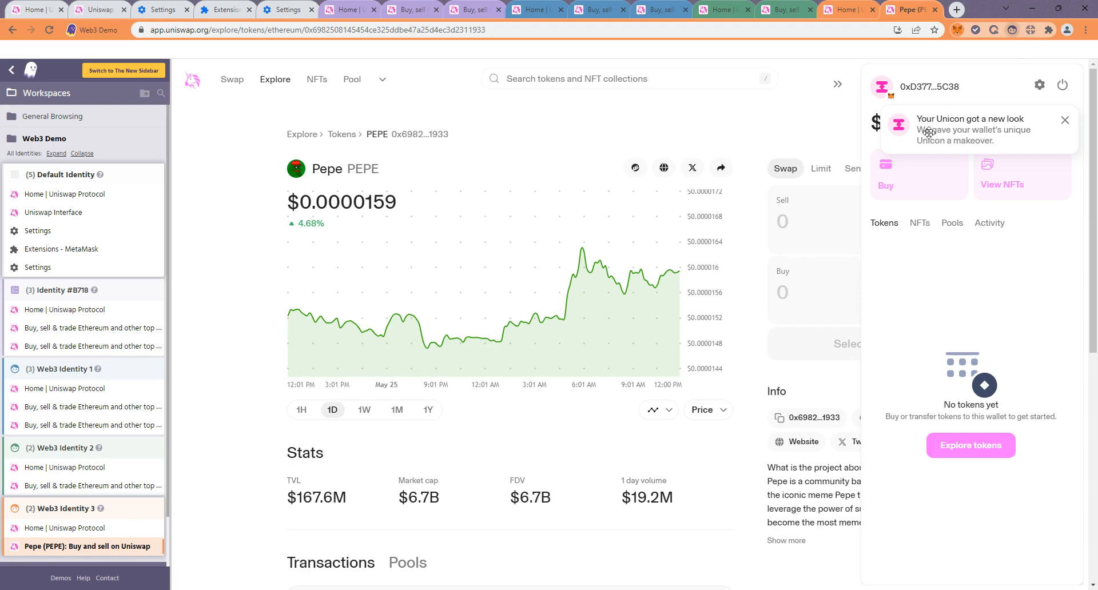
mouse_move(936, 169)
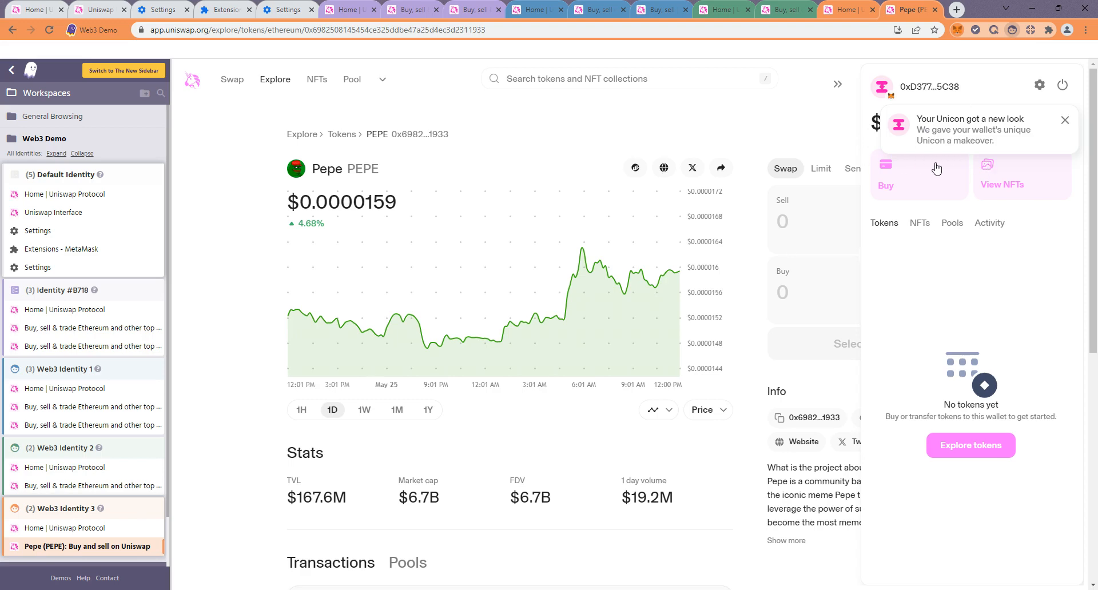
mouse_move(847, 255)
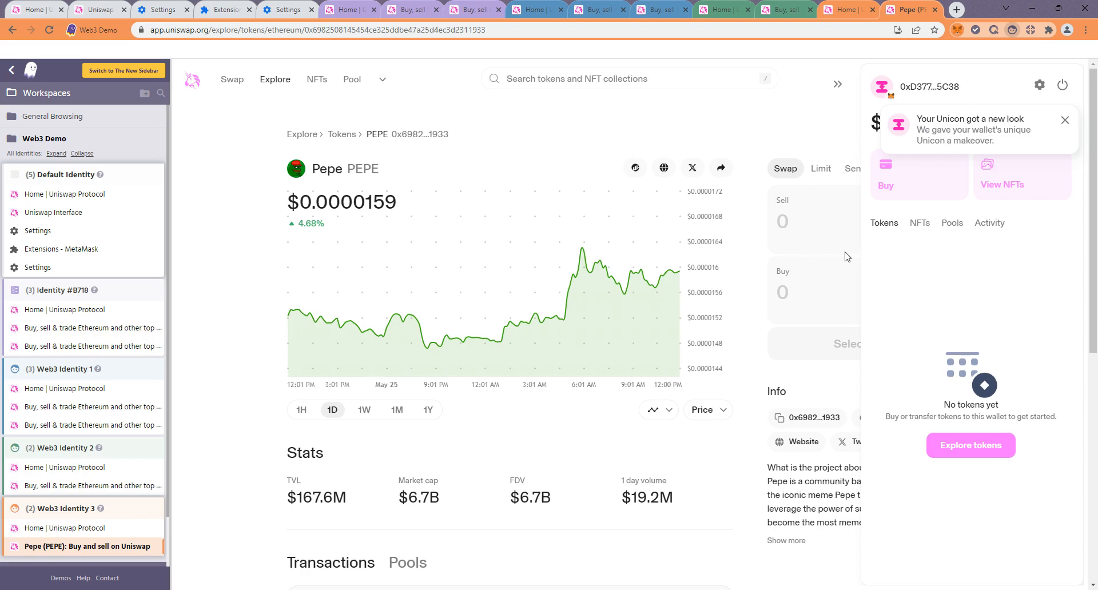
mouse_move(844, 329)
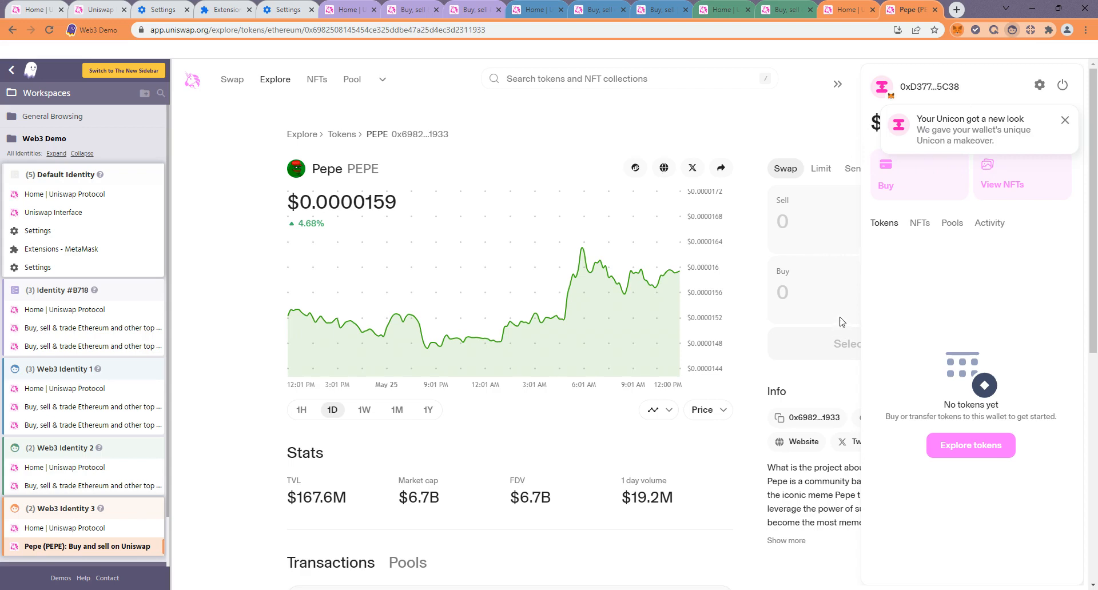
mouse_move(883, 280)
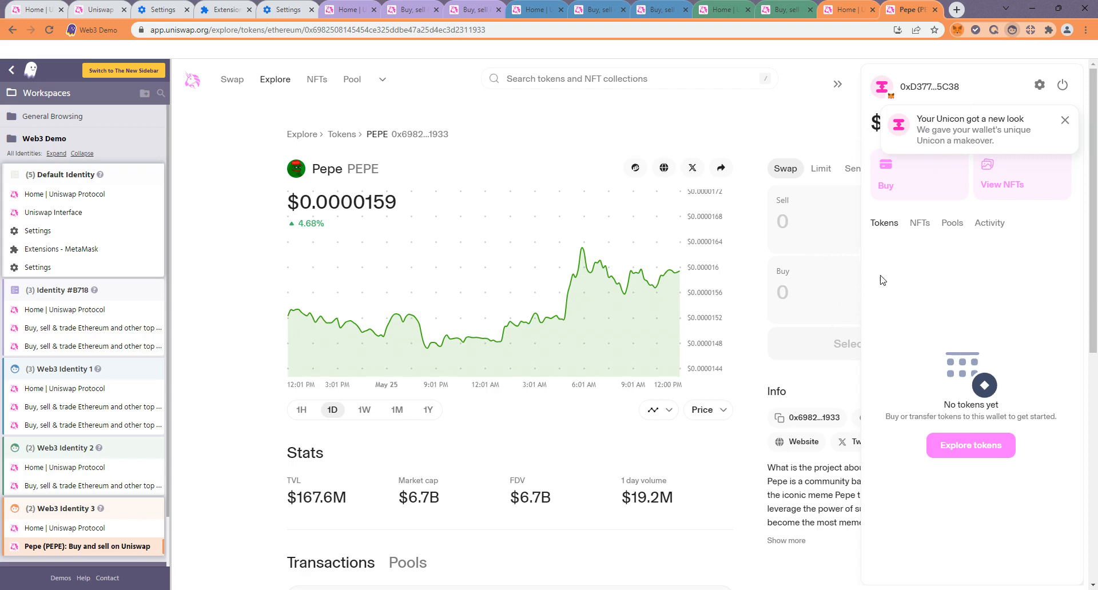
mouse_move(915, 260)
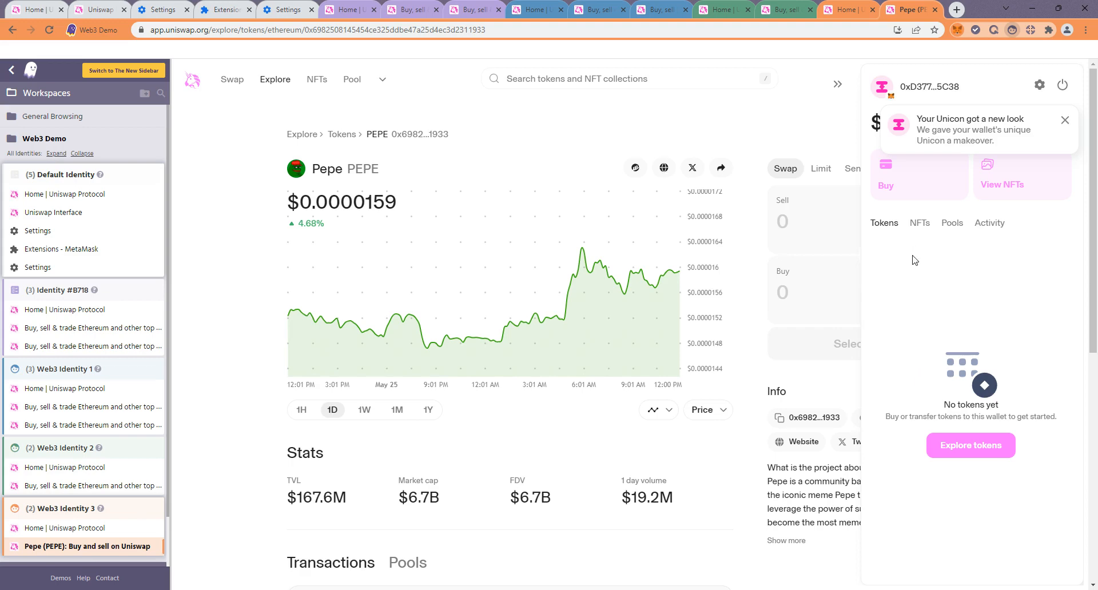
mouse_move(923, 211)
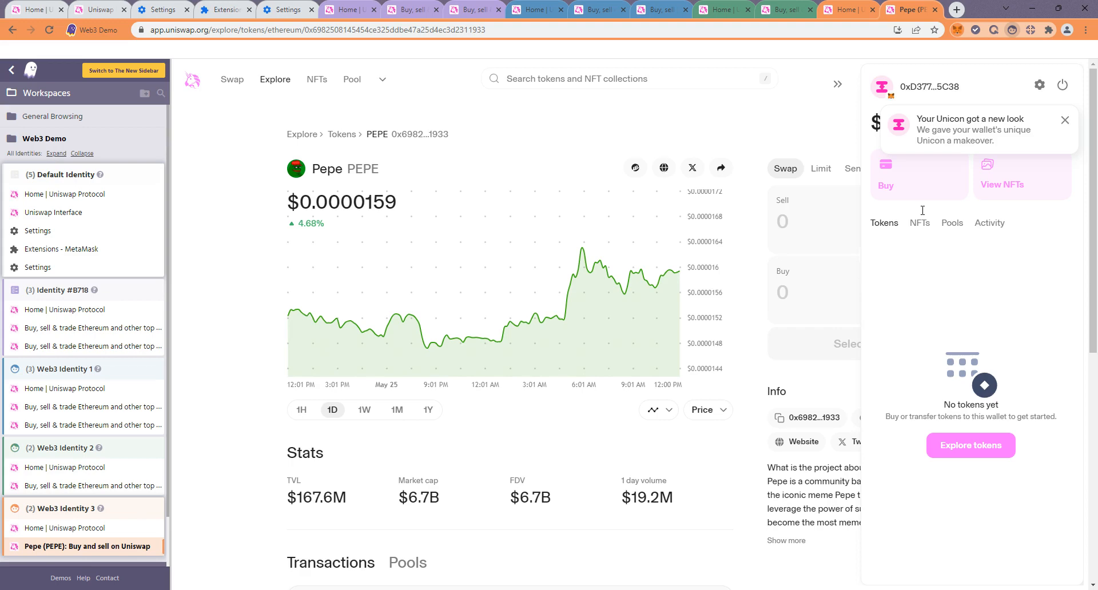
mouse_move(772, 124)
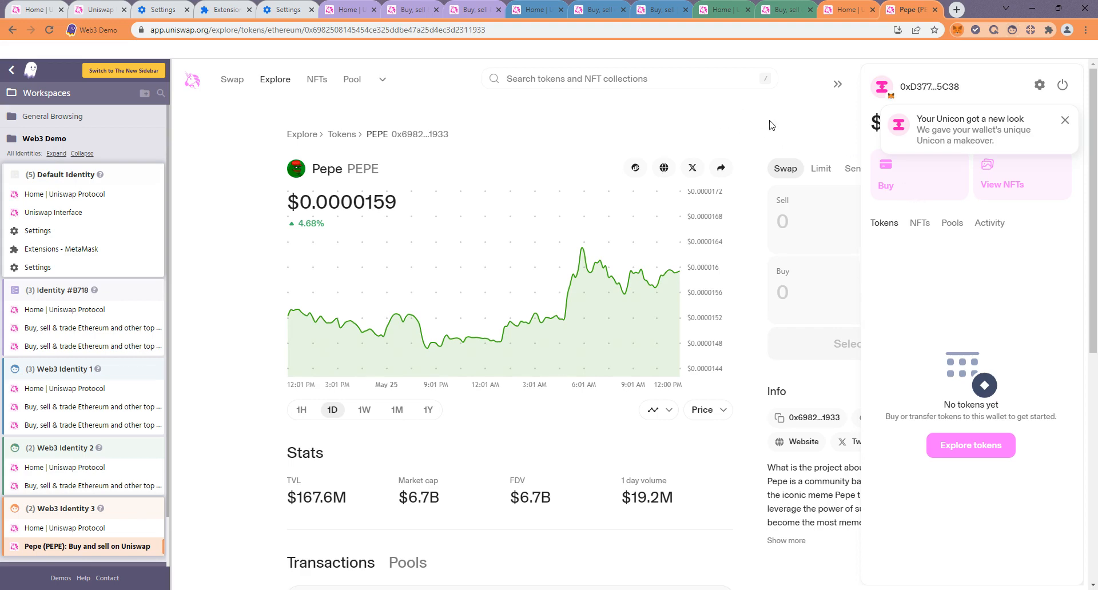
Step: Return to the Multi-Extension settings tab showing default behaviour Enabled
left_click(284, 9)
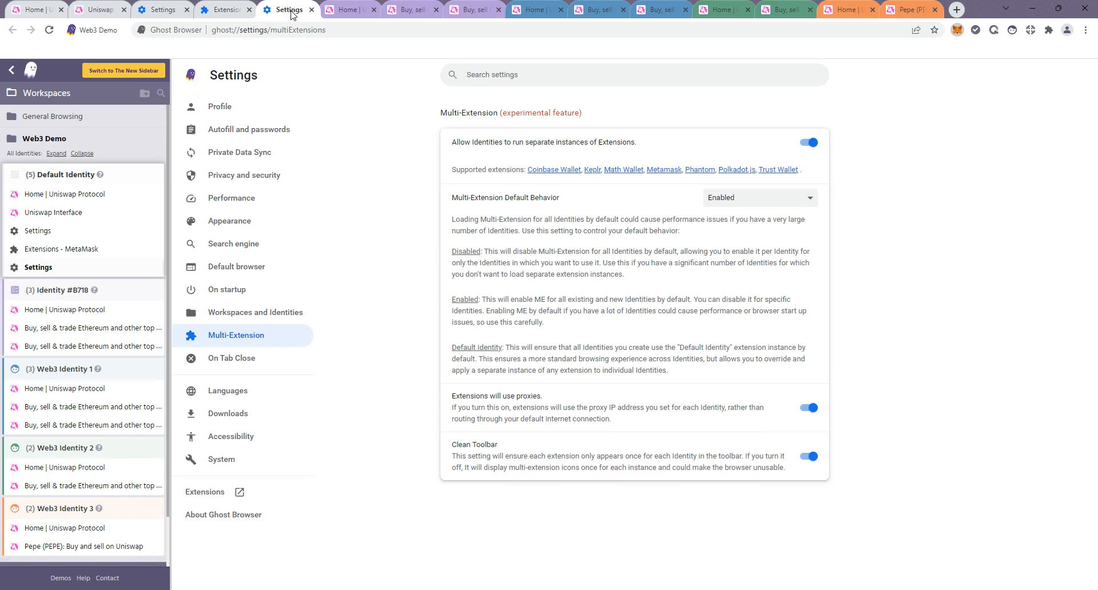
mouse_move(808, 414)
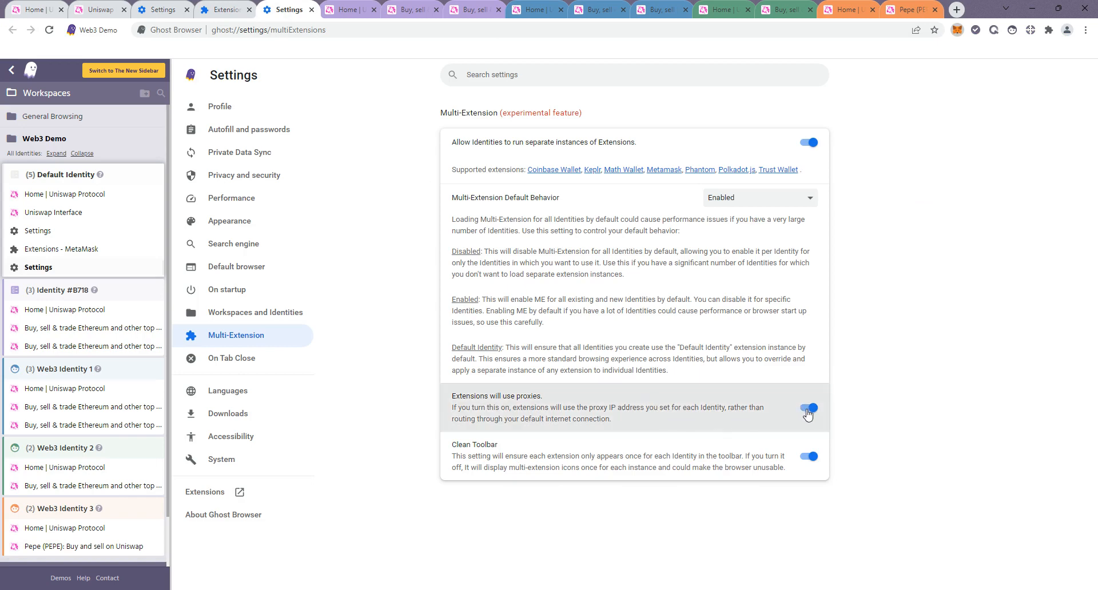
mouse_move(911, 171)
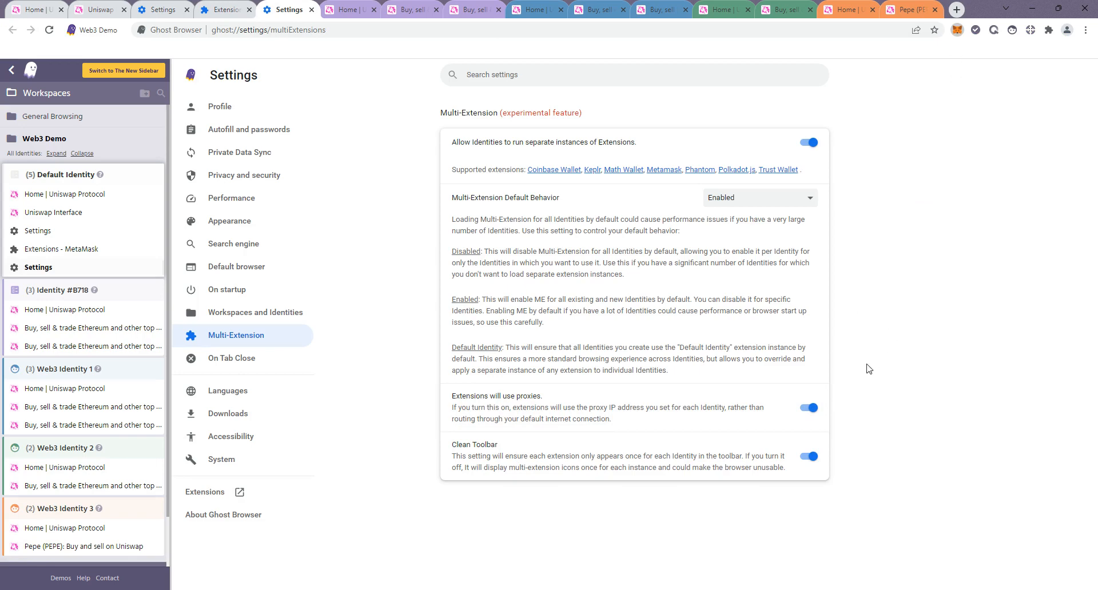
mouse_move(782, 411)
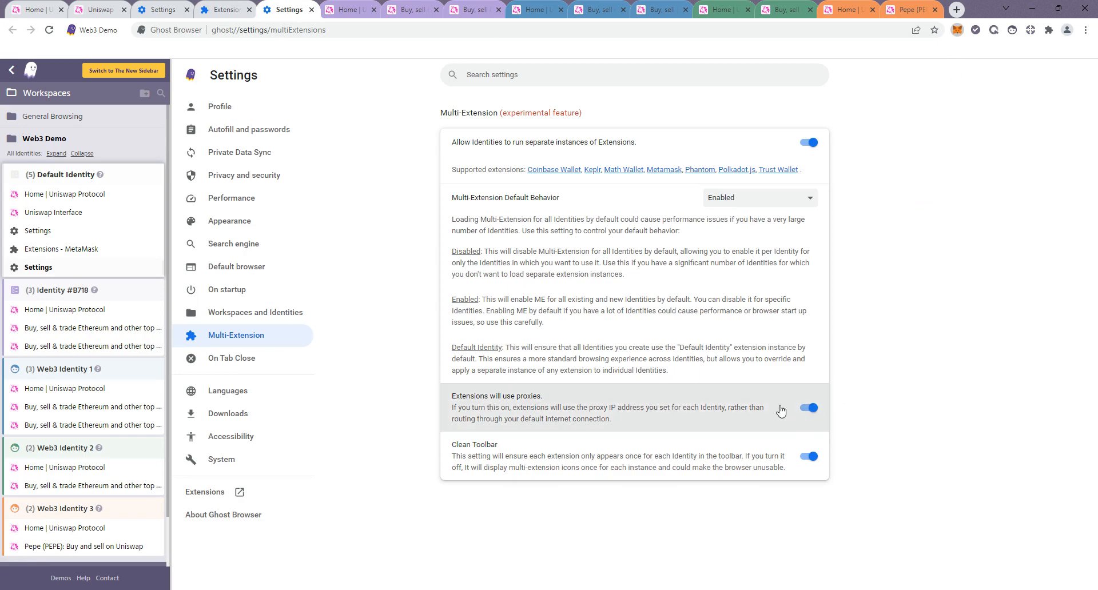
mouse_move(777, 419)
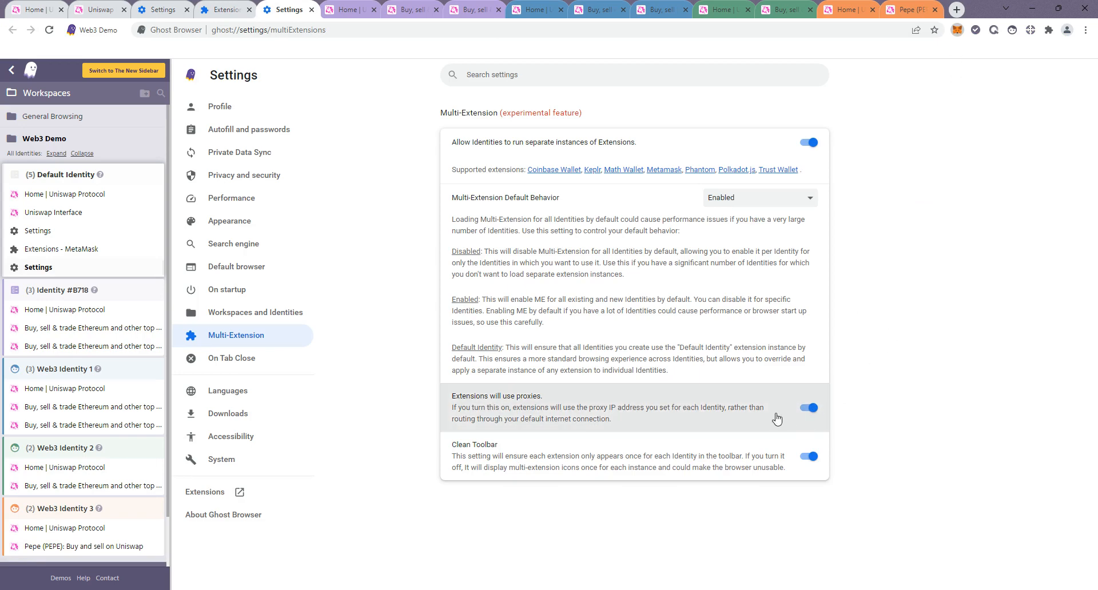
mouse_move(734, 456)
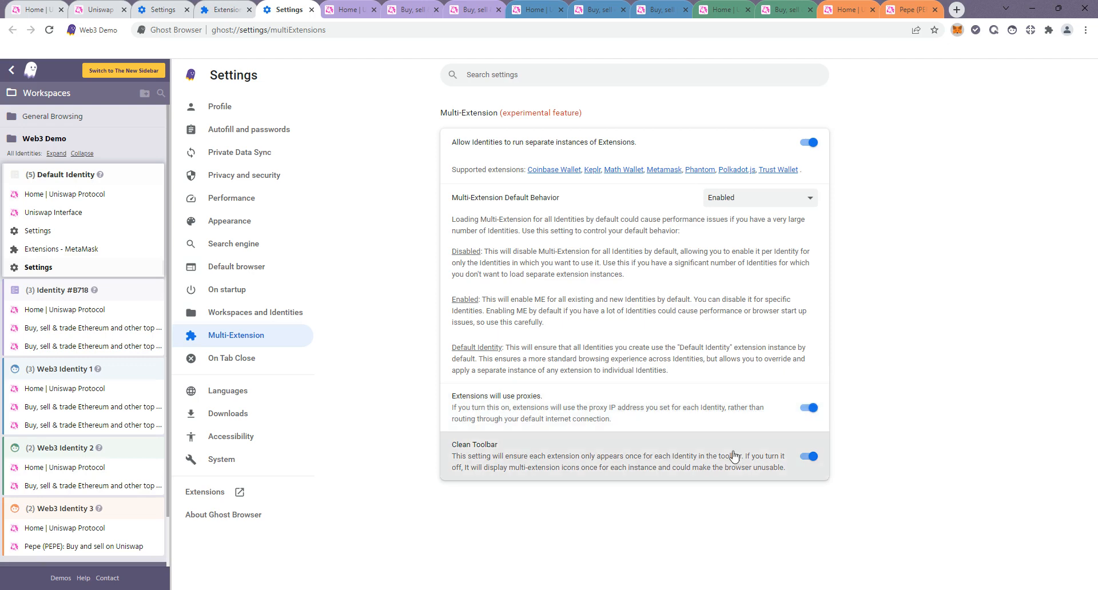
mouse_move(753, 467)
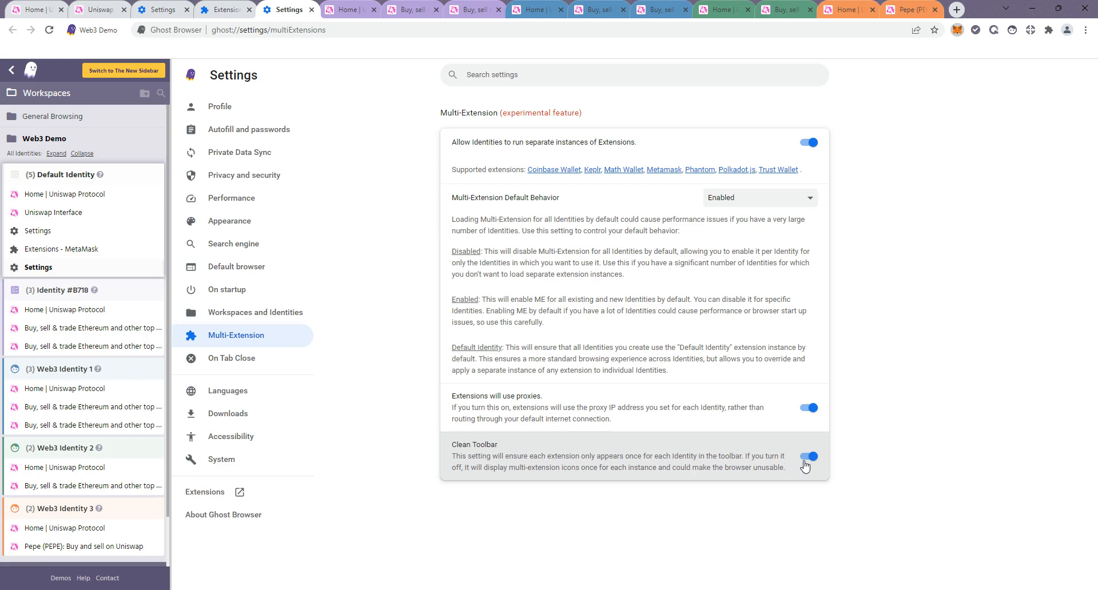
mouse_move(783, 460)
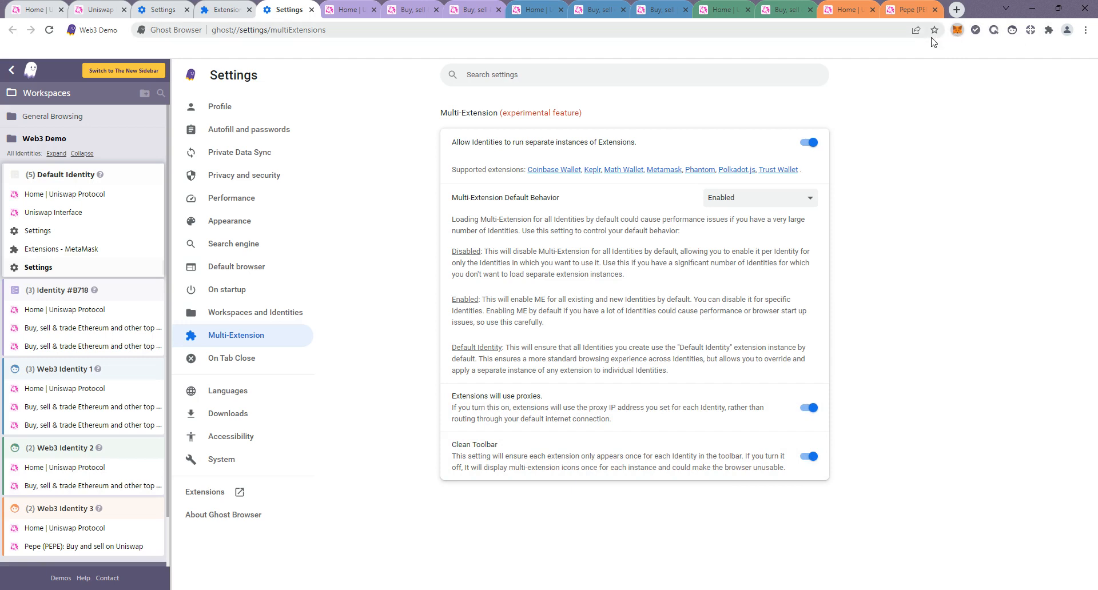
mouse_move(958, 32)
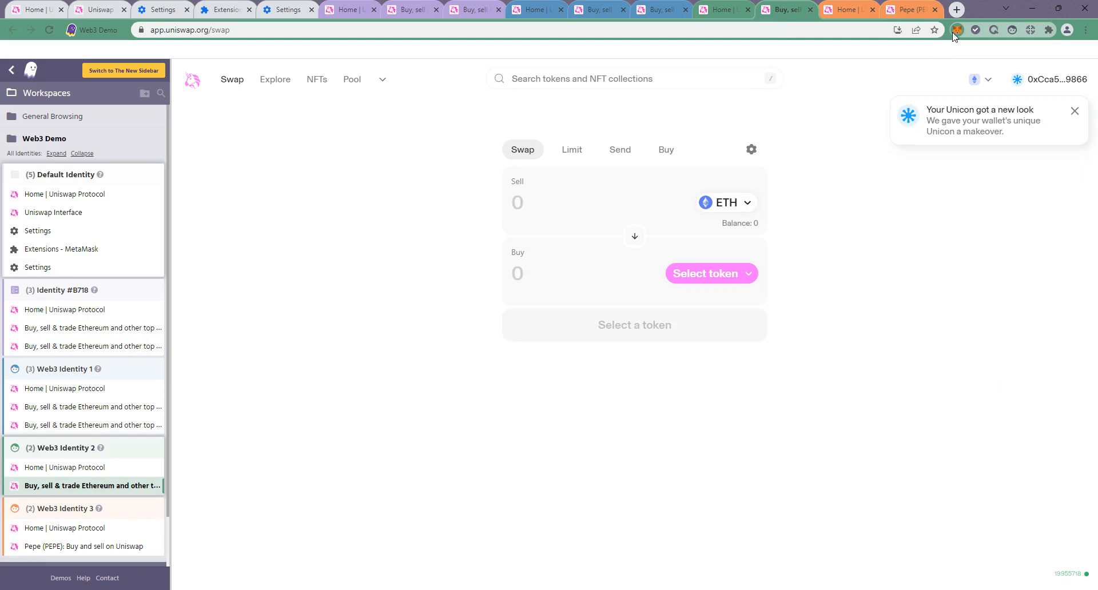
mouse_move(684, 123)
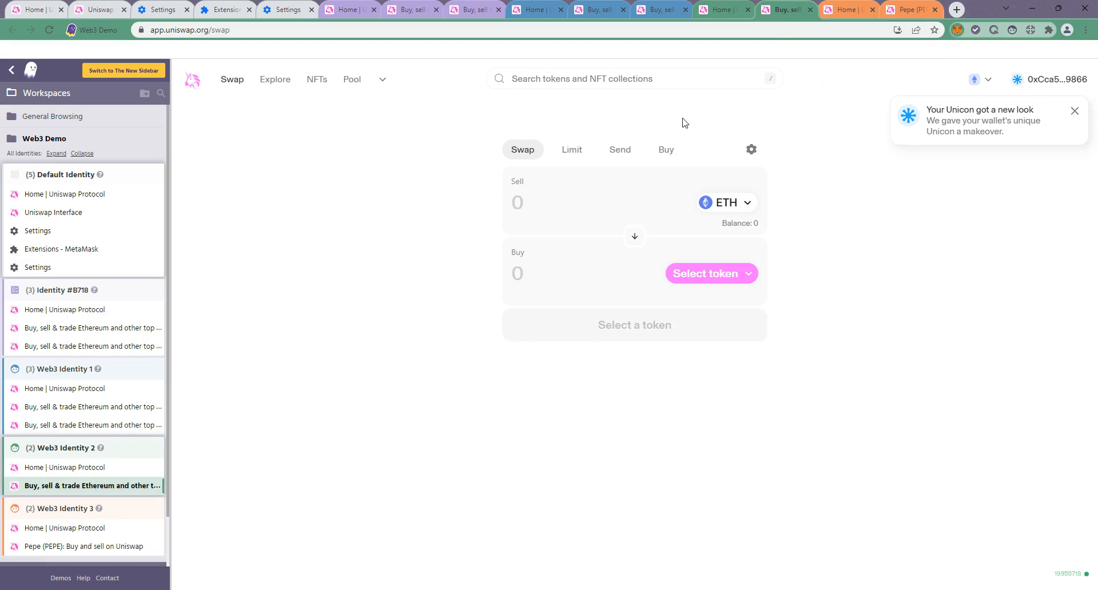
Step: Turn off Clean Toolbar on the Multi-Extension settings page
left_click(163, 10)
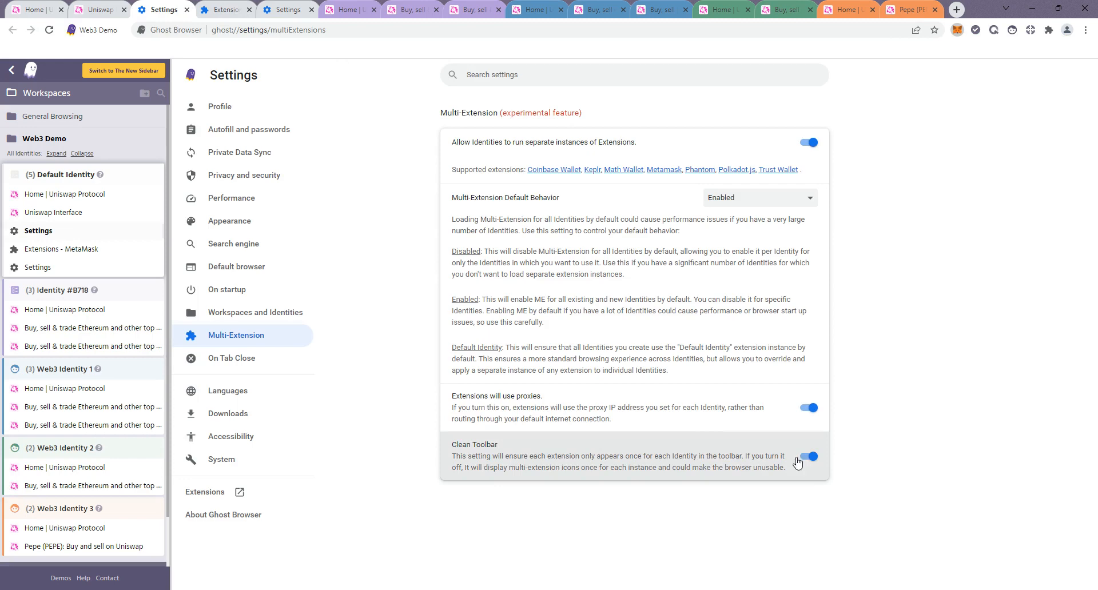
left_click(808, 457)
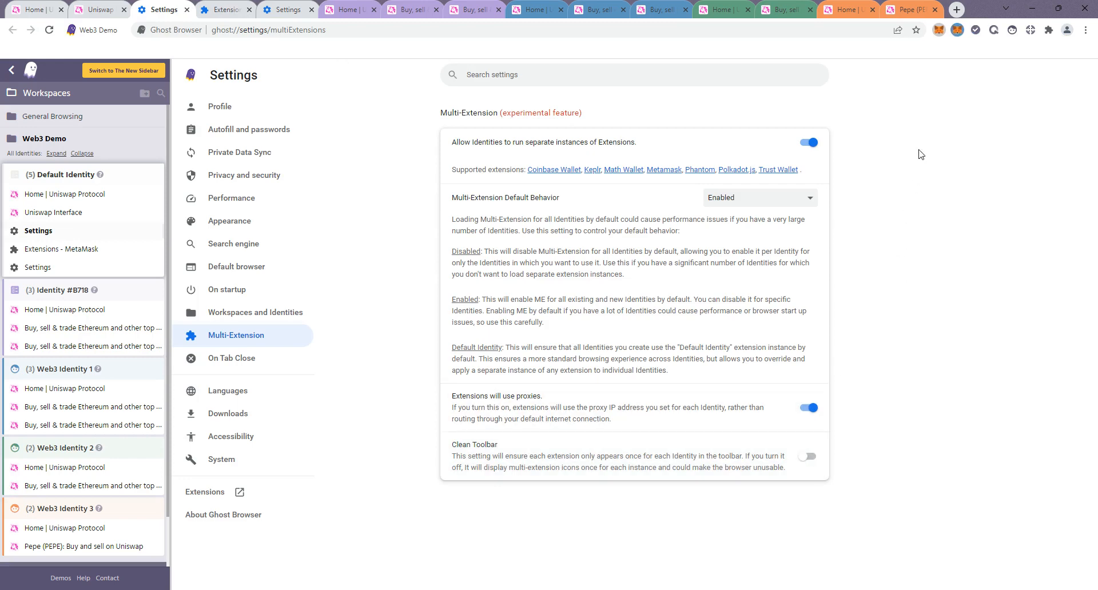
mouse_move(966, 36)
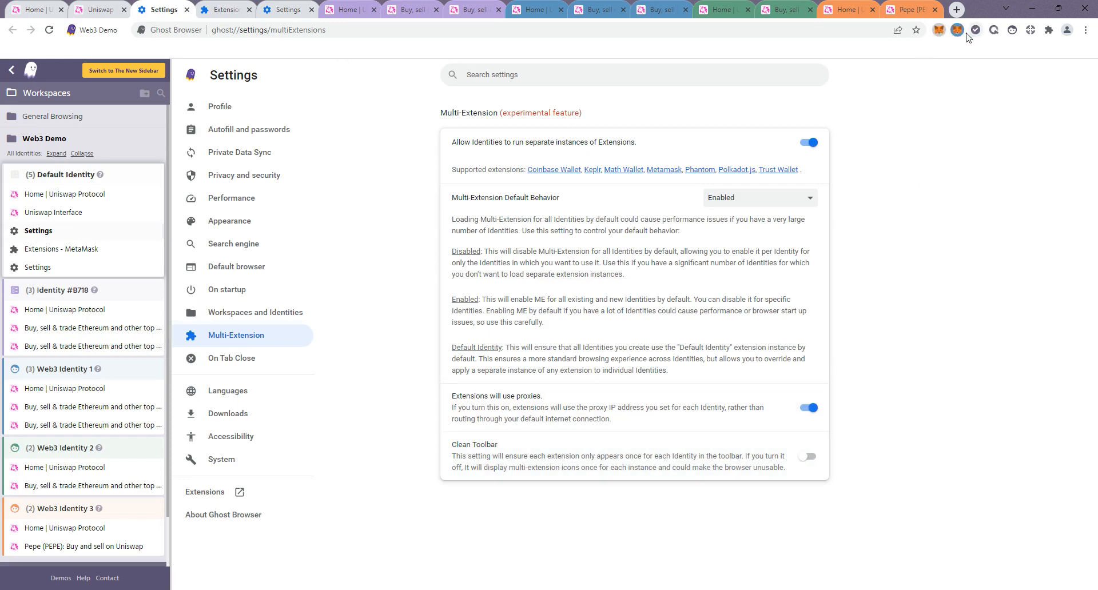
left_click(85, 425)
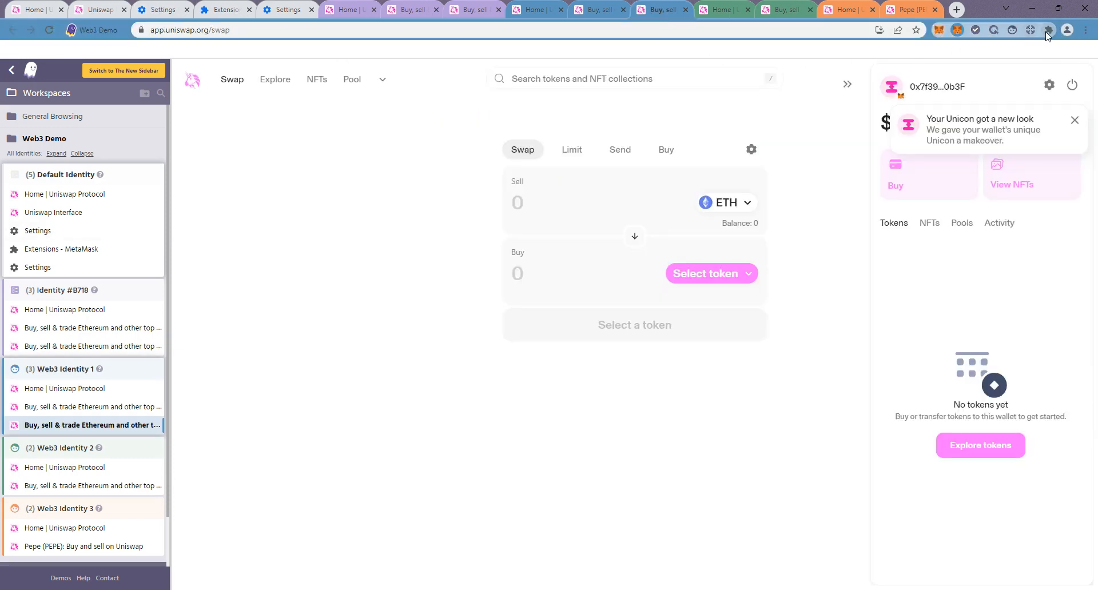
mouse_move(937, 34)
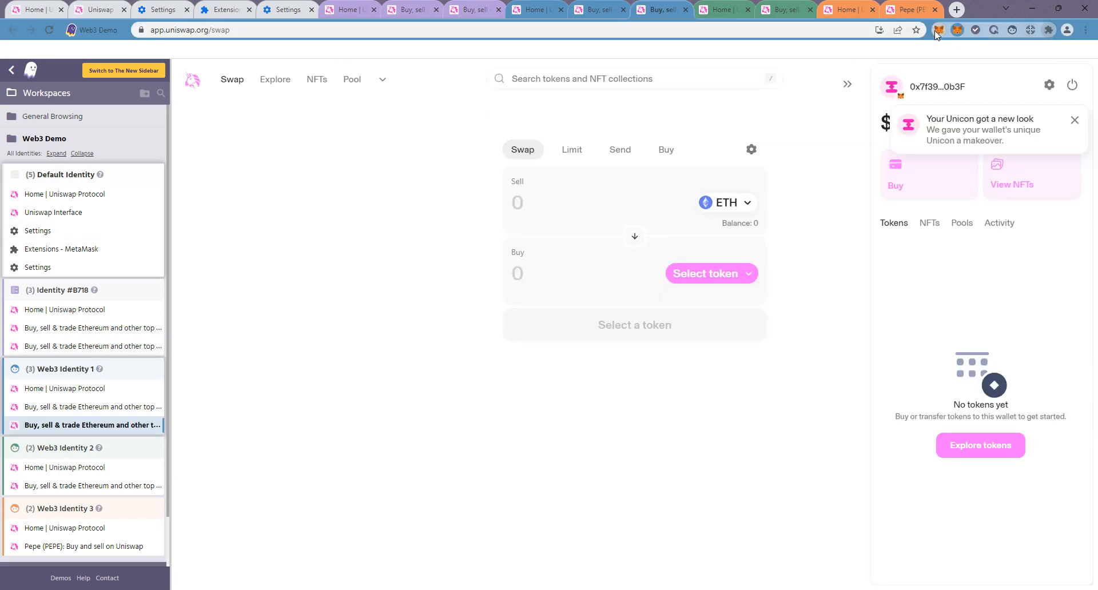
mouse_move(1022, 109)
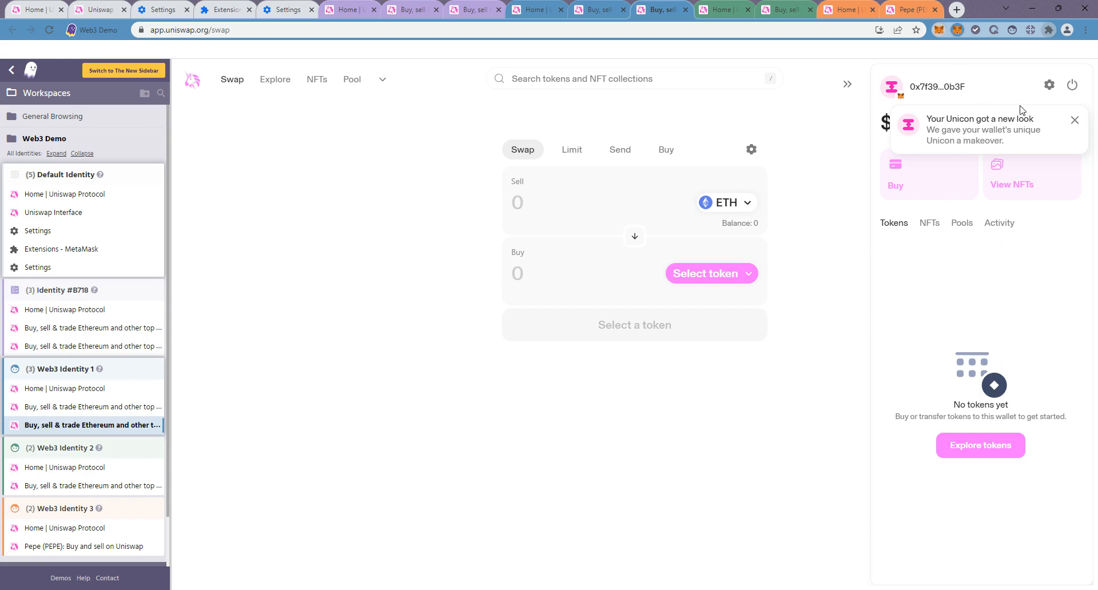
mouse_move(1020, 158)
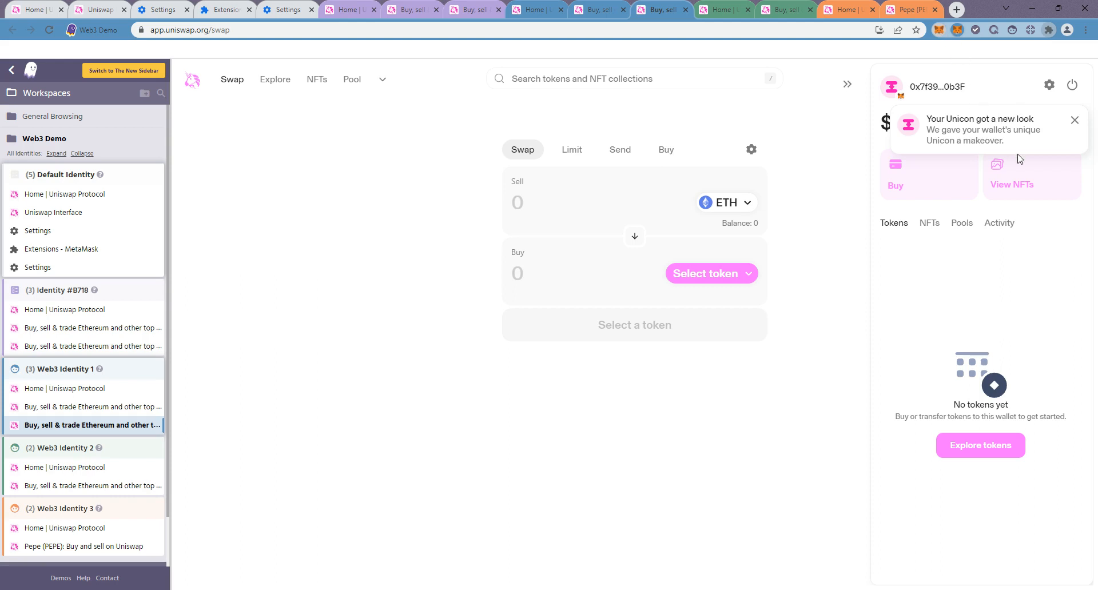
mouse_move(1028, 163)
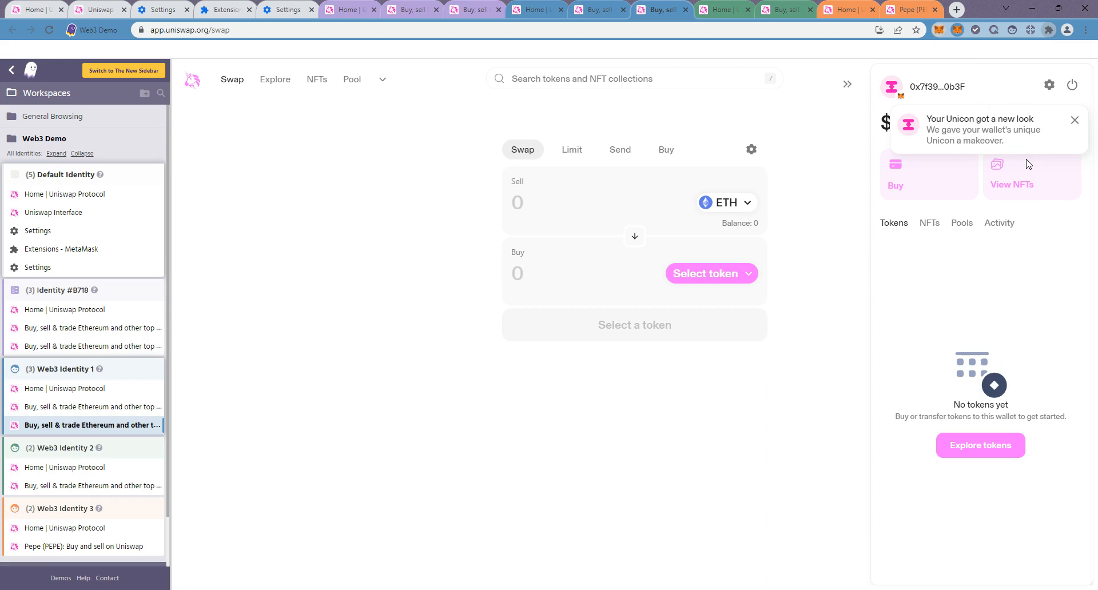
mouse_move(1019, 181)
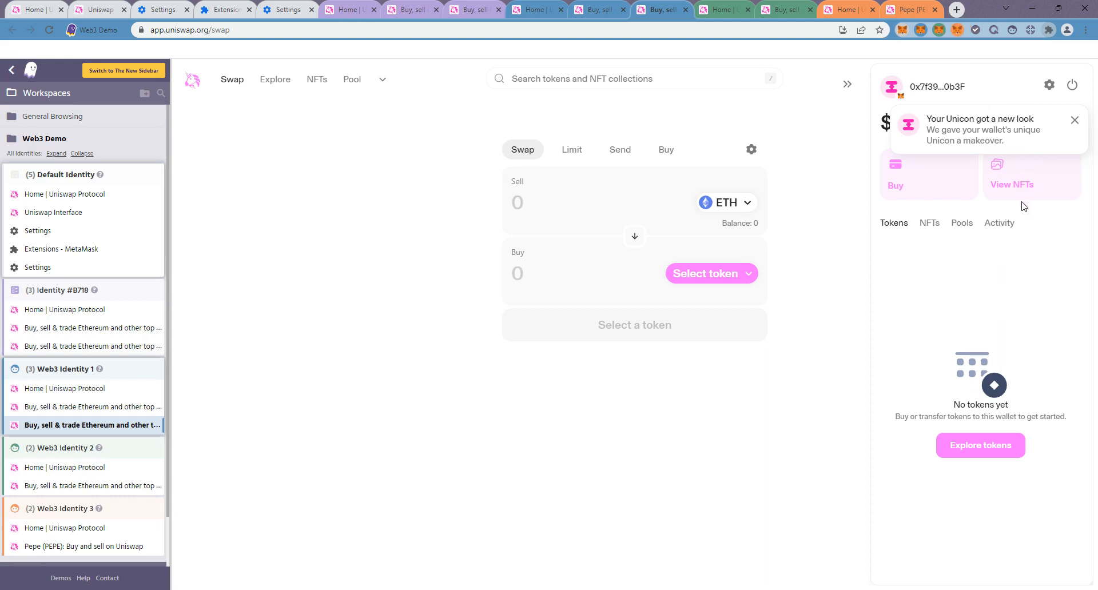
mouse_move(972, 132)
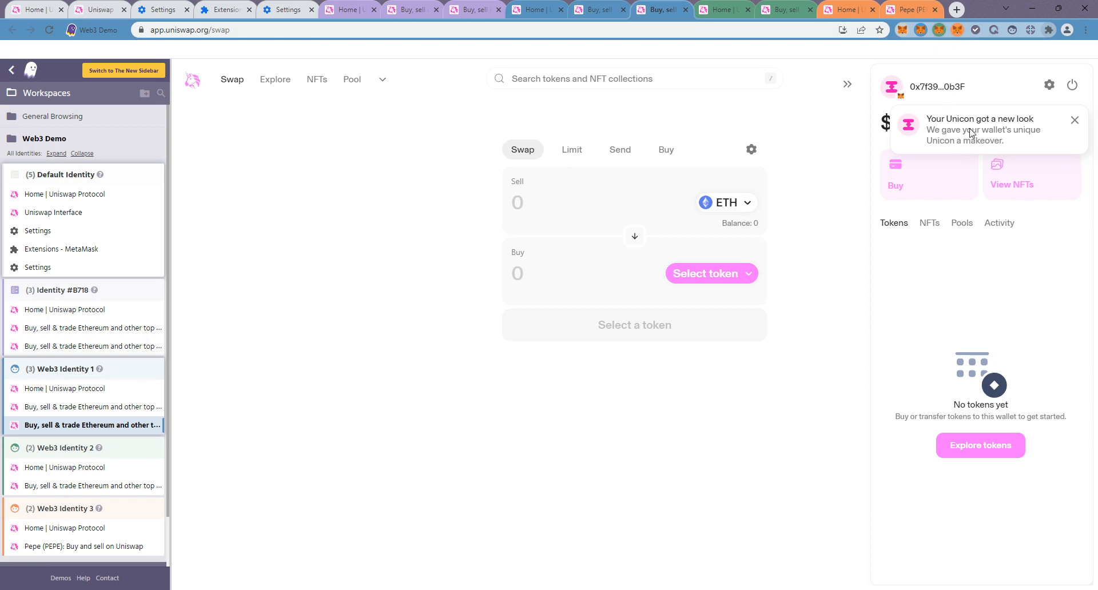
mouse_move(959, 70)
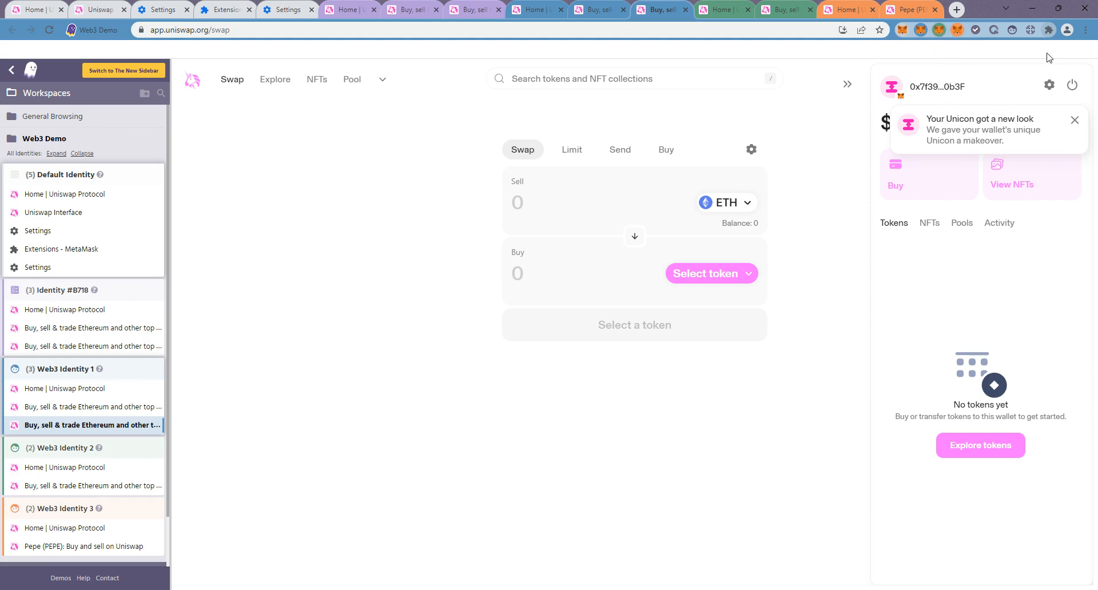
left_click(86, 547)
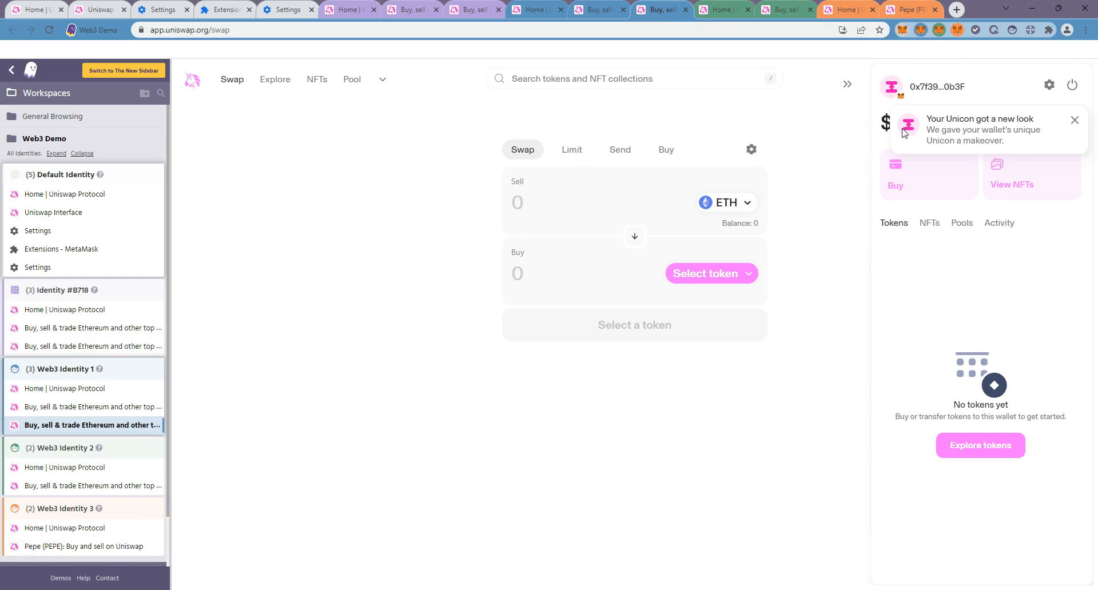
left_click(165, 10)
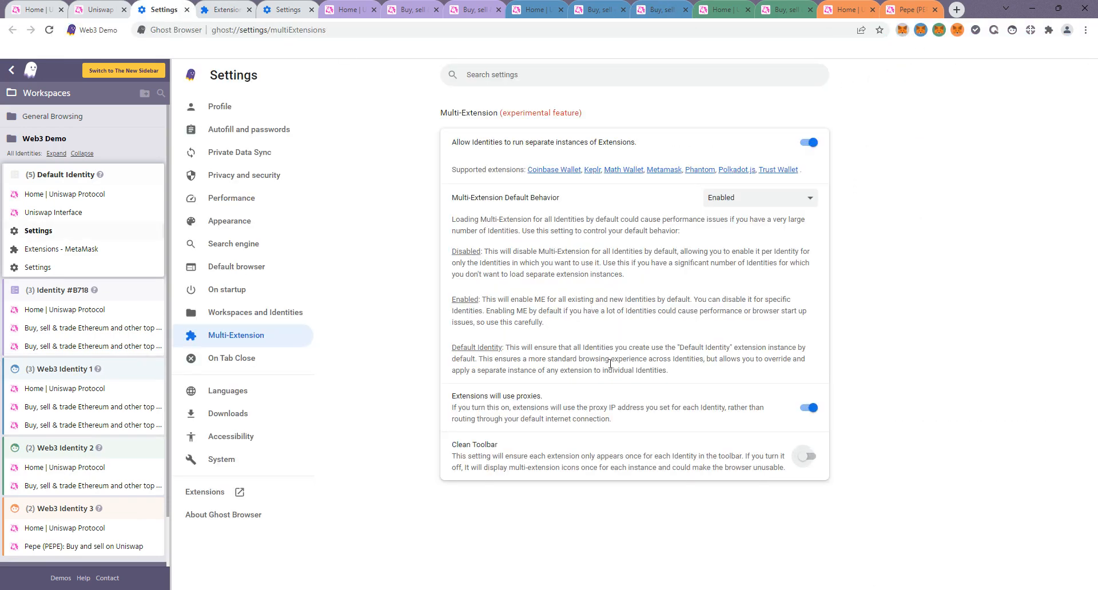
Step: Switch the Clean Toolbar toggle back on, leaving all three Multi-Extension toggles on
left_click(808, 456)
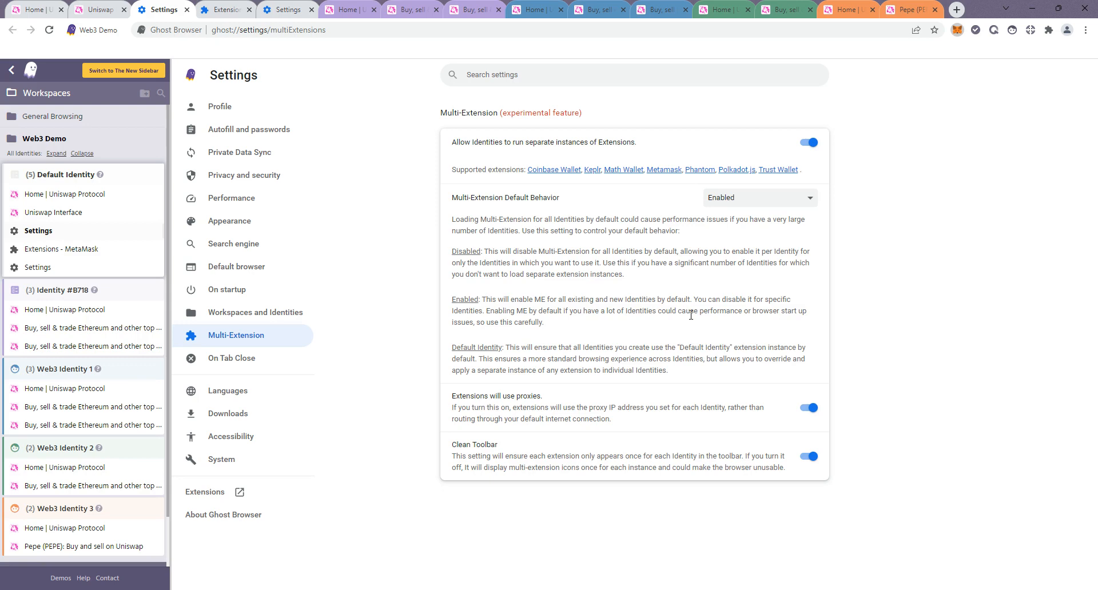
mouse_move(674, 279)
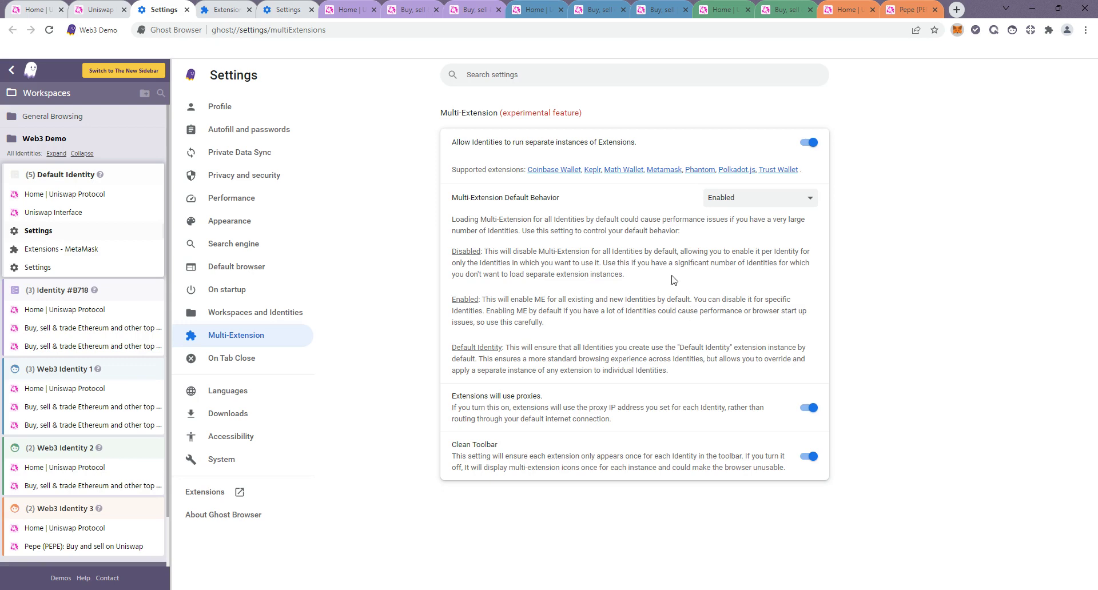
mouse_move(667, 291)
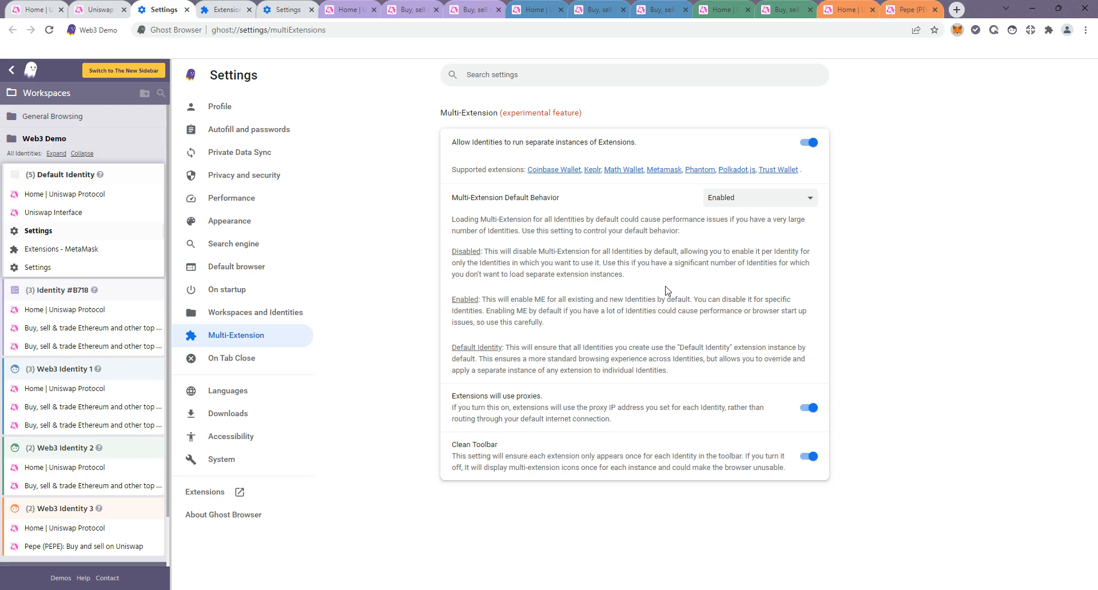
mouse_move(657, 315)
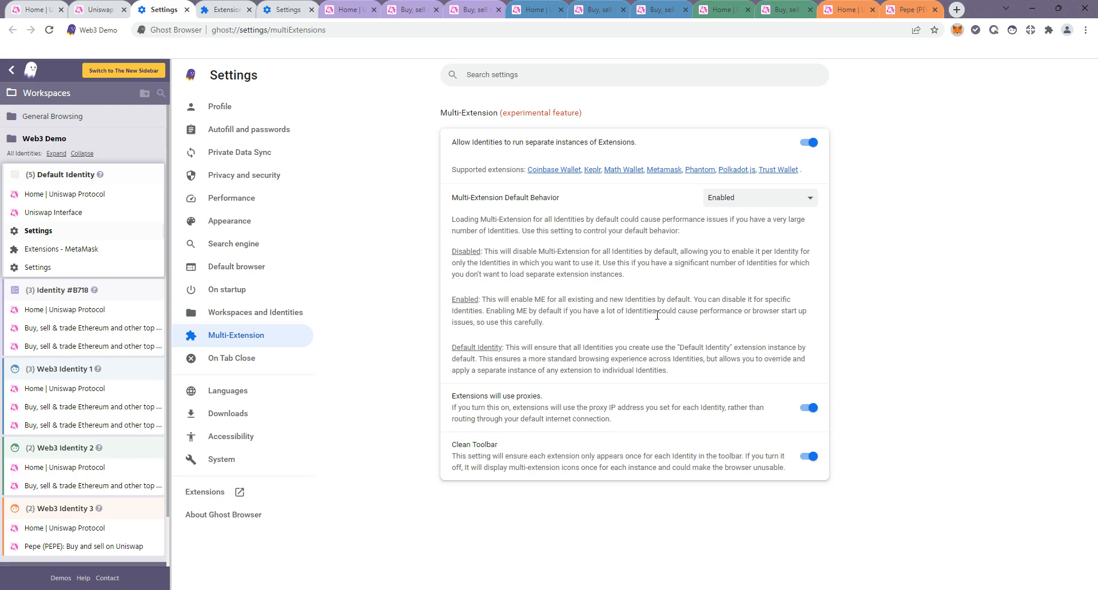
mouse_move(643, 439)
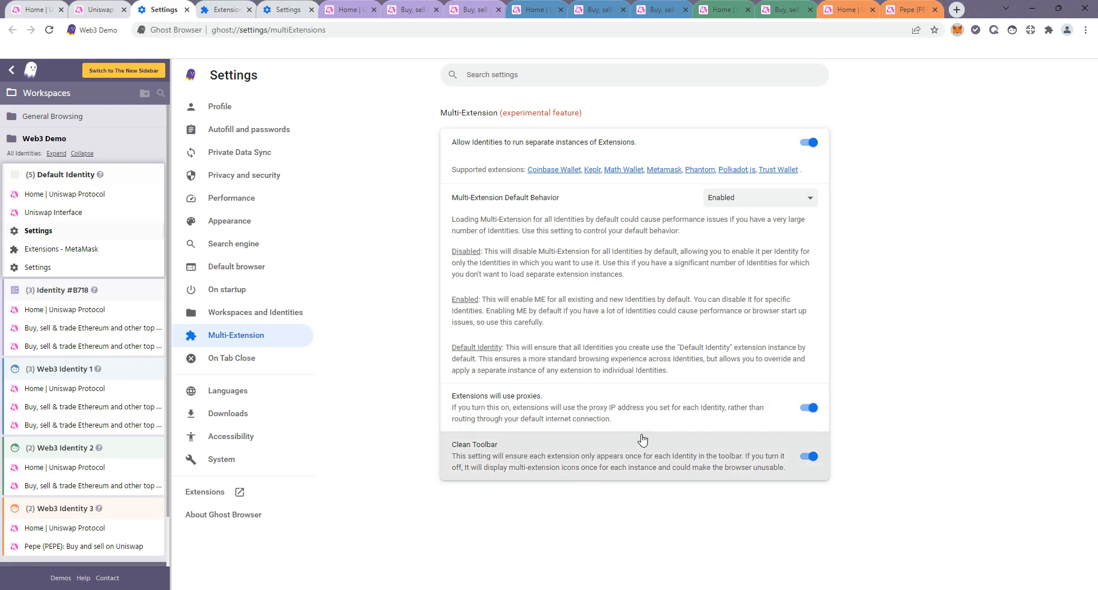
mouse_move(645, 462)
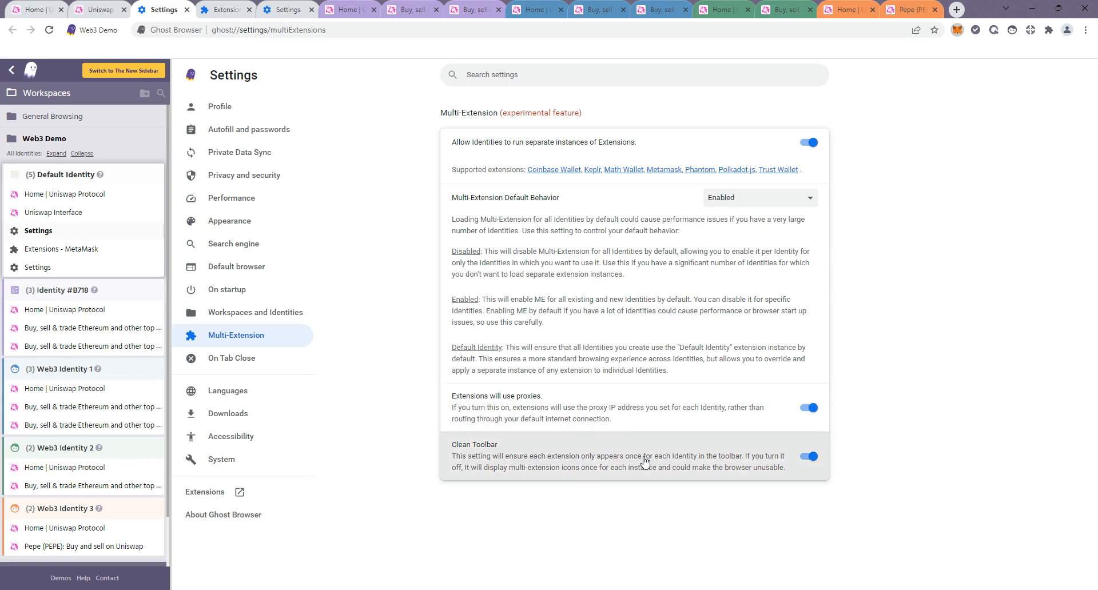